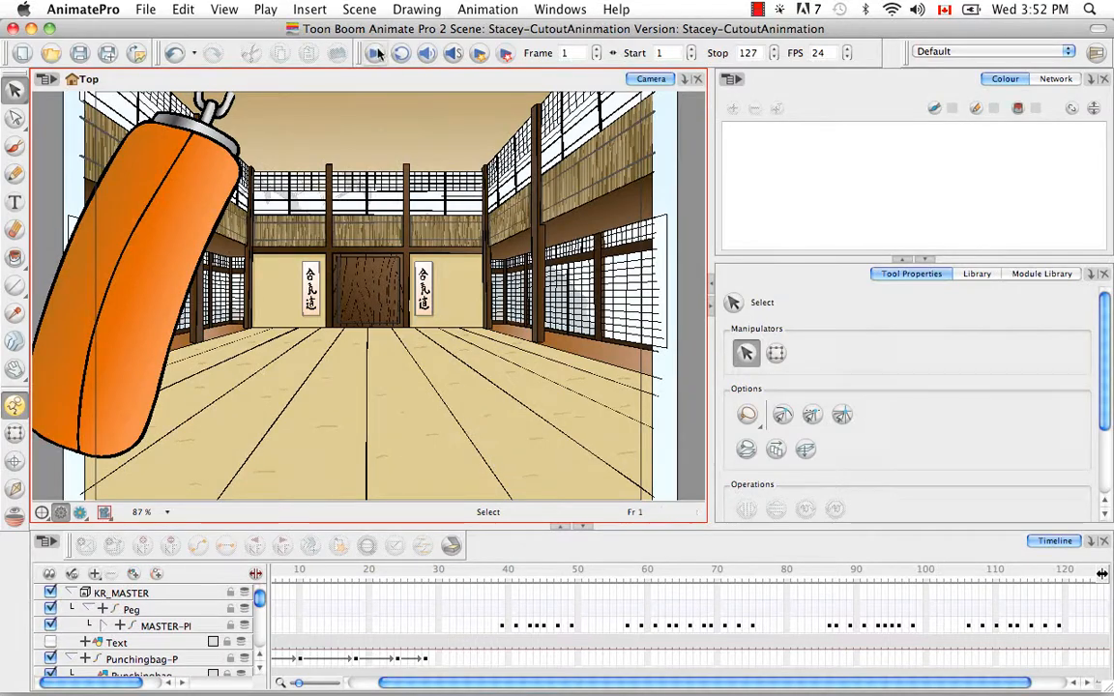
# - Jump the playhead to the last frame, 127, showing the rabbit walking past the window
pyautogui.click(373, 54)
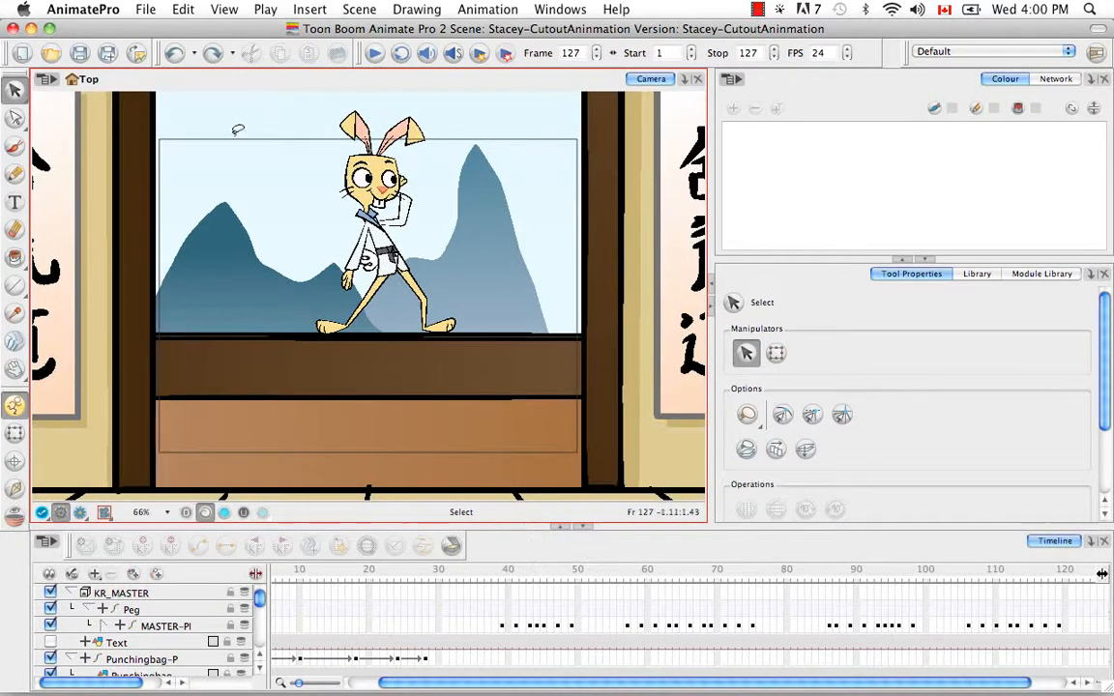
pyautogui.moveTo(275, 456)
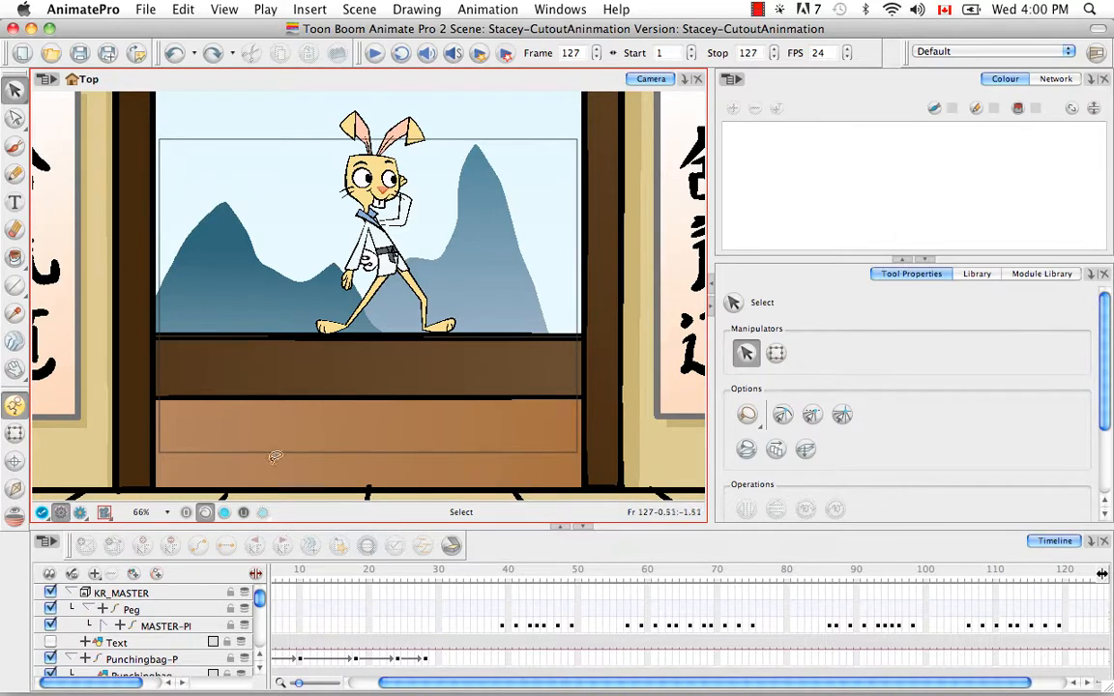
pyautogui.moveTo(555, 186)
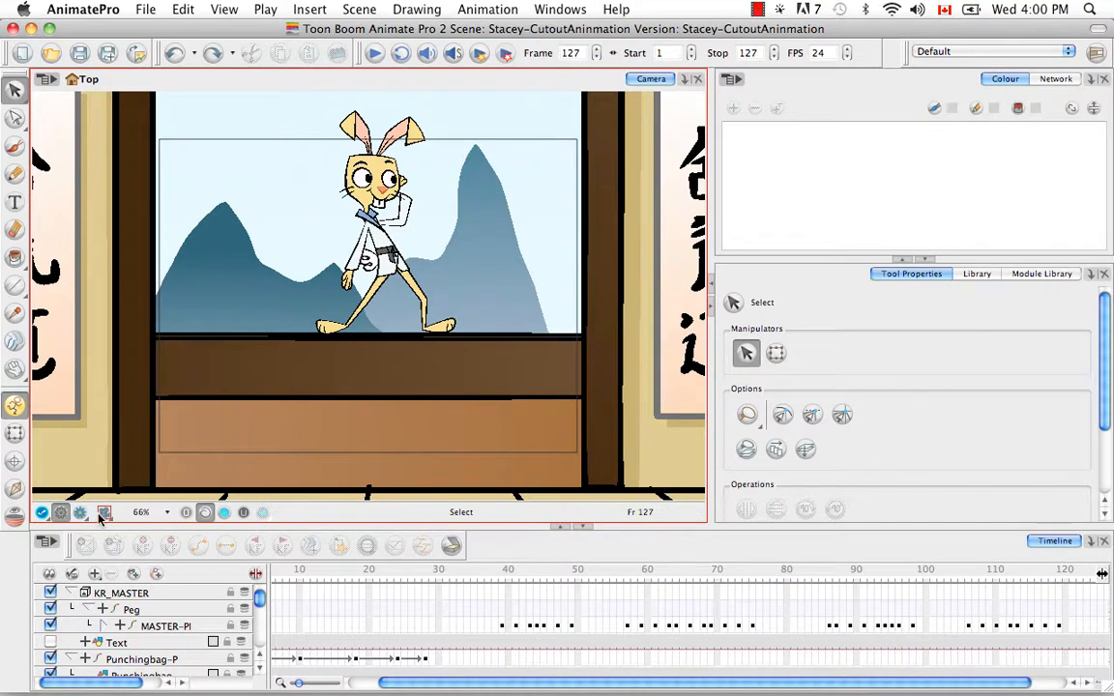
pyautogui.click(105, 513)
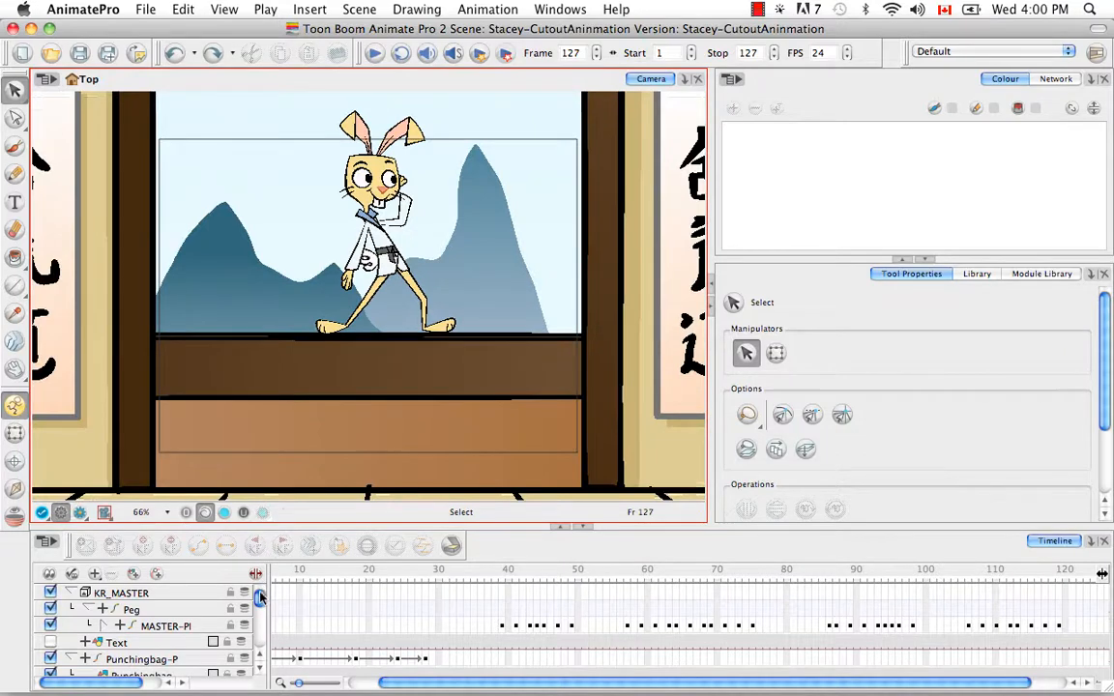
# - Expand Camera-P to show its position parameters and move the playhead to frame 50
pyautogui.scroll(-3)
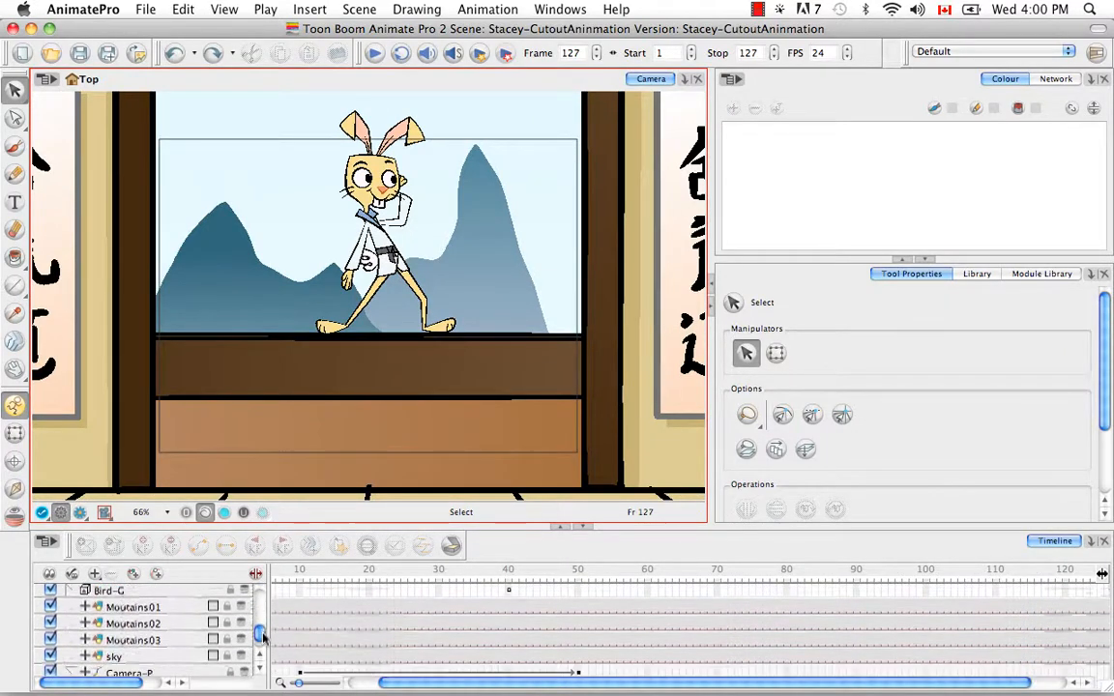
pyautogui.scroll(-3)
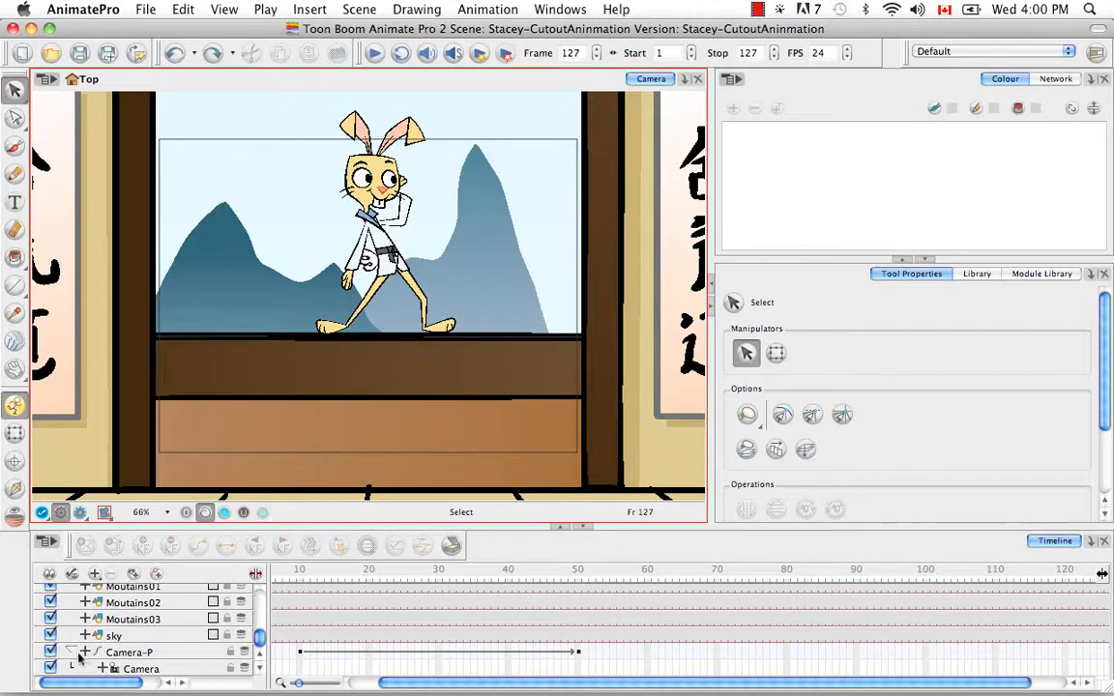
pyautogui.click(83, 652)
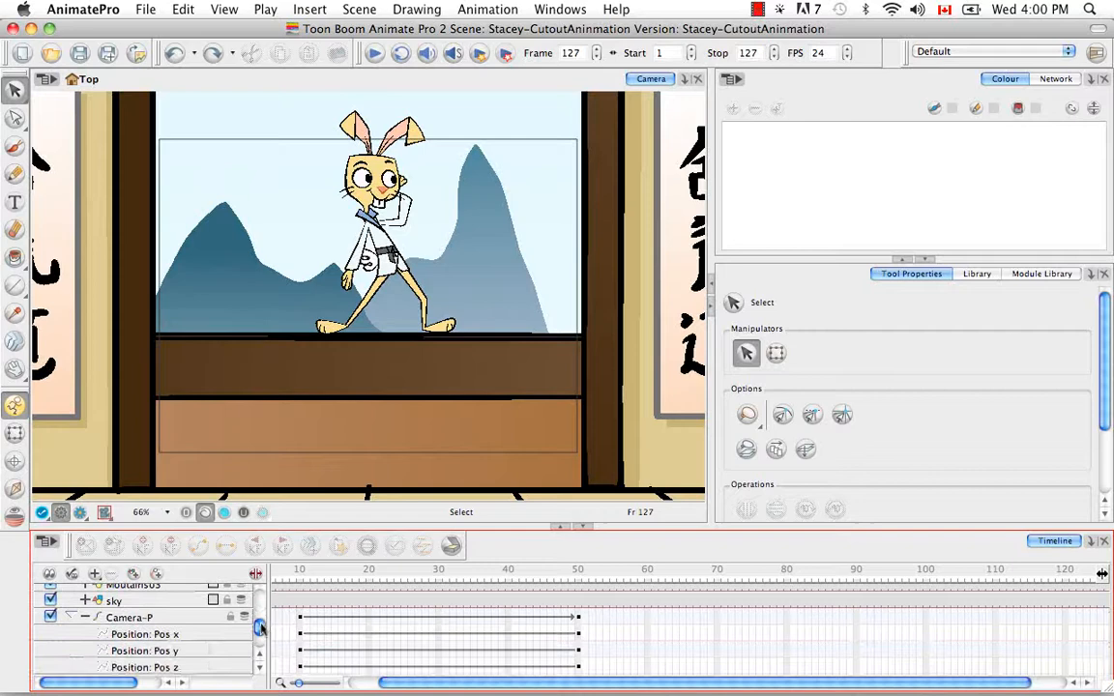
pyautogui.scroll(-3)
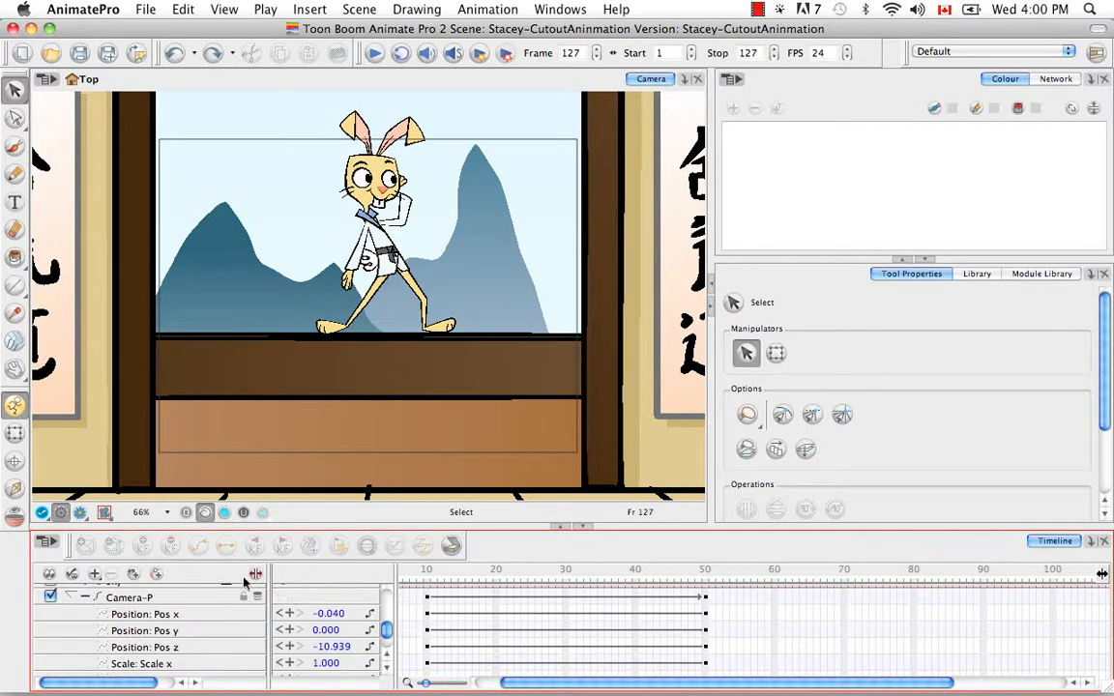
pyautogui.moveTo(708, 580)
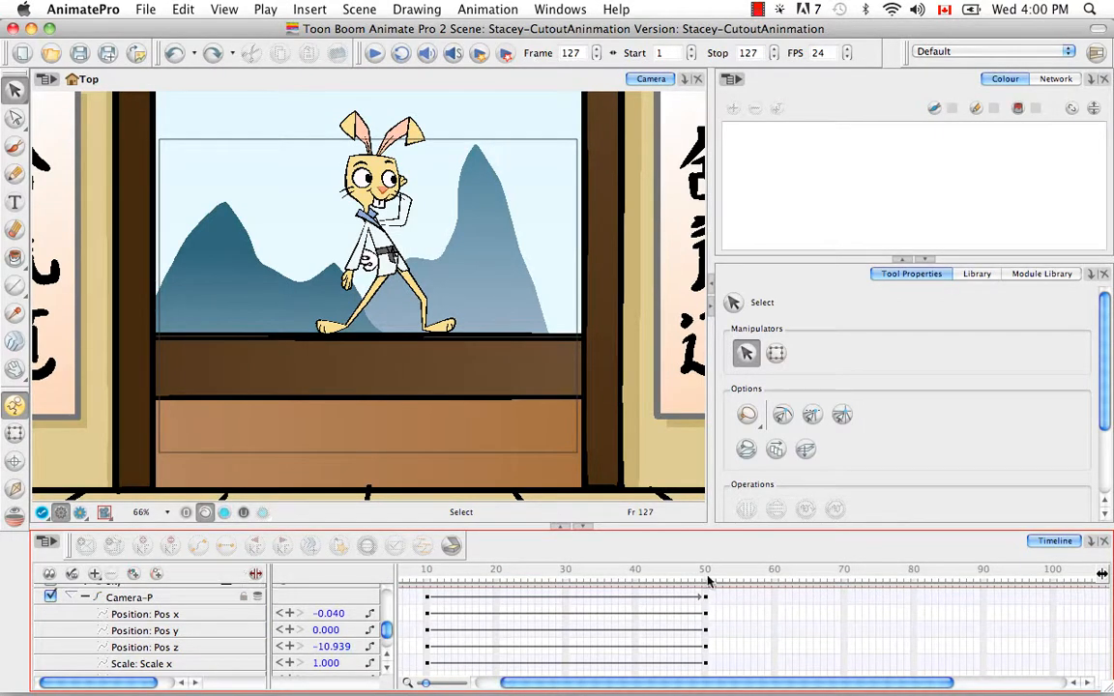
pyautogui.click(704, 572)
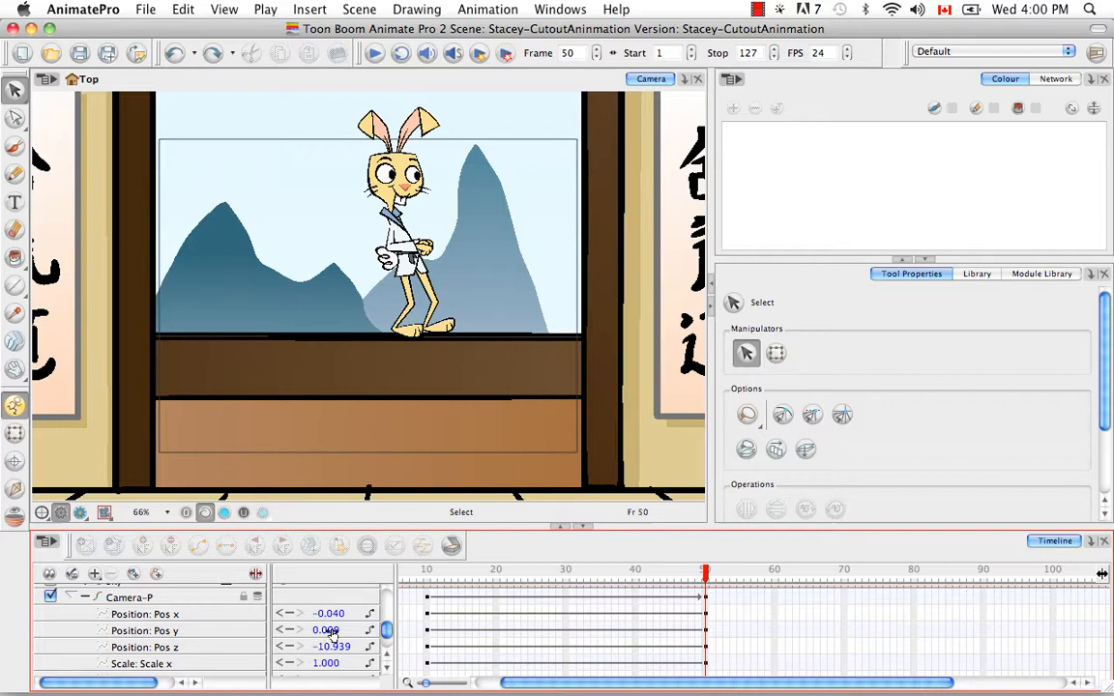
# - Set the camera peg's Pos y to -0.500 and preview the framing through the camera
pyautogui.click(145, 631)
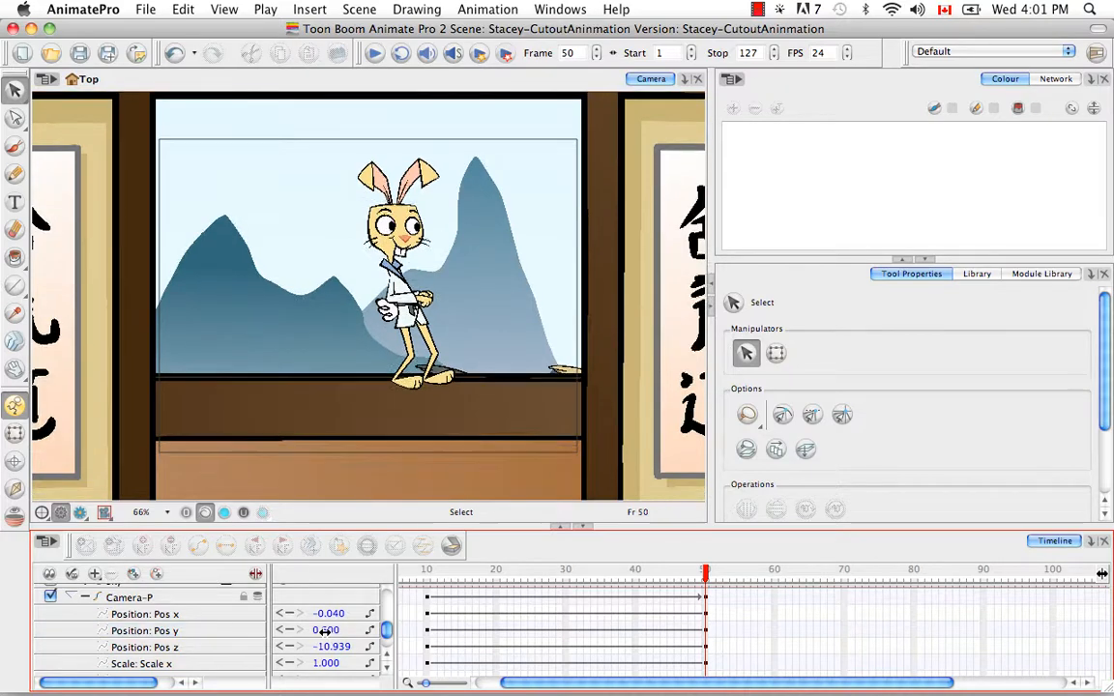
pyautogui.click(145, 630)
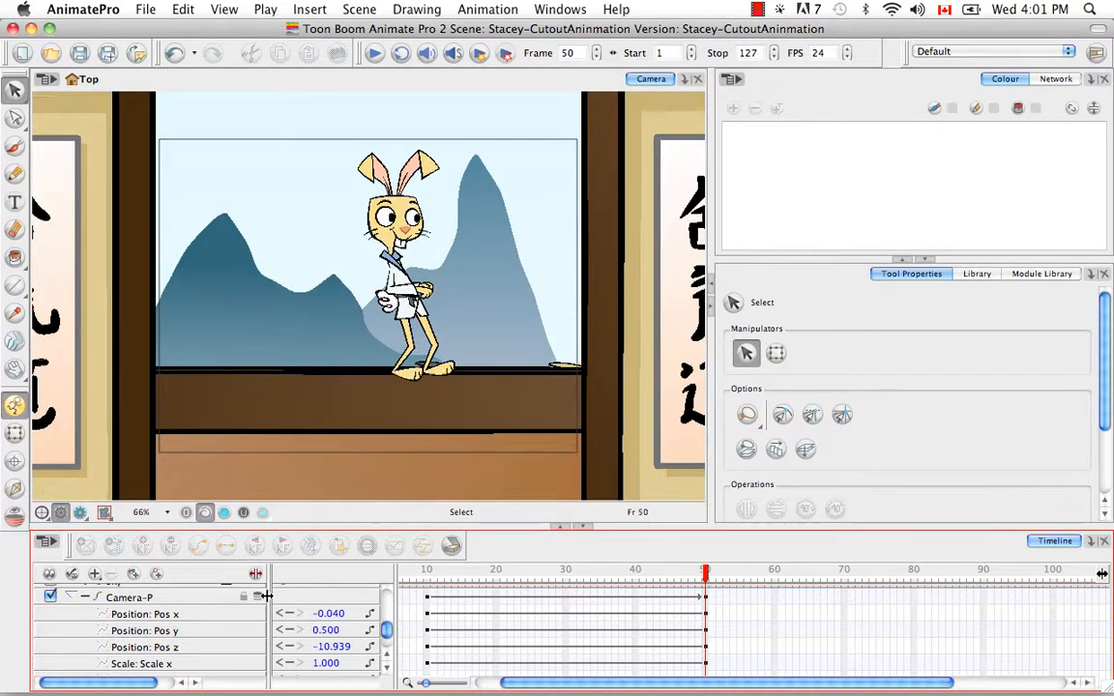
pyautogui.click(82, 513)
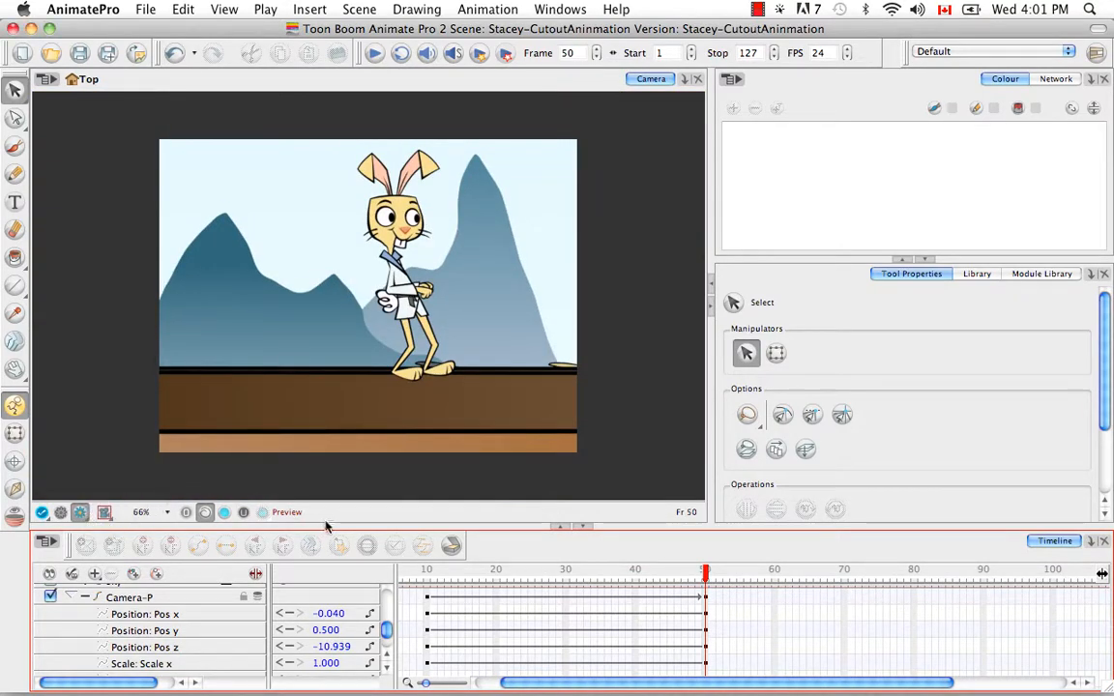
pyautogui.moveTo(406, 510)
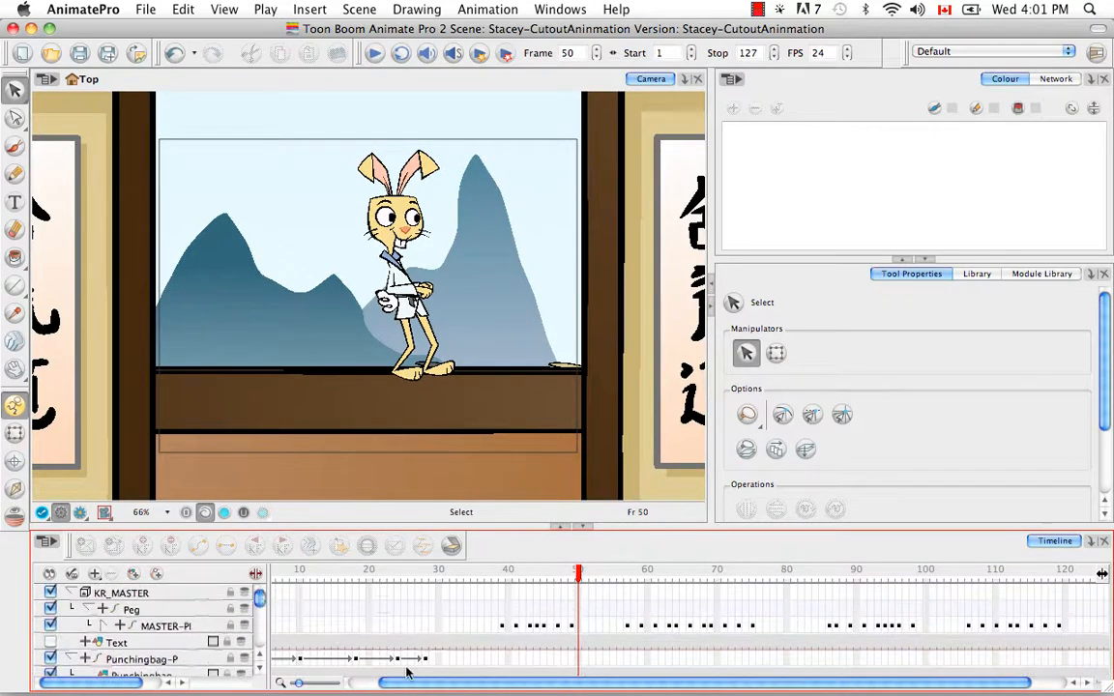
pyautogui.hscroll(3)
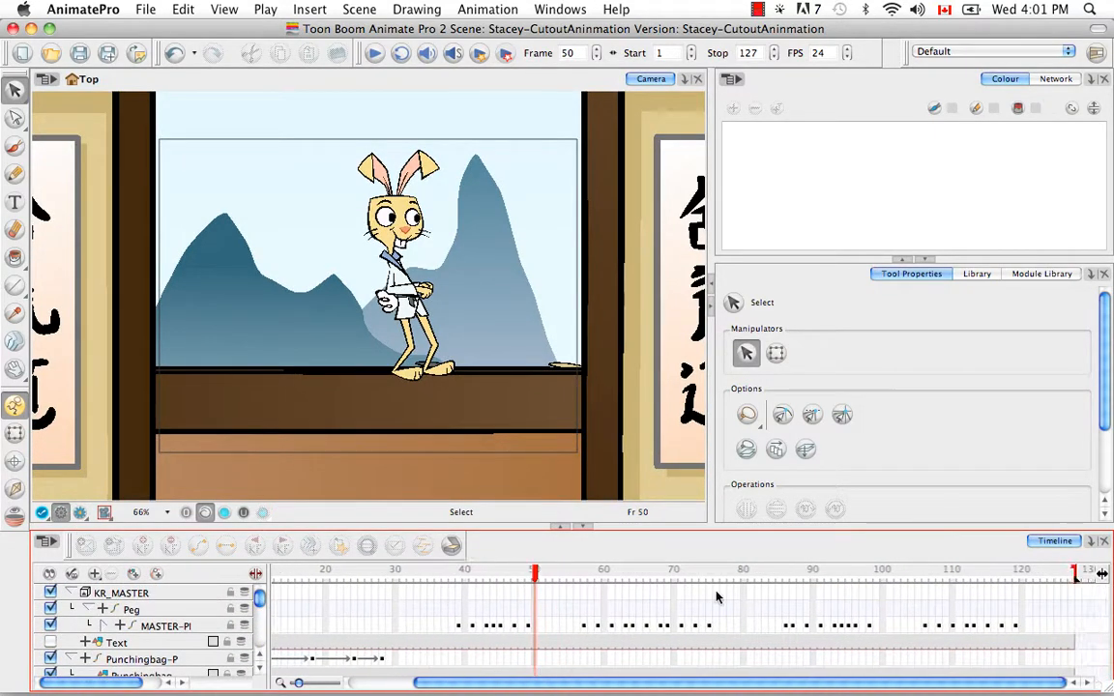
pyautogui.click(1015, 572)
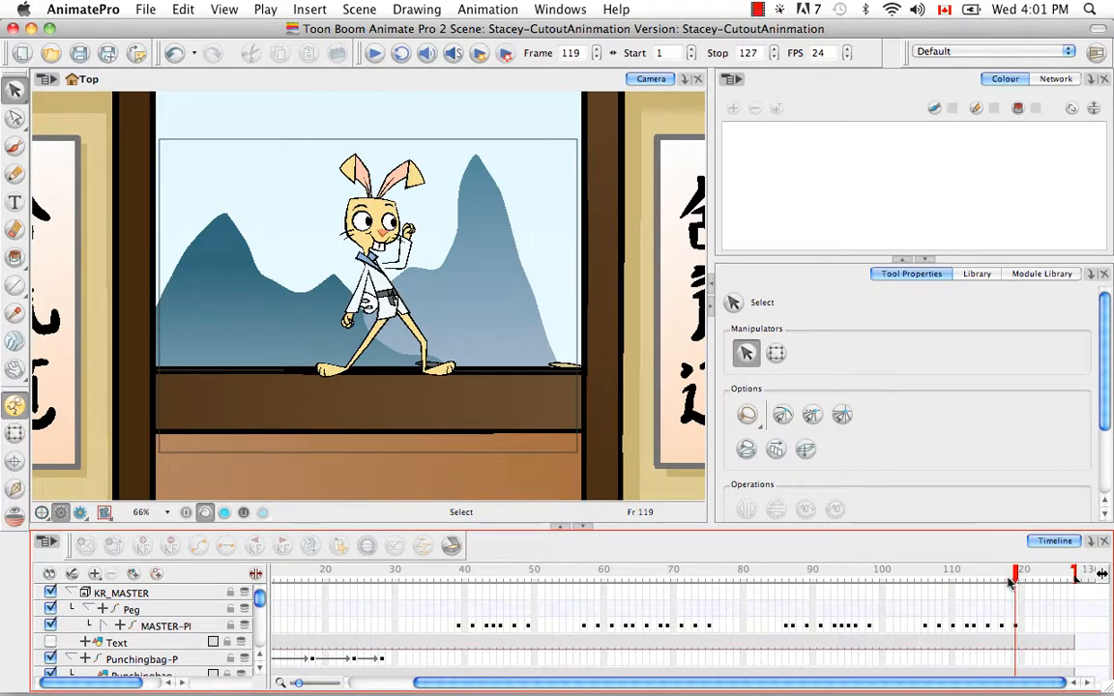
pyautogui.moveTo(1009, 646)
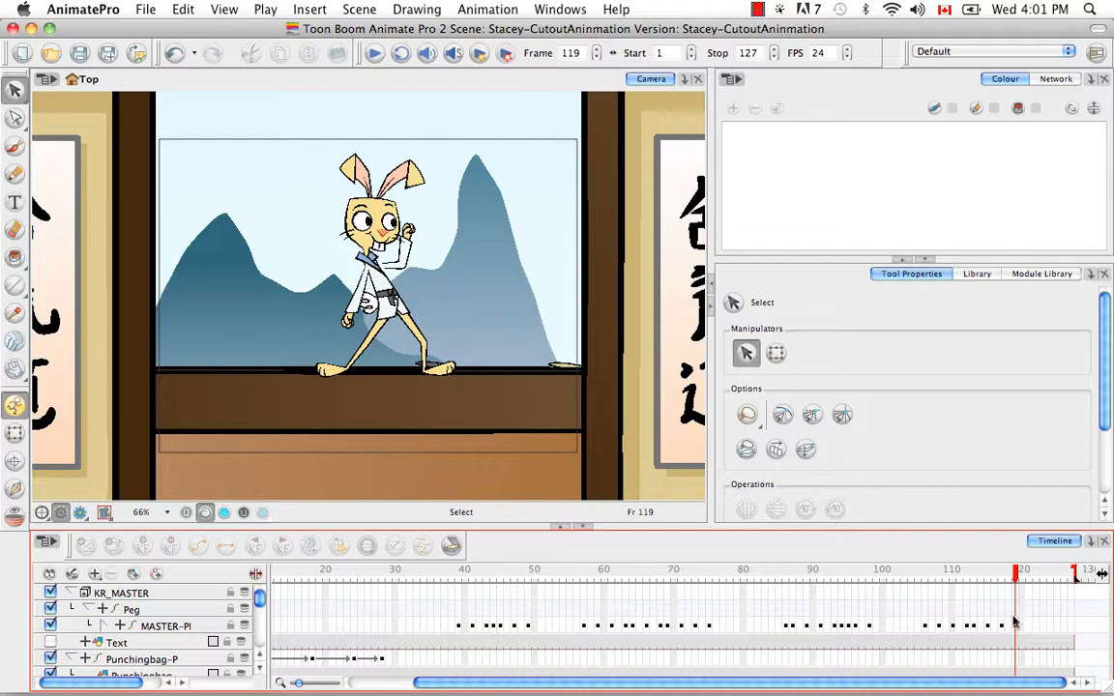
pyautogui.moveTo(753, 570)
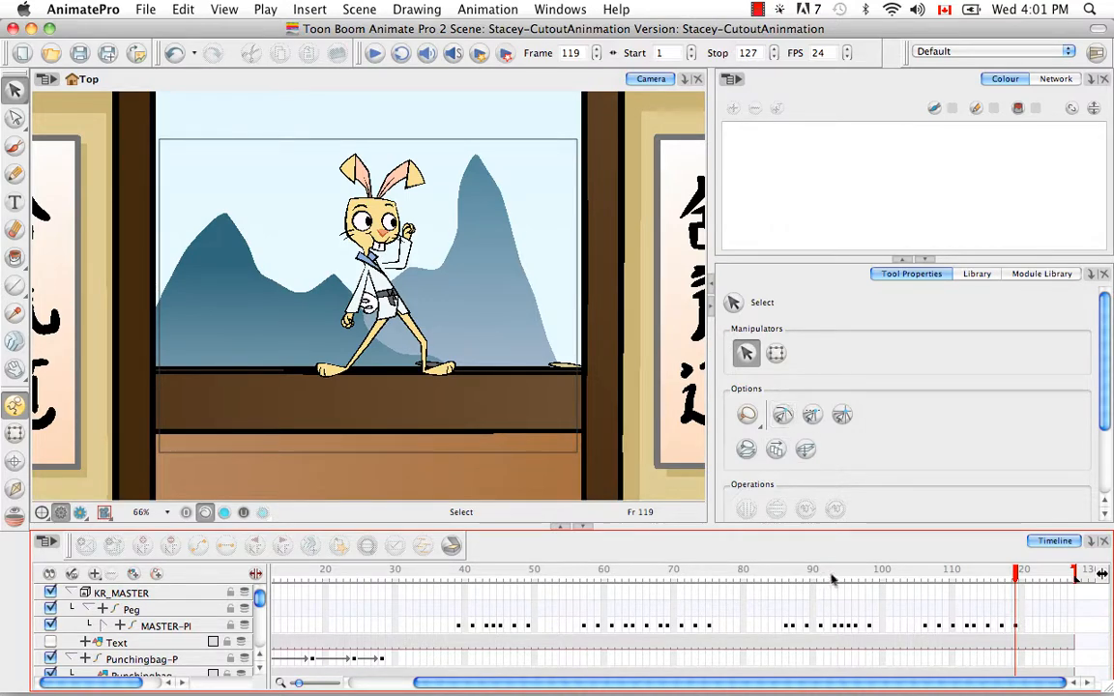
pyautogui.click(847, 573)
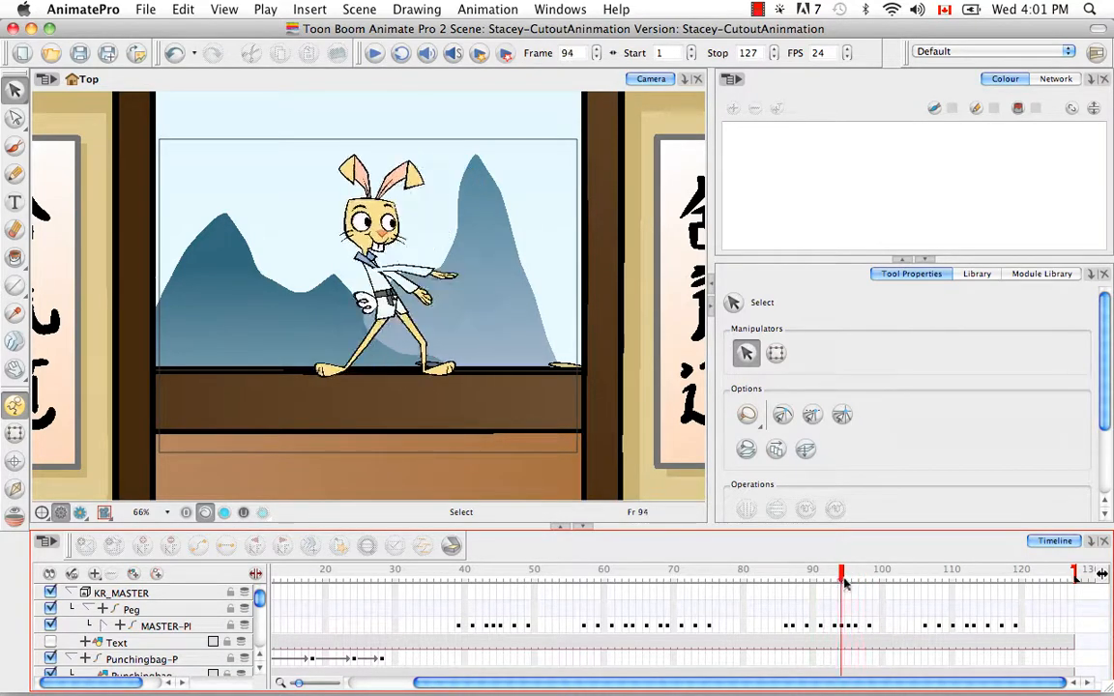
pyautogui.click(882, 573)
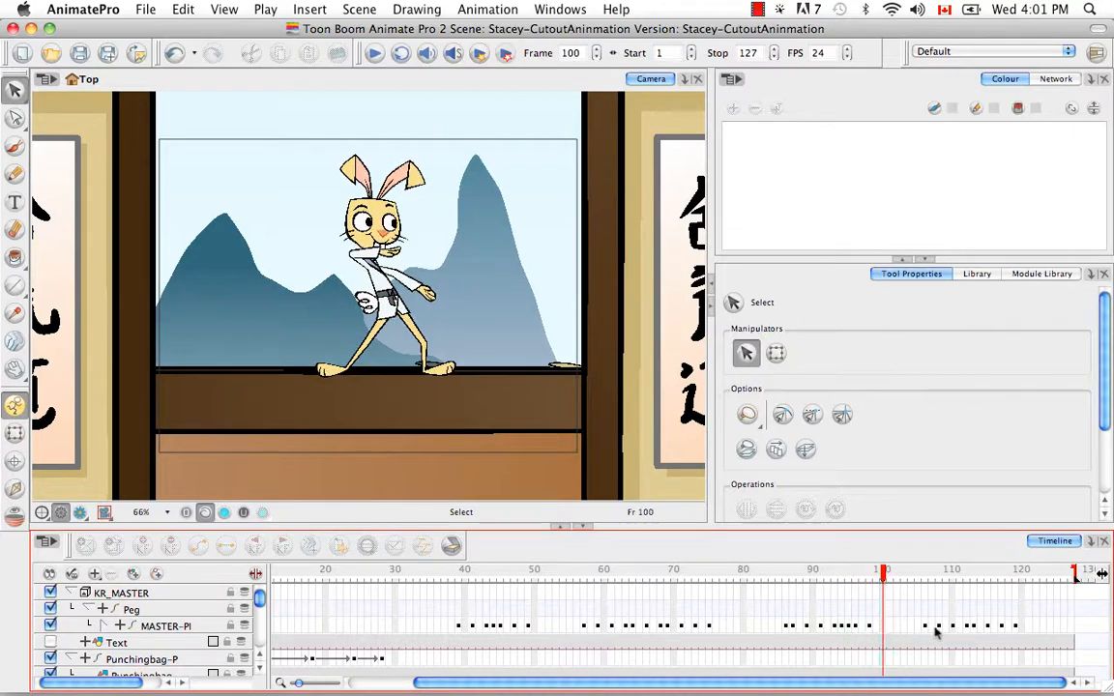
pyautogui.click(932, 576)
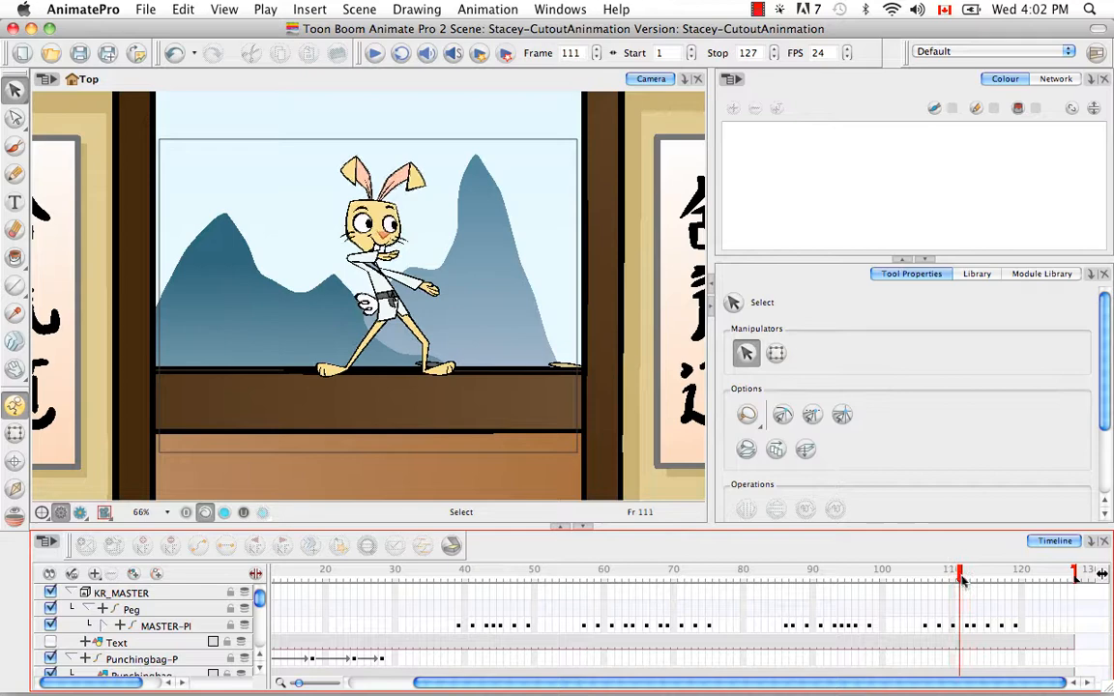
pyautogui.click(967, 577)
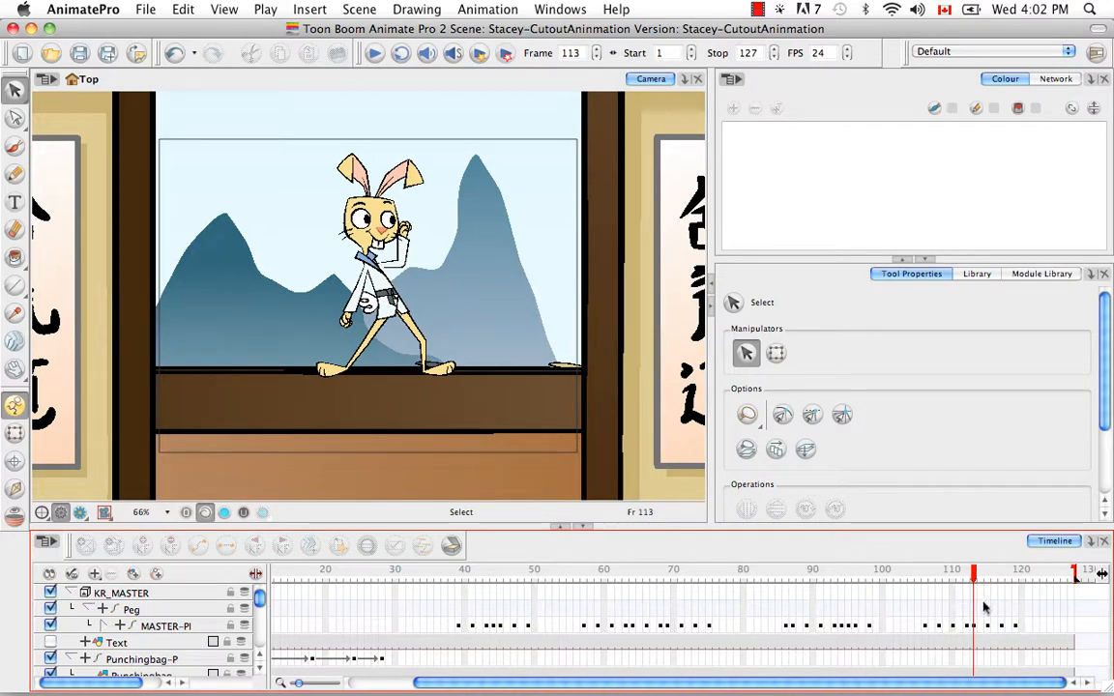
pyautogui.click(986, 576)
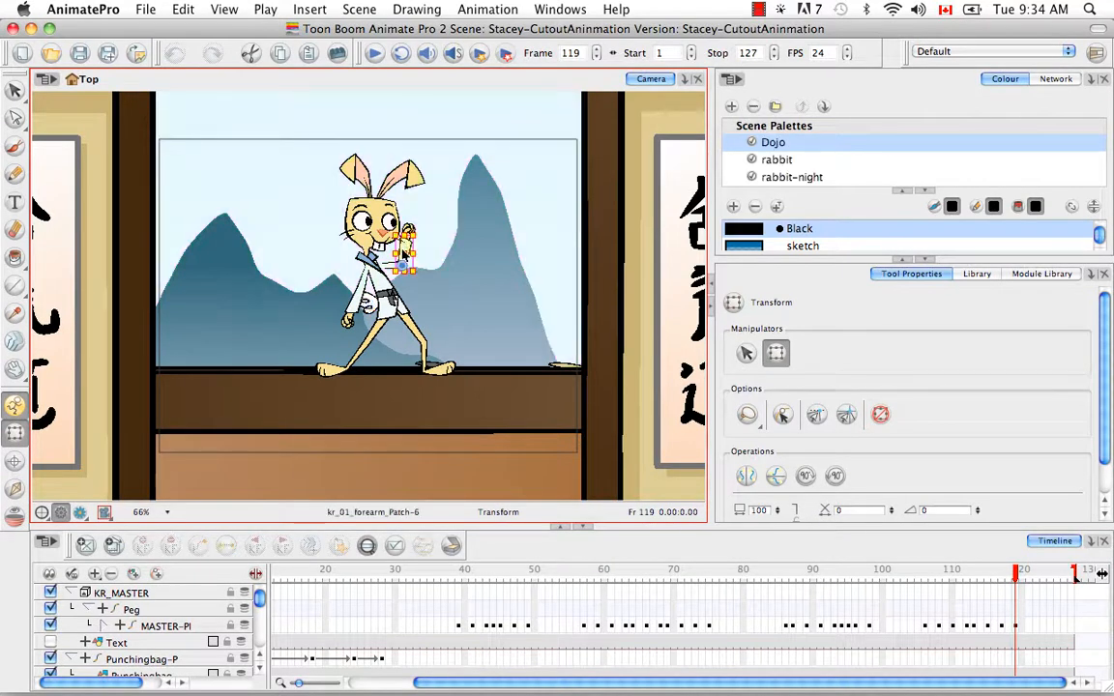
pyautogui.moveTo(455, 309)
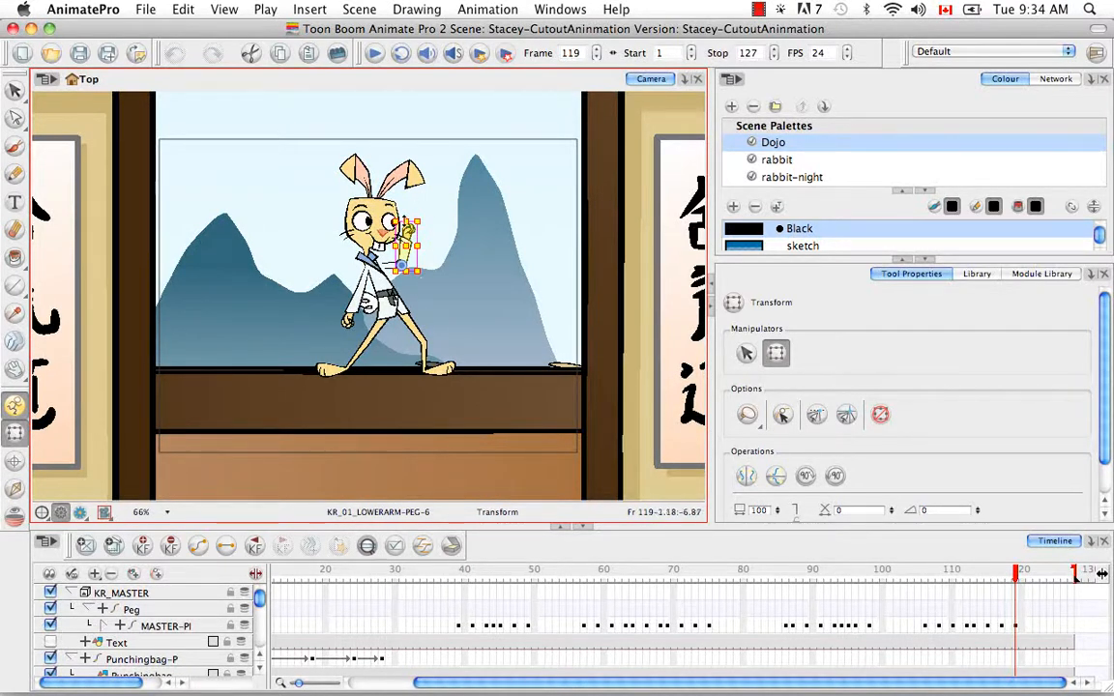
# - Select KR_01_LOWERARM-PEG and nudge the lower arm slightly at frame 125
pyautogui.click(368, 545)
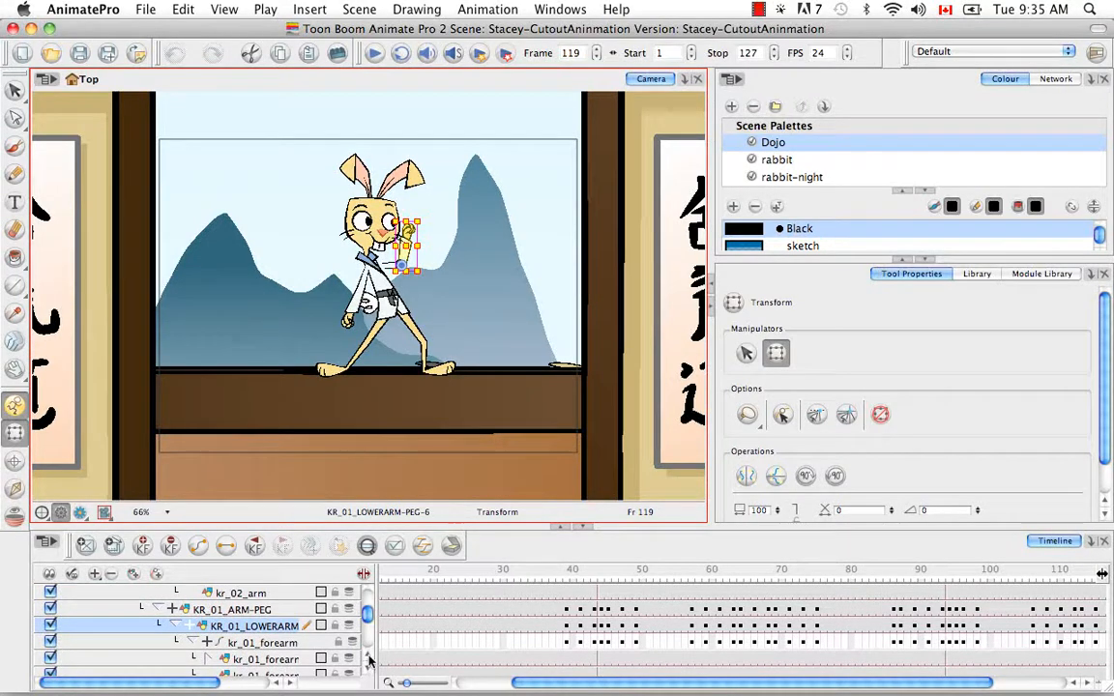
pyautogui.scroll(-3)
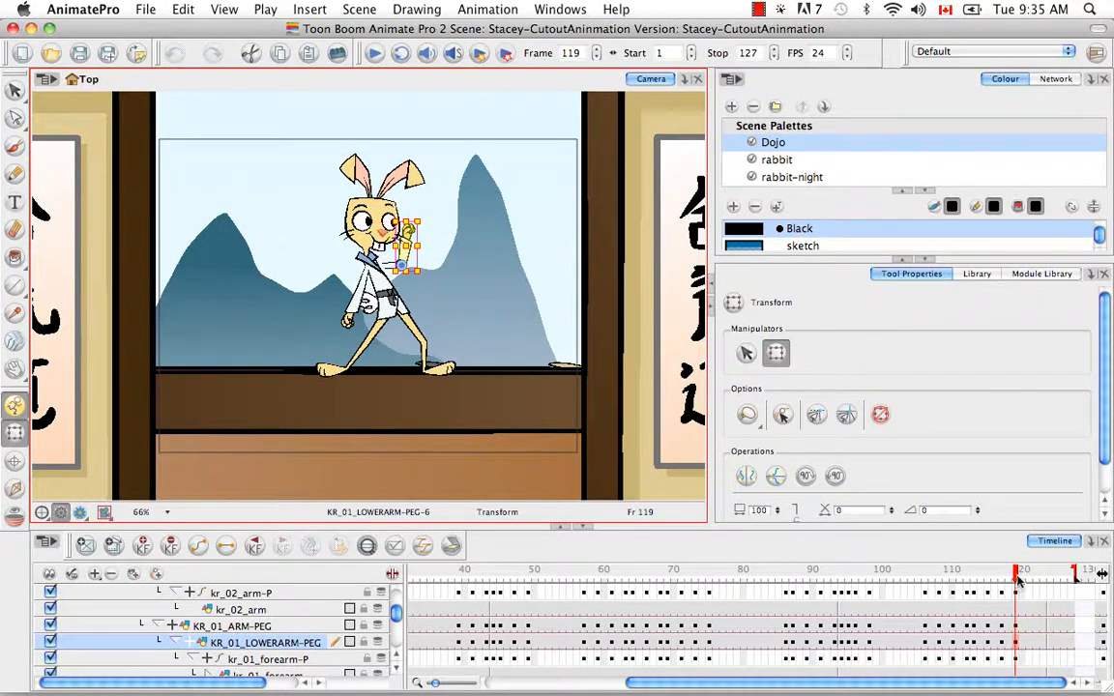
pyautogui.click(1060, 571)
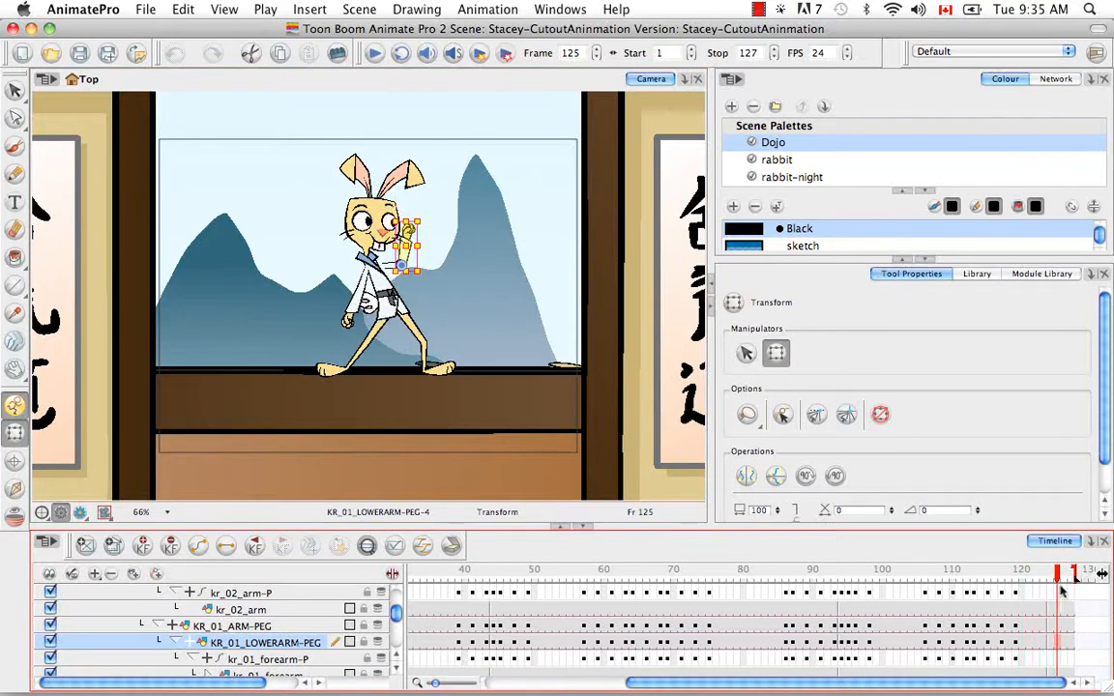
pyautogui.moveTo(1053, 636)
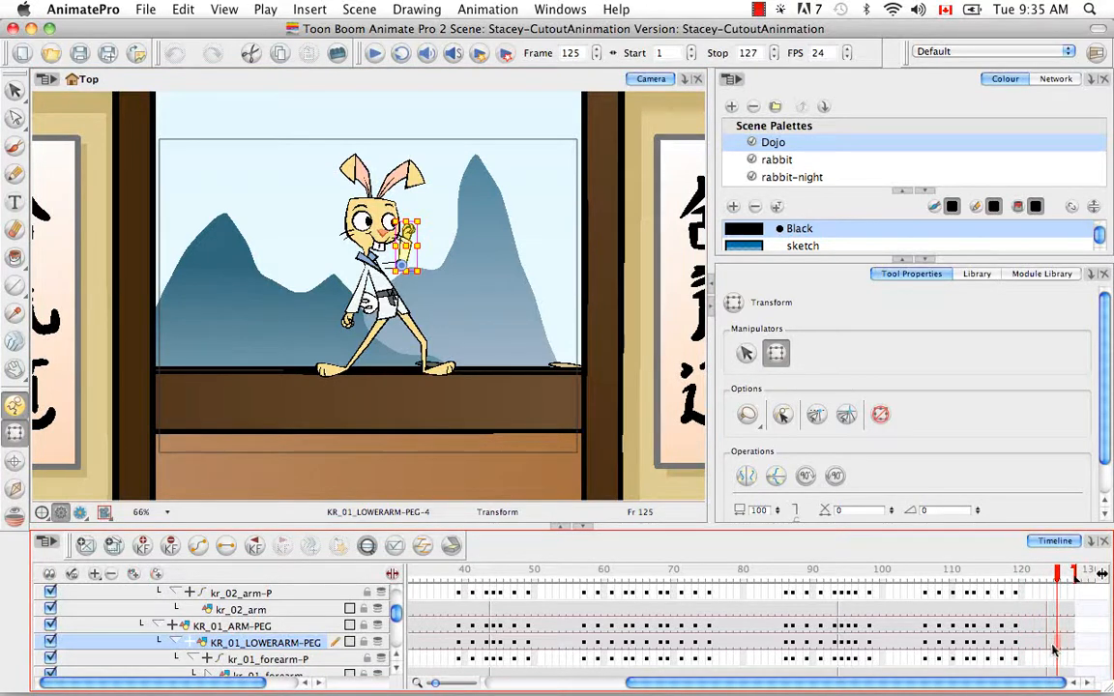
pyautogui.moveTo(143, 545)
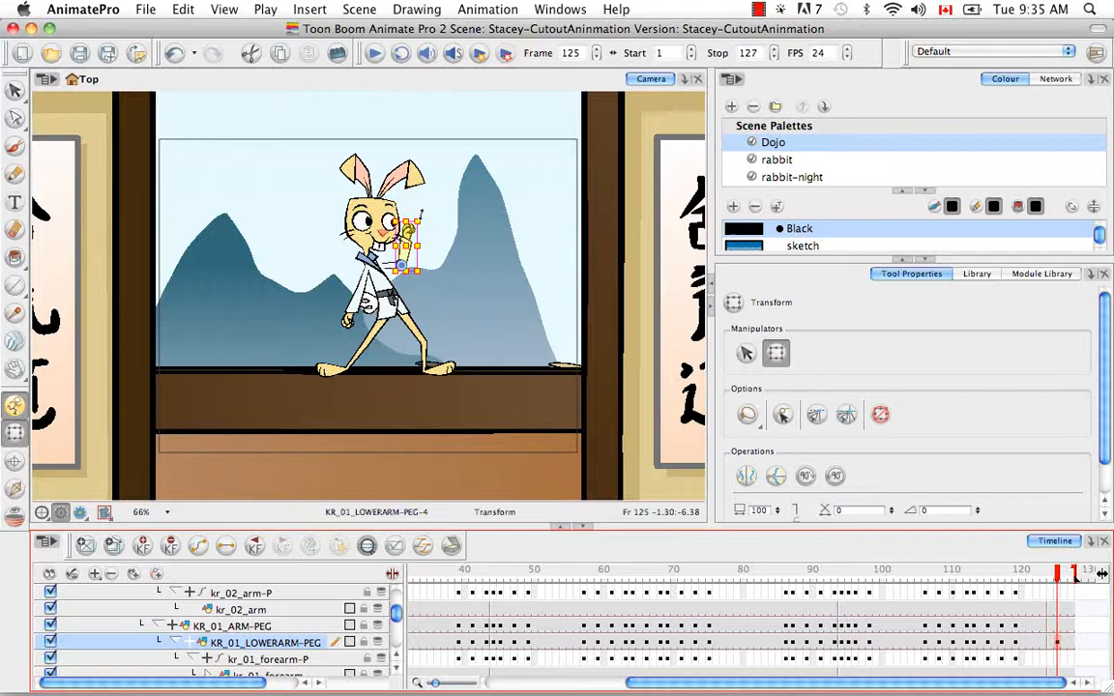
pyautogui.moveTo(410, 228); pyautogui.dragTo(441, 235)
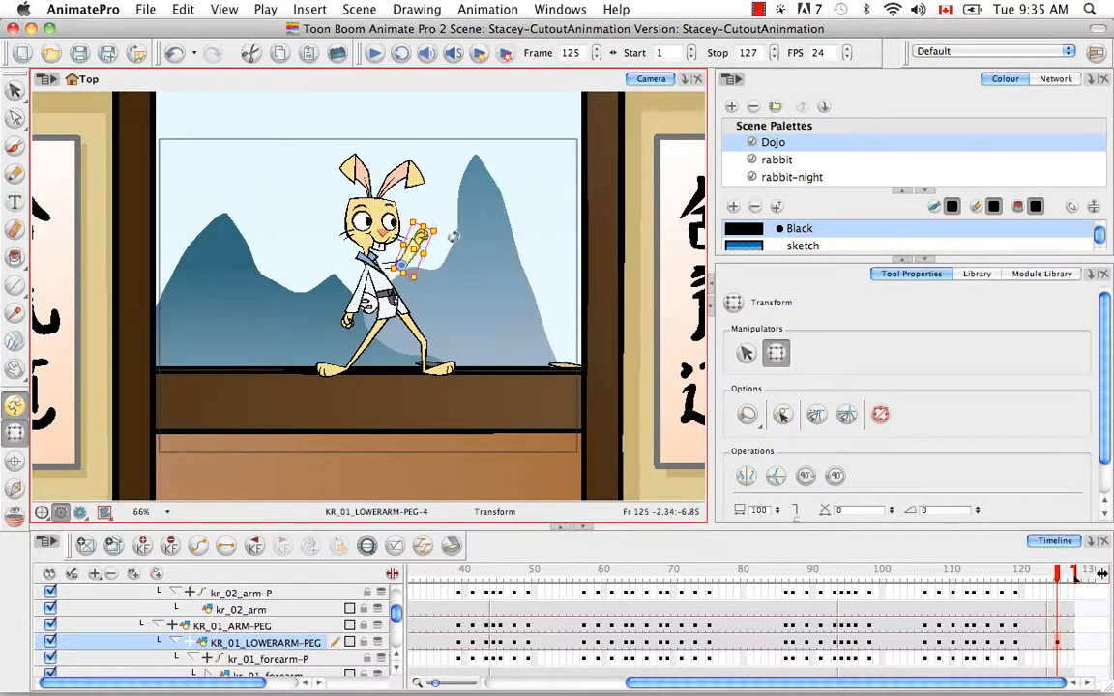
pyautogui.moveTo(435, 233); pyautogui.dragTo(449, 267)
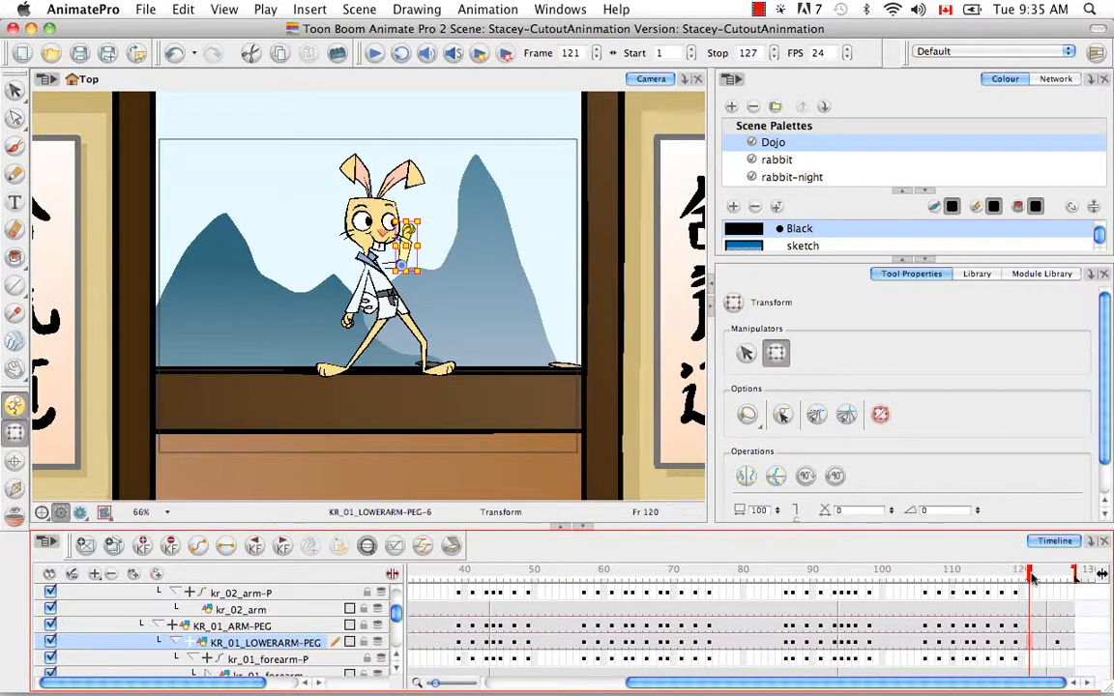
# - Compare the lower-arm pose against frames 120 and 124
pyautogui.click(1017, 581)
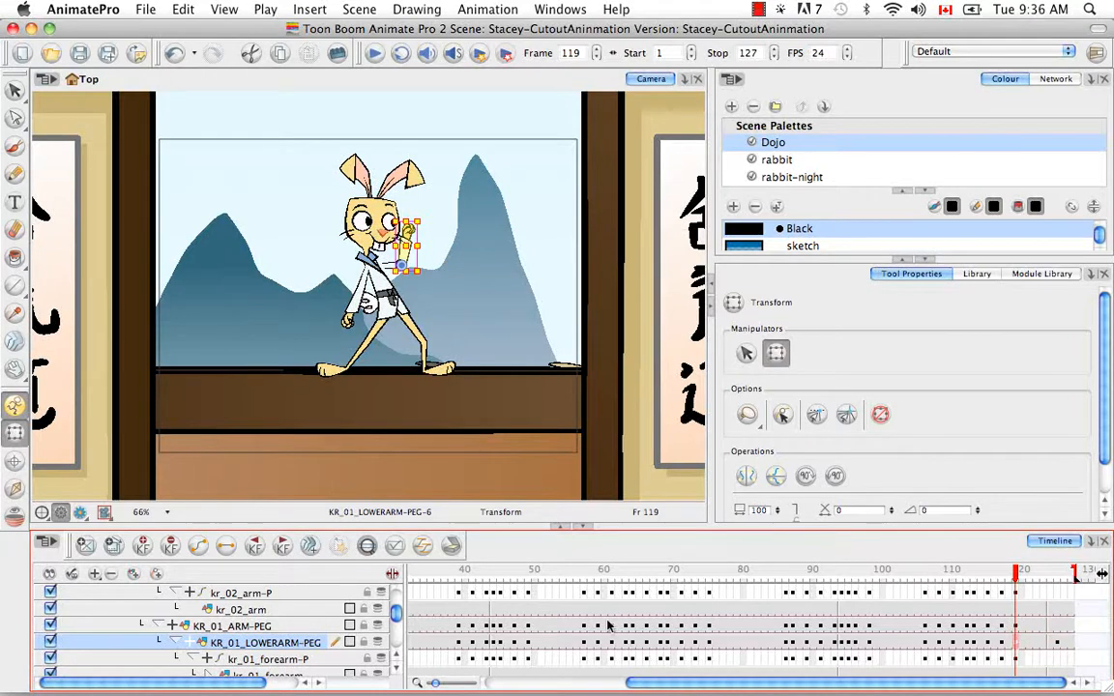
pyautogui.moveTo(198, 545)
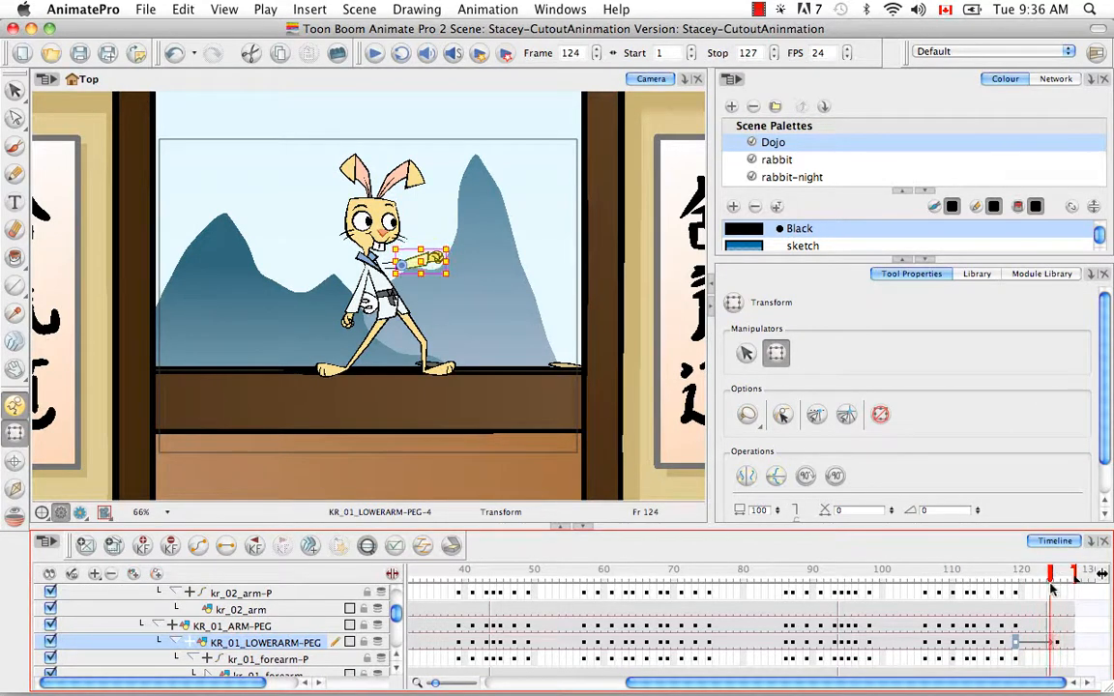
pyautogui.moveTo(1054, 577); pyautogui.dragTo(1029, 576)
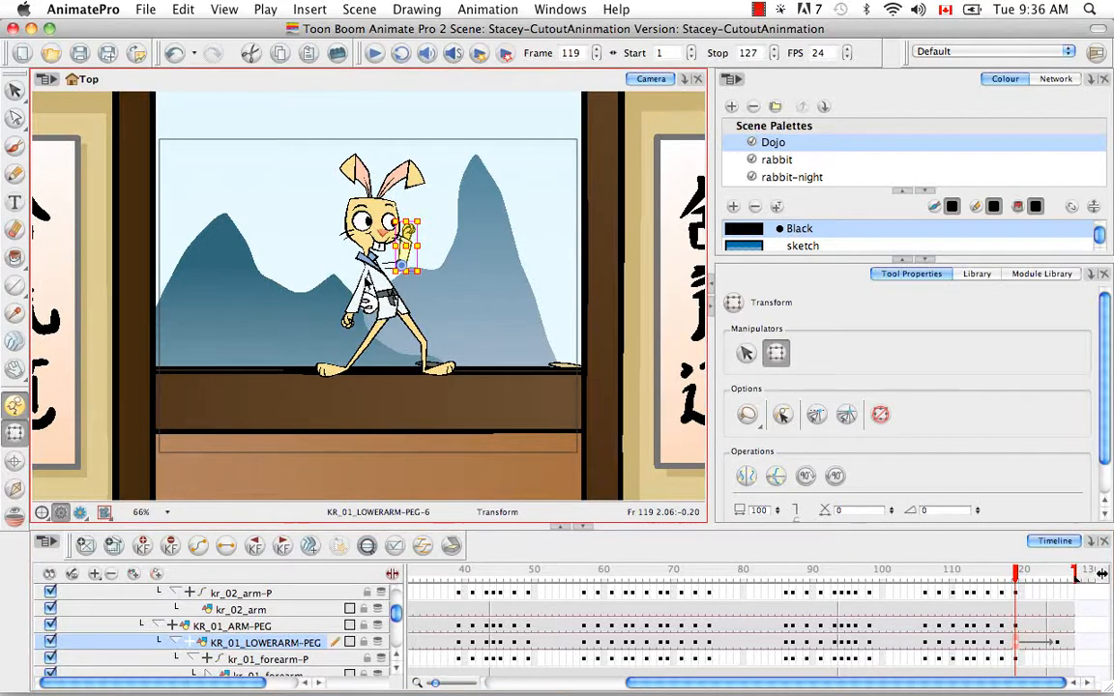
# - Select KR_02_ARM-PEG and review its punch through frames 119, 121, 124 and 125
pyautogui.click(240, 609)
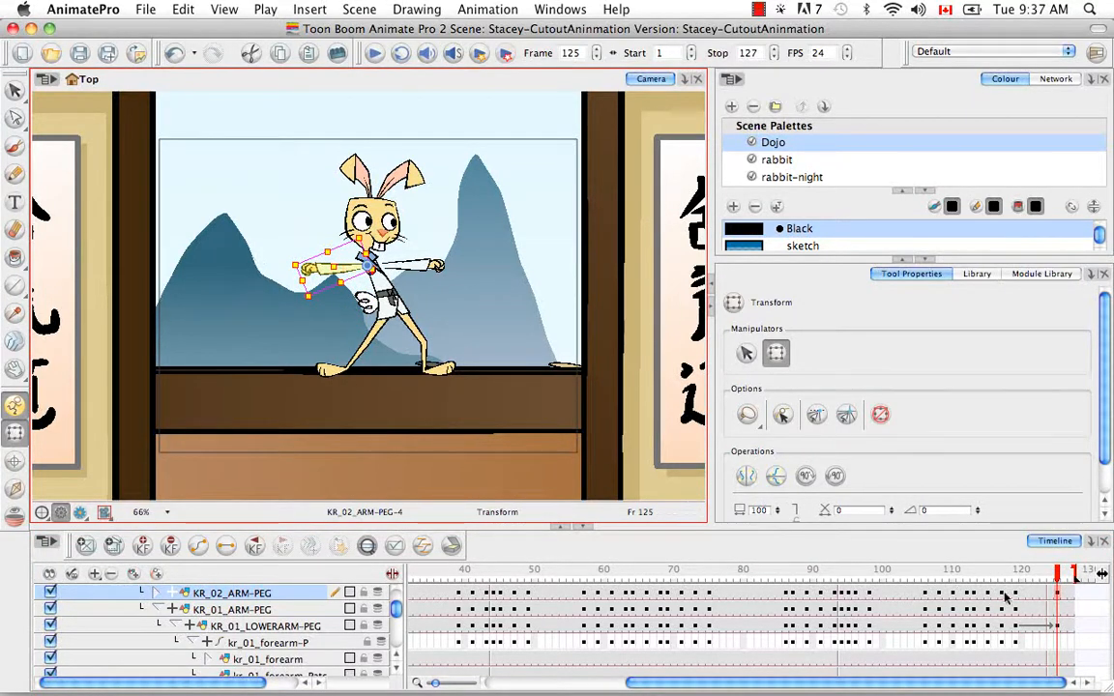
pyautogui.click(1018, 573)
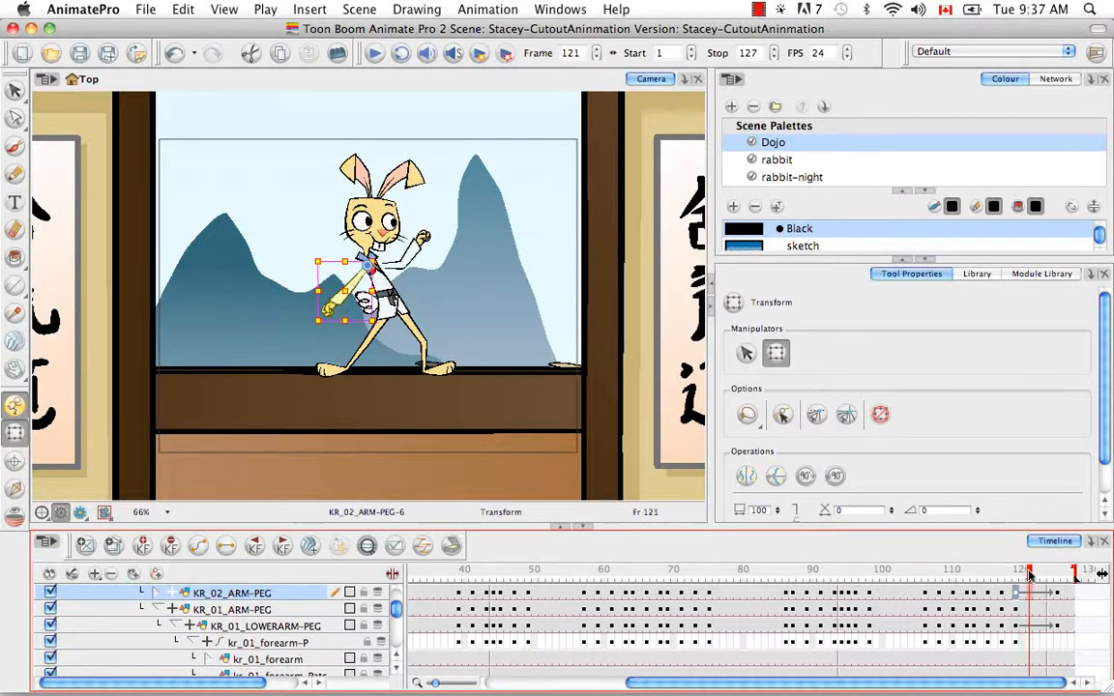
pyautogui.click(1052, 577)
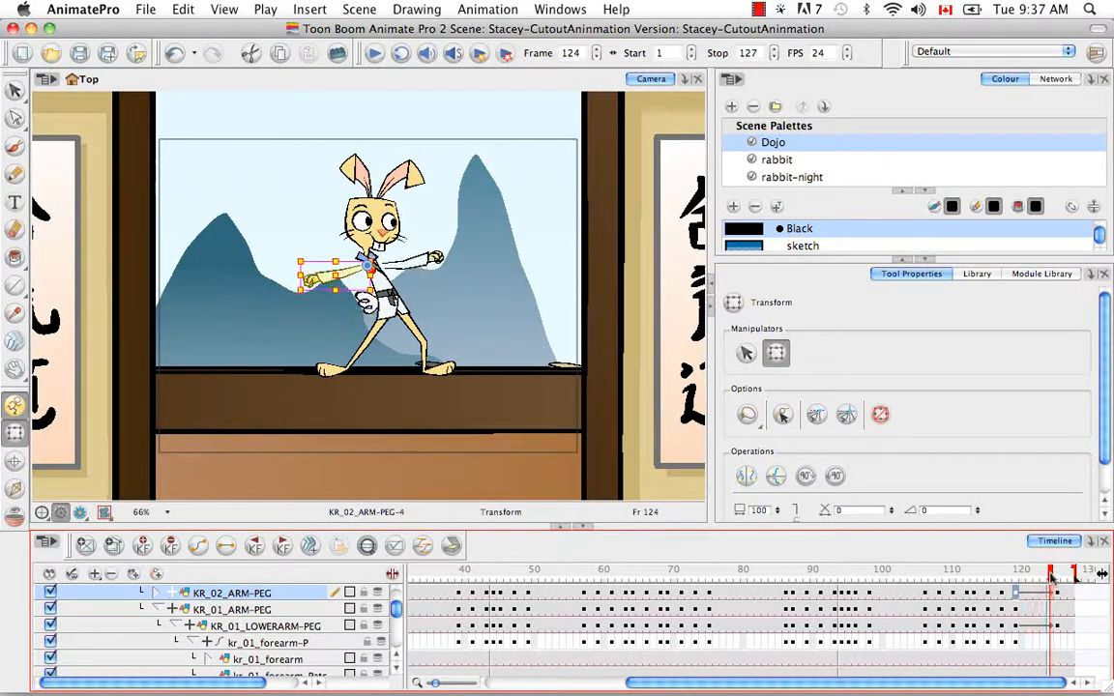
pyautogui.click(1015, 571)
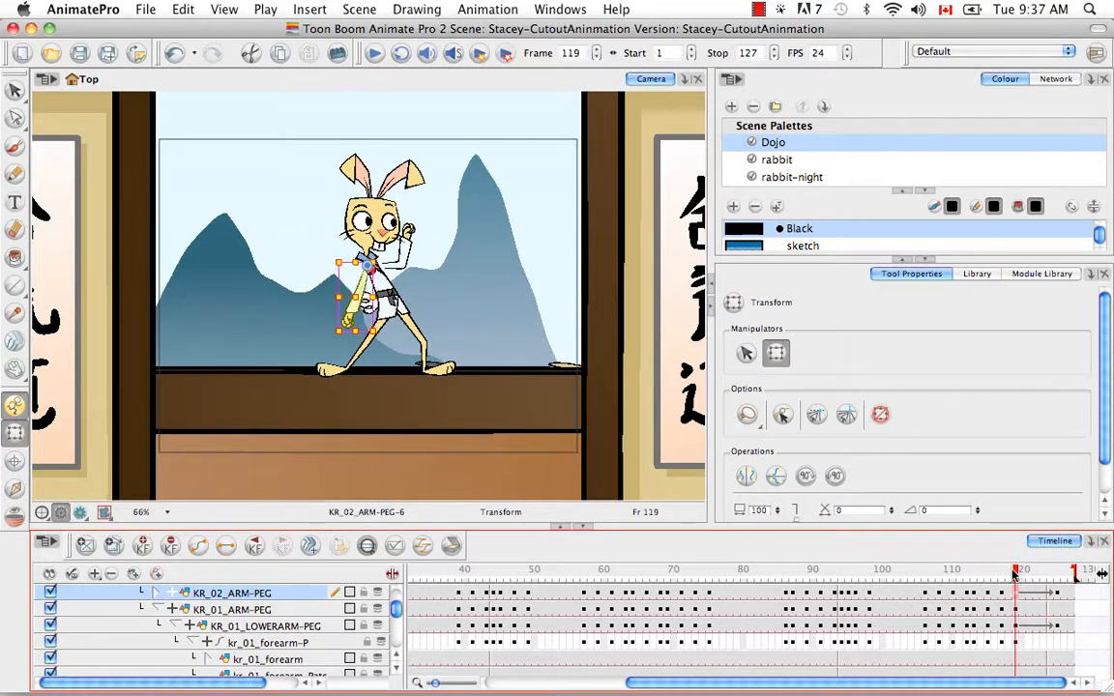
pyautogui.click(1048, 571)
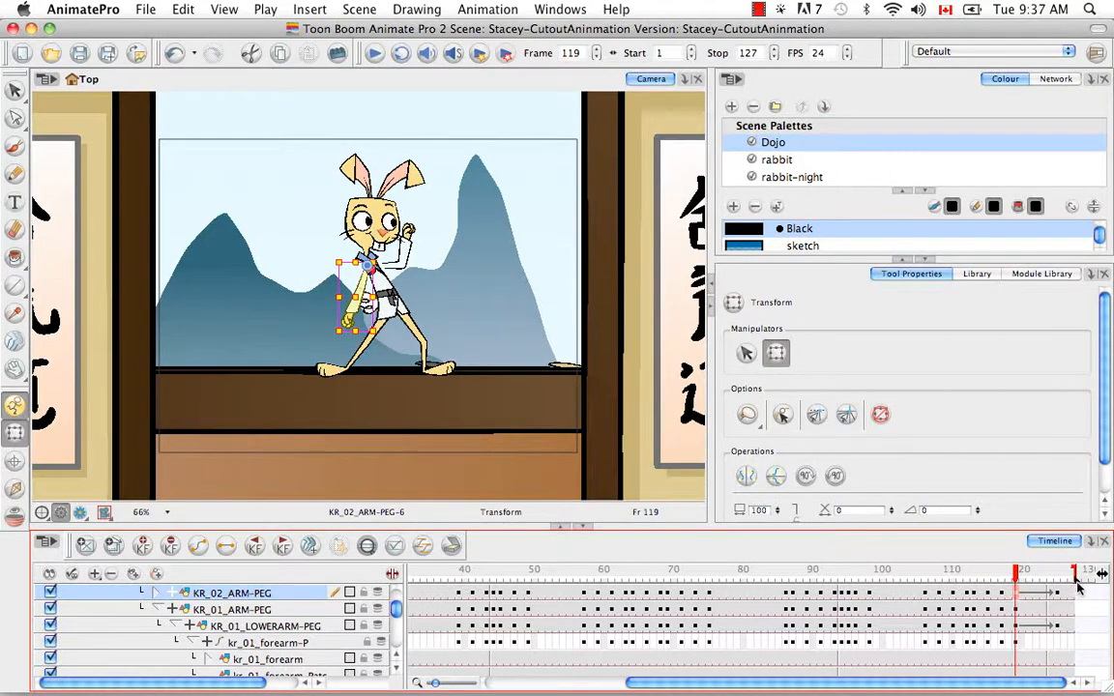
pyautogui.moveTo(1079, 588)
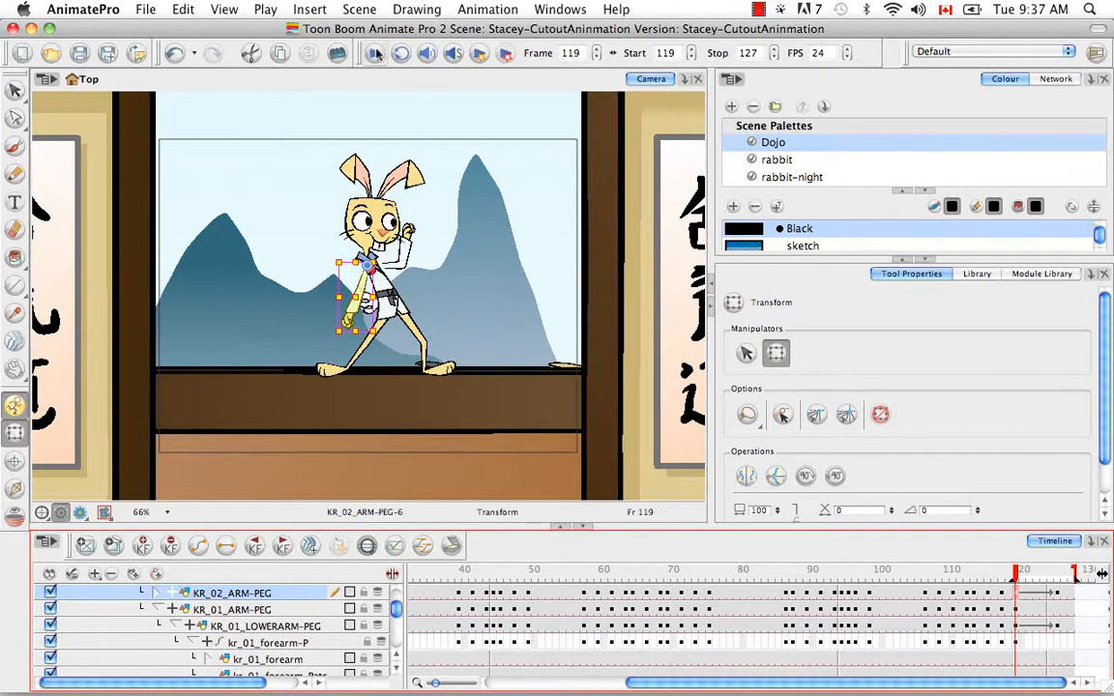
# - Play the arm punch from frame 119 to 127, then return to frame 119
pyautogui.click(375, 54)
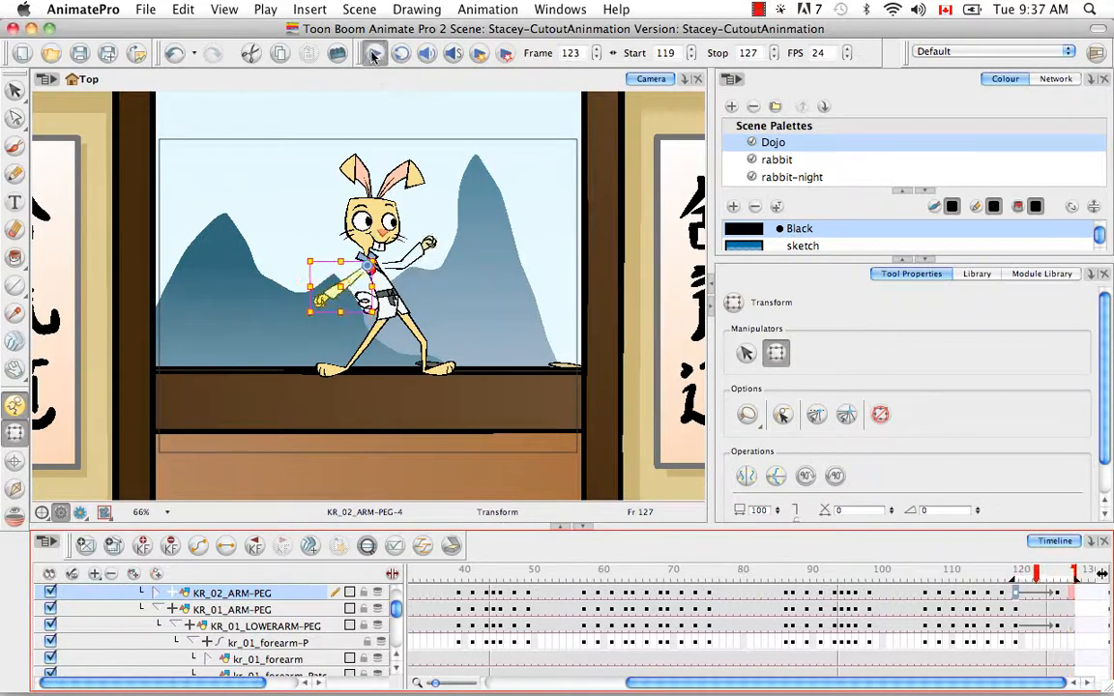
pyautogui.click(376, 54)
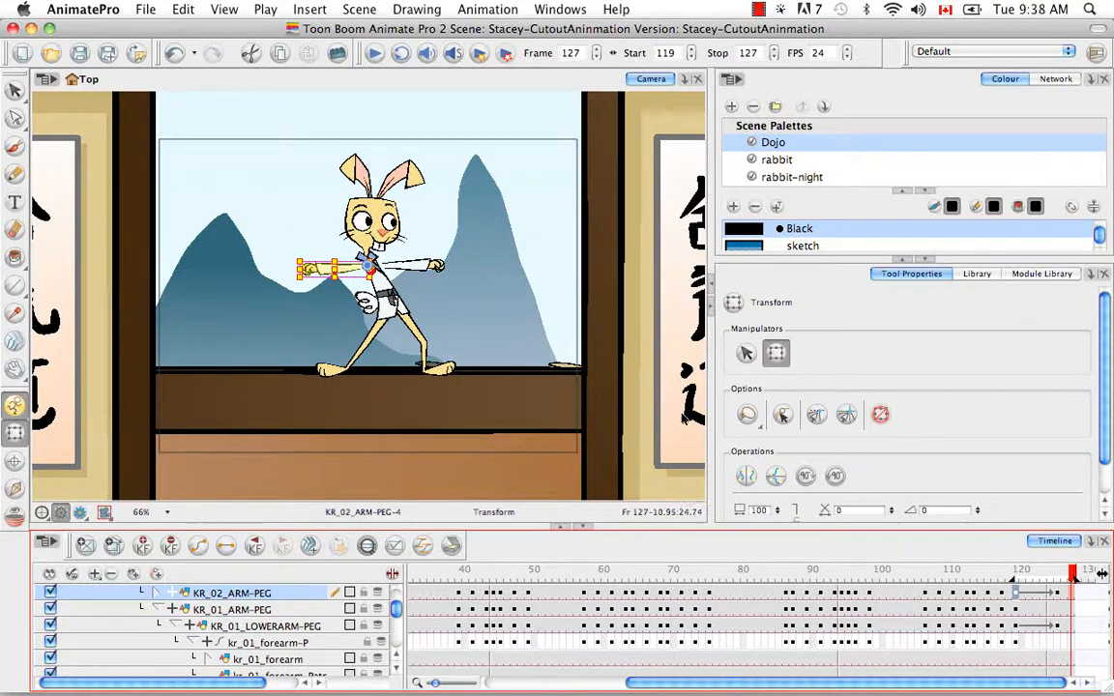
pyautogui.click(1048, 576)
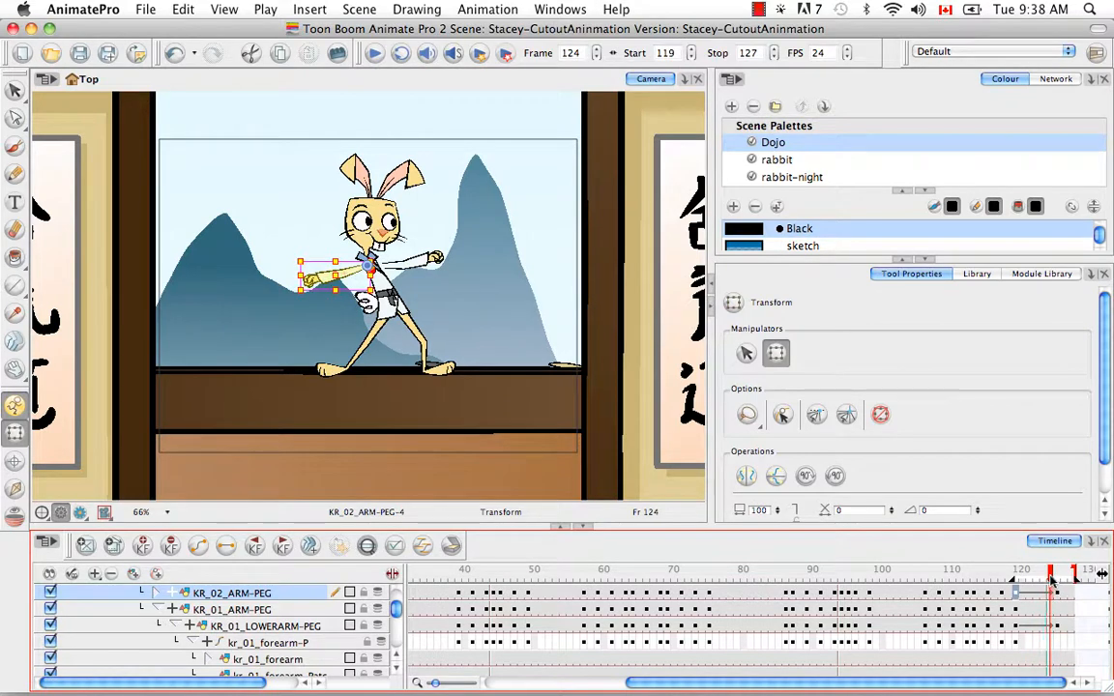
pyautogui.click(1015, 571)
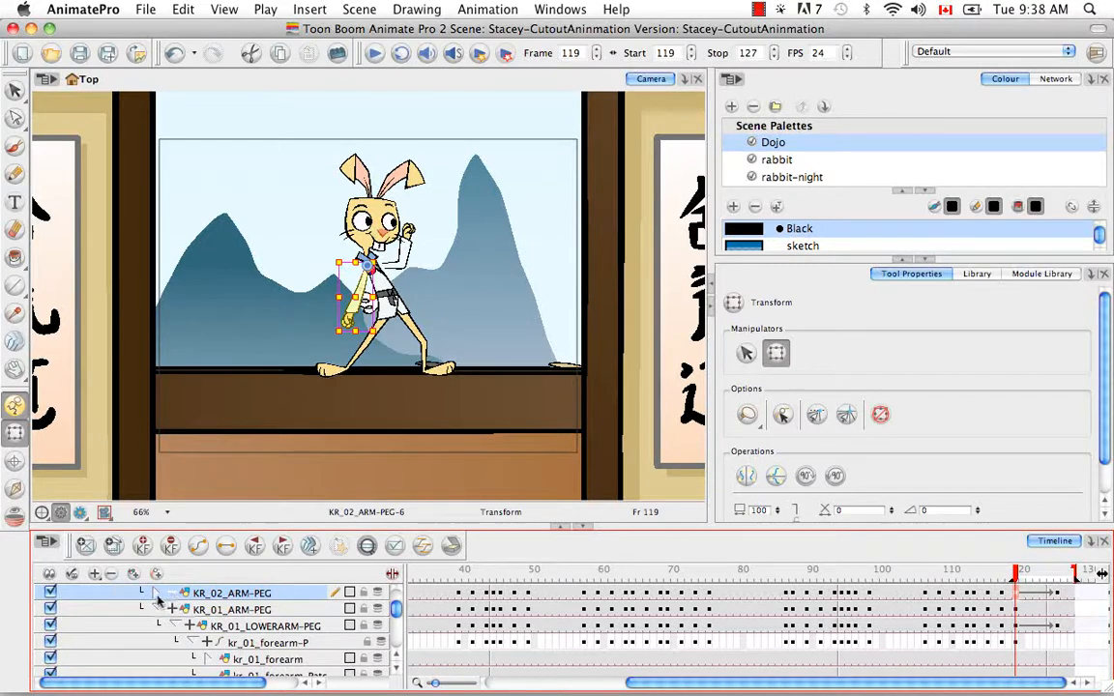
# - Expand KR_02_ARM-PEG to list its Position, Scale and Rotation rows
pyautogui.click(157, 592)
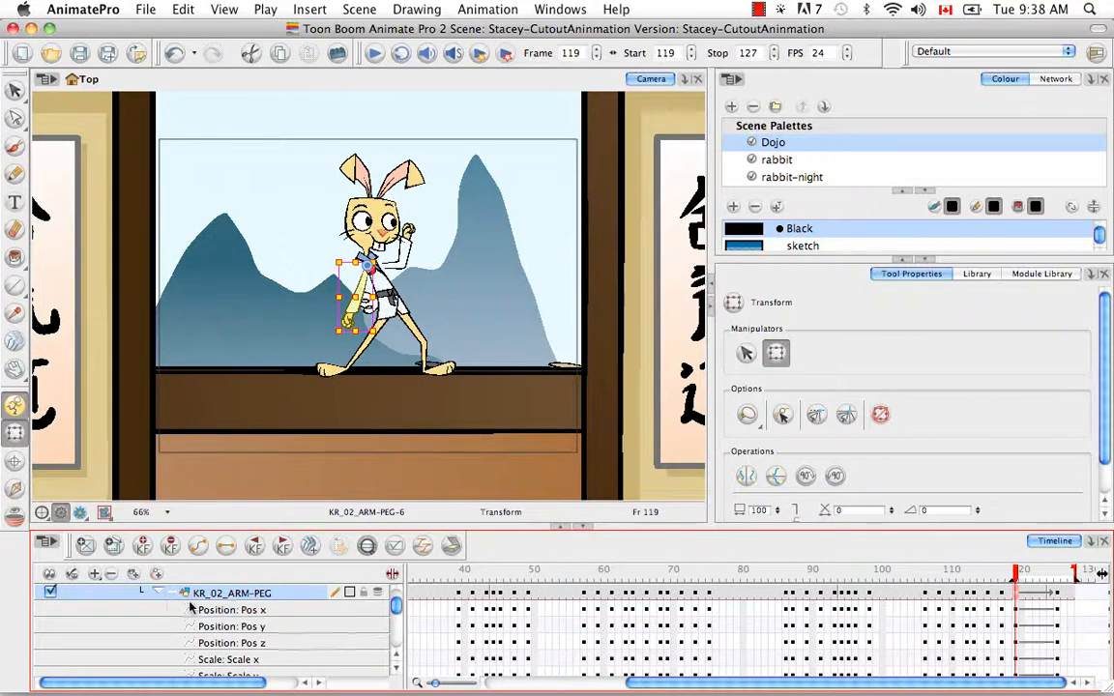
pyautogui.moveTo(321, 627)
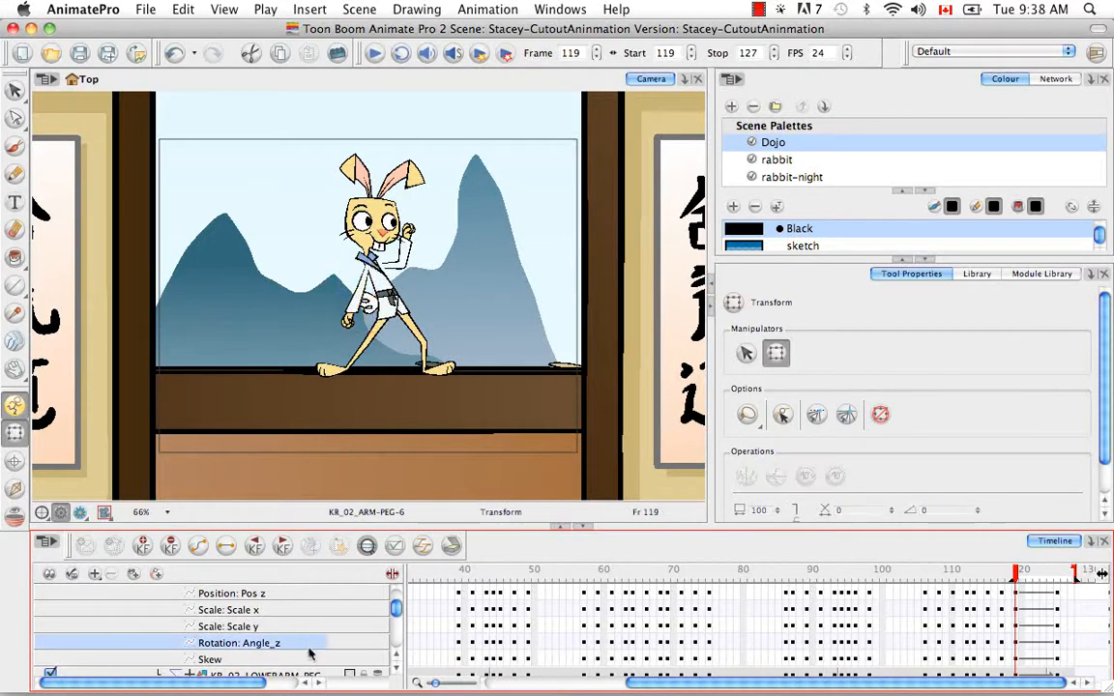
# - In the Angle_z Bezier editor, select the key at frame 119 and pull out its ease handle
pyautogui.doubleClick(240, 642)
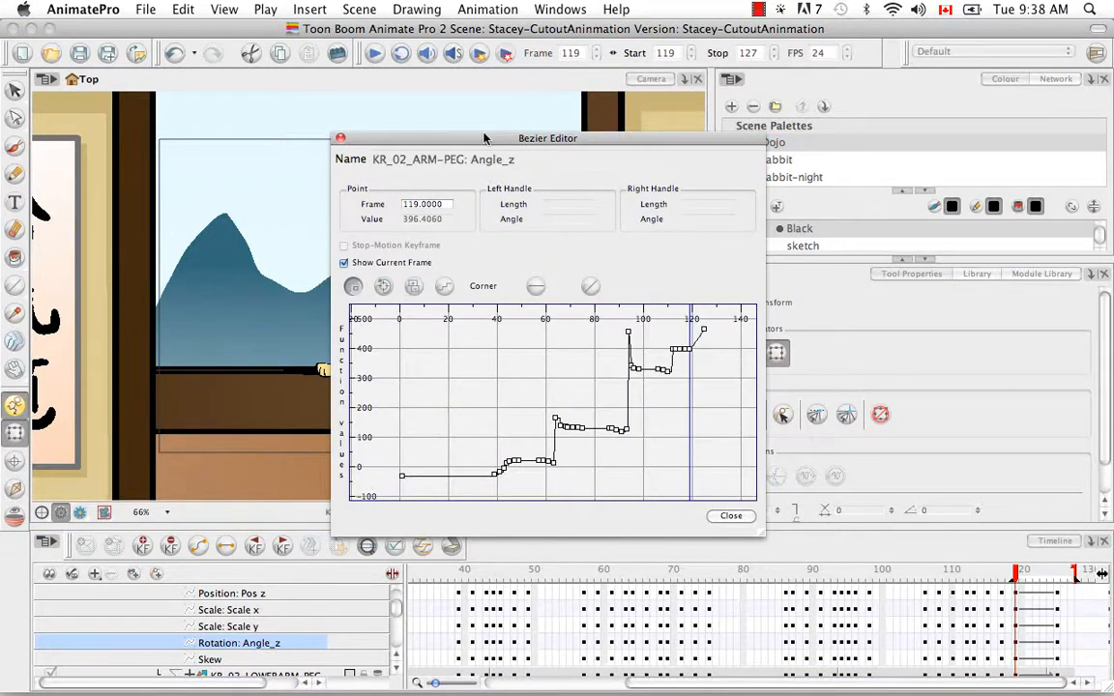
pyautogui.moveTo(627, 139)
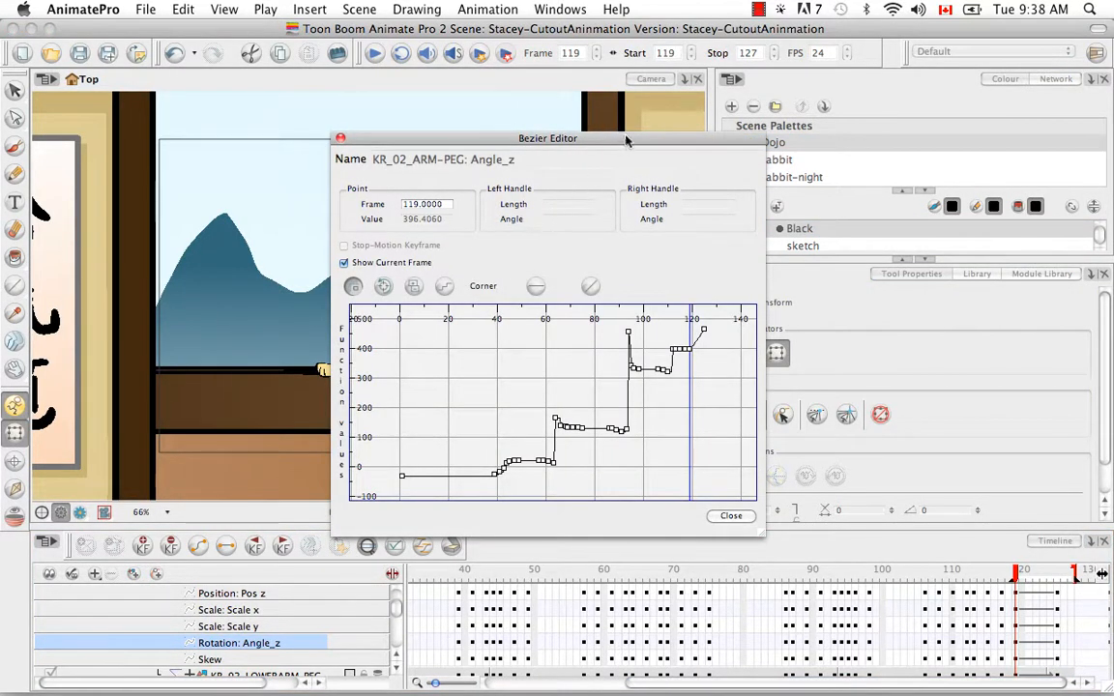
pyautogui.moveTo(550, 137); pyautogui.dragTo(717, 83)
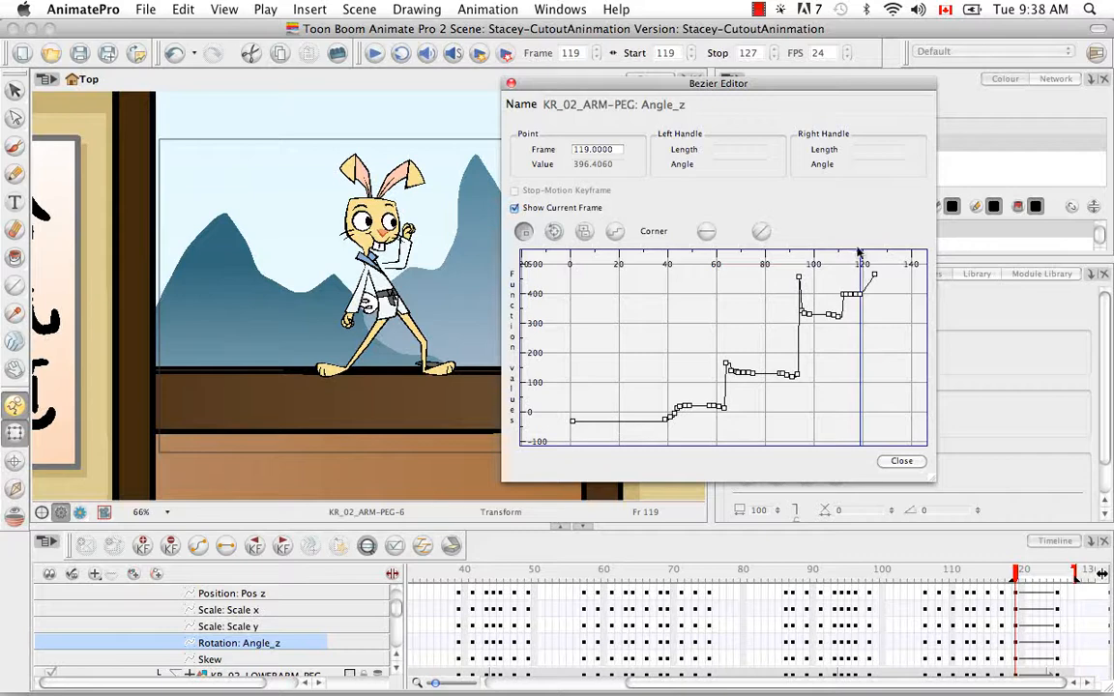
pyautogui.moveTo(859, 325)
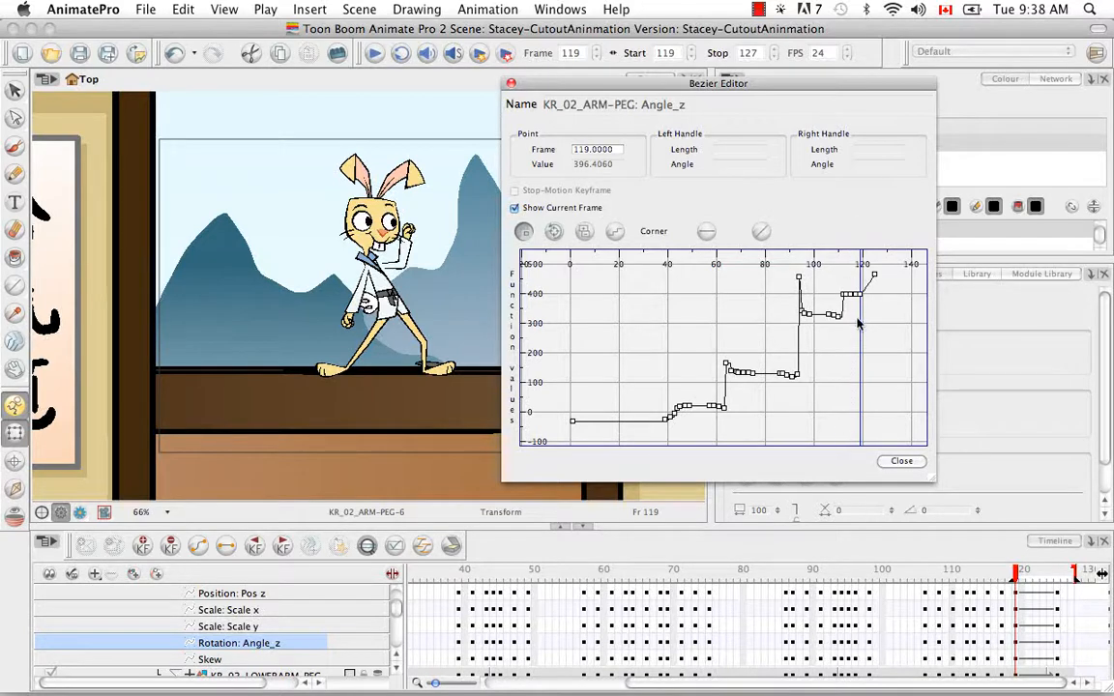
pyautogui.click(872, 274)
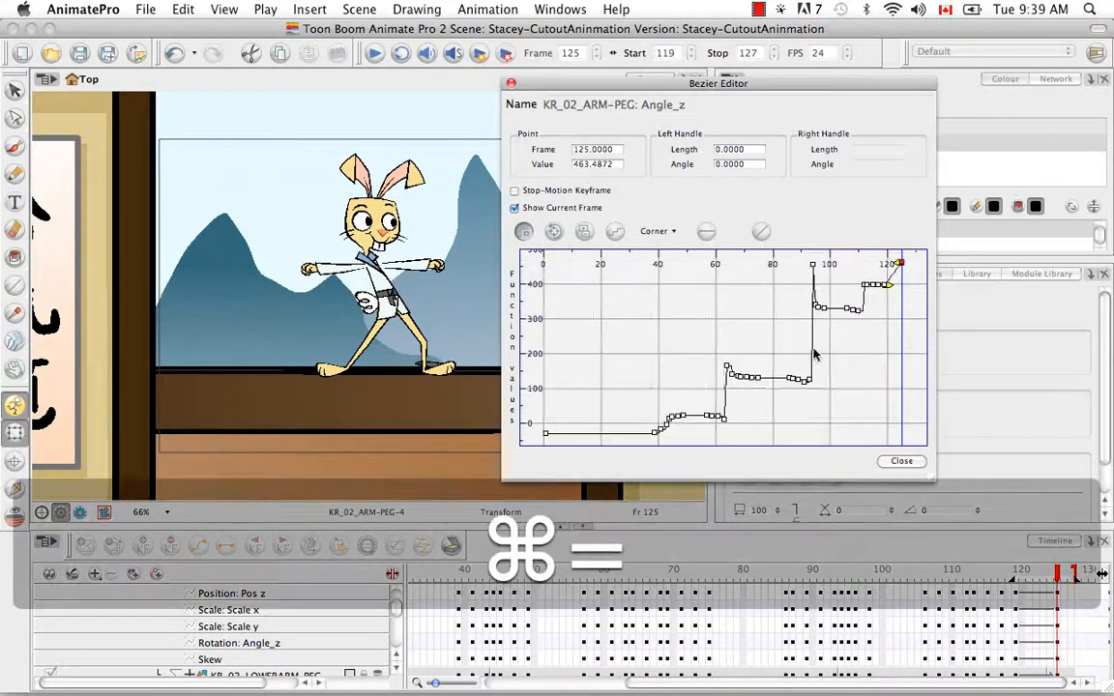
pyautogui.press('space')
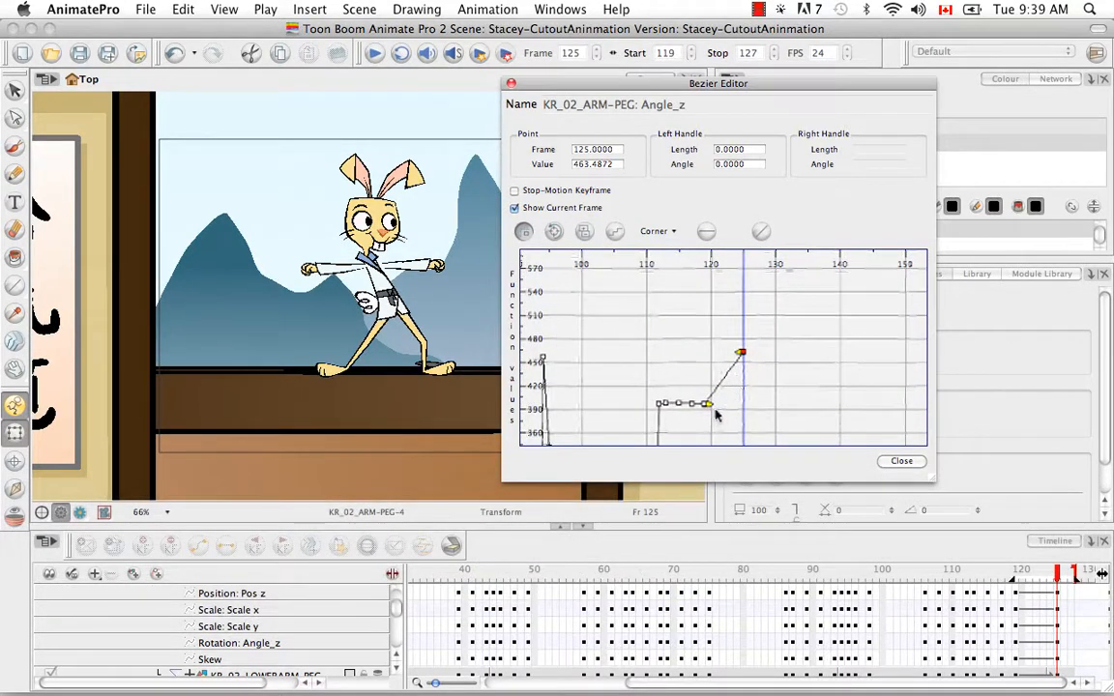
pyautogui.click(708, 404)
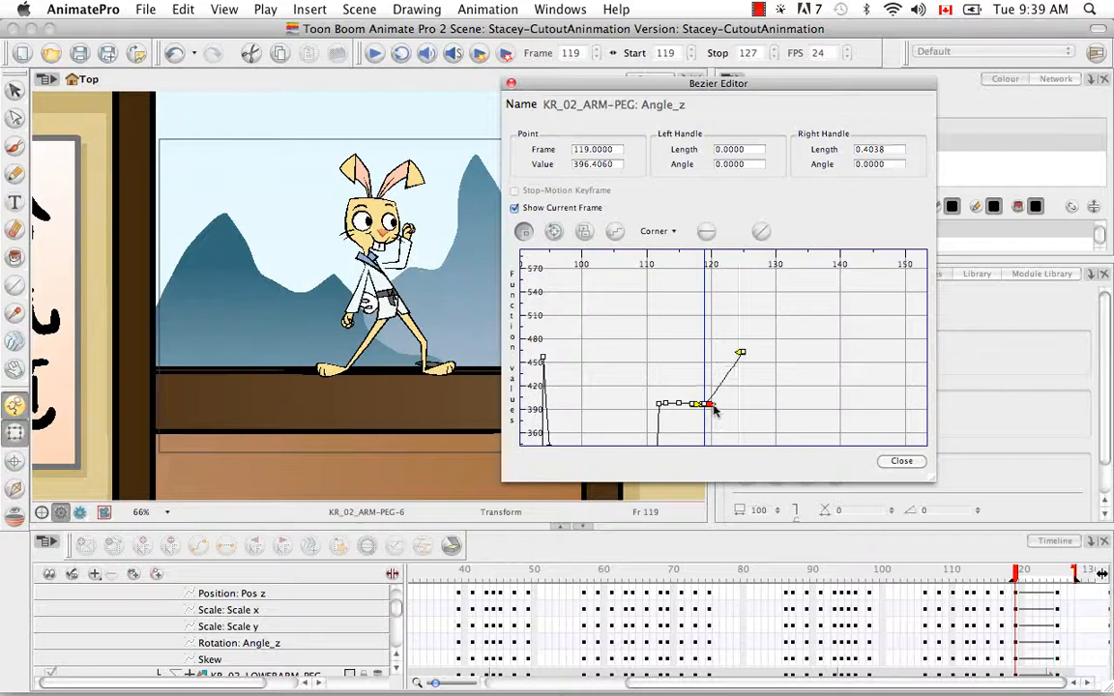
pyautogui.moveTo(711, 405); pyautogui.dragTo(739, 404)
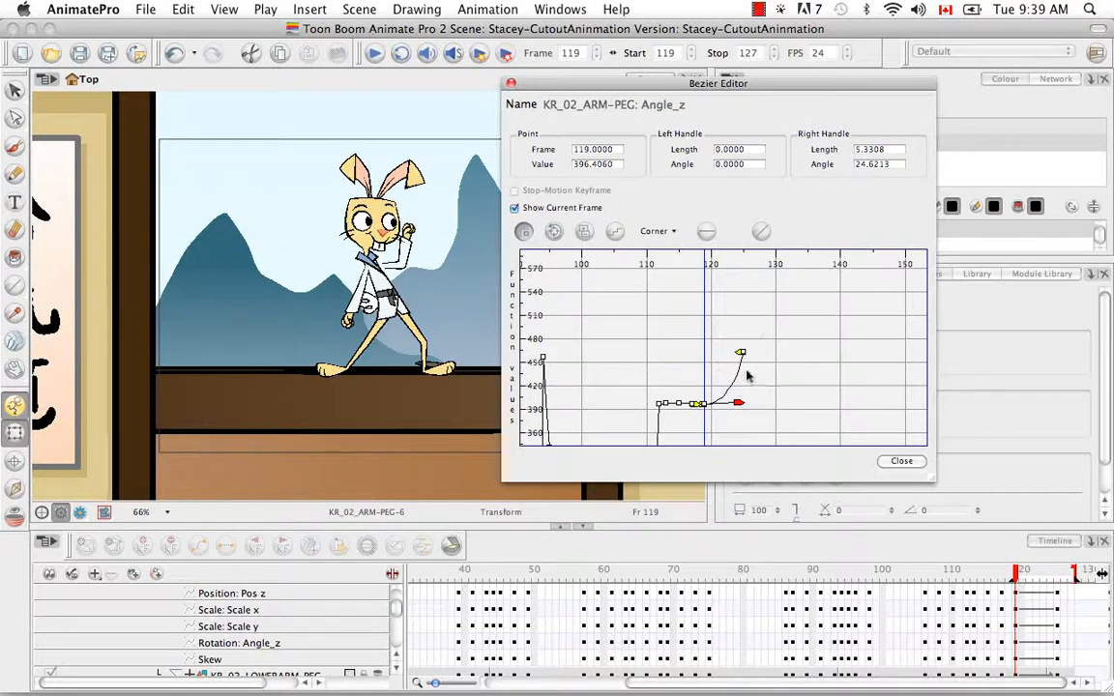
pyautogui.moveTo(755, 298)
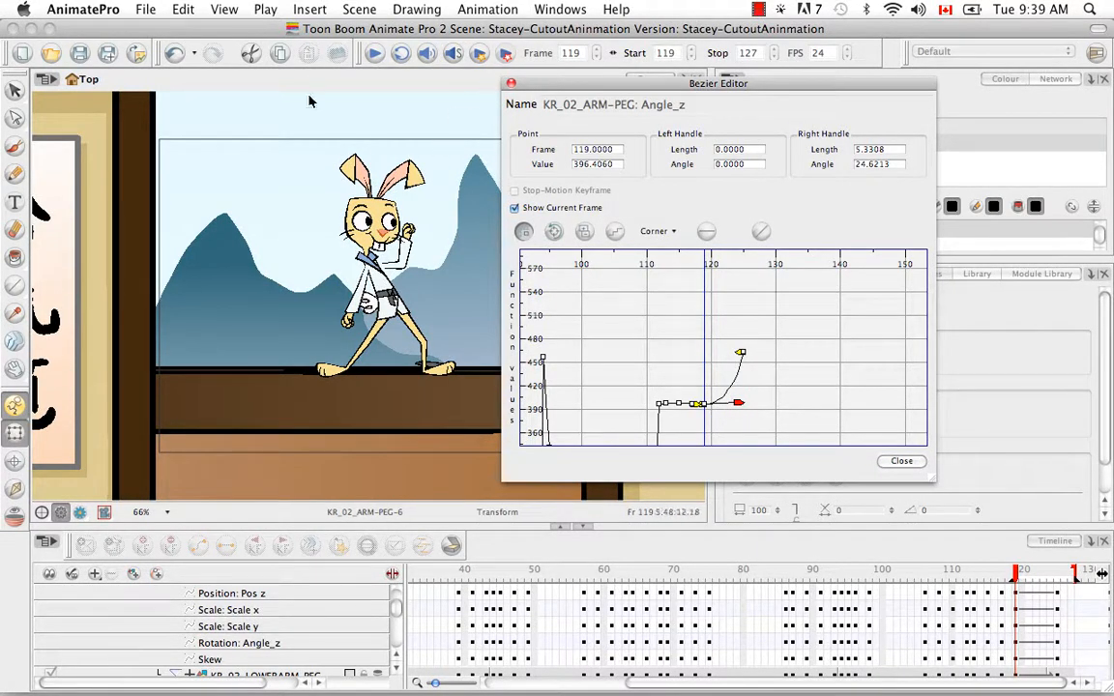
# - Flatten the ease leaving frame 119 toward 127, then close the curve editor
pyautogui.click(376, 55)
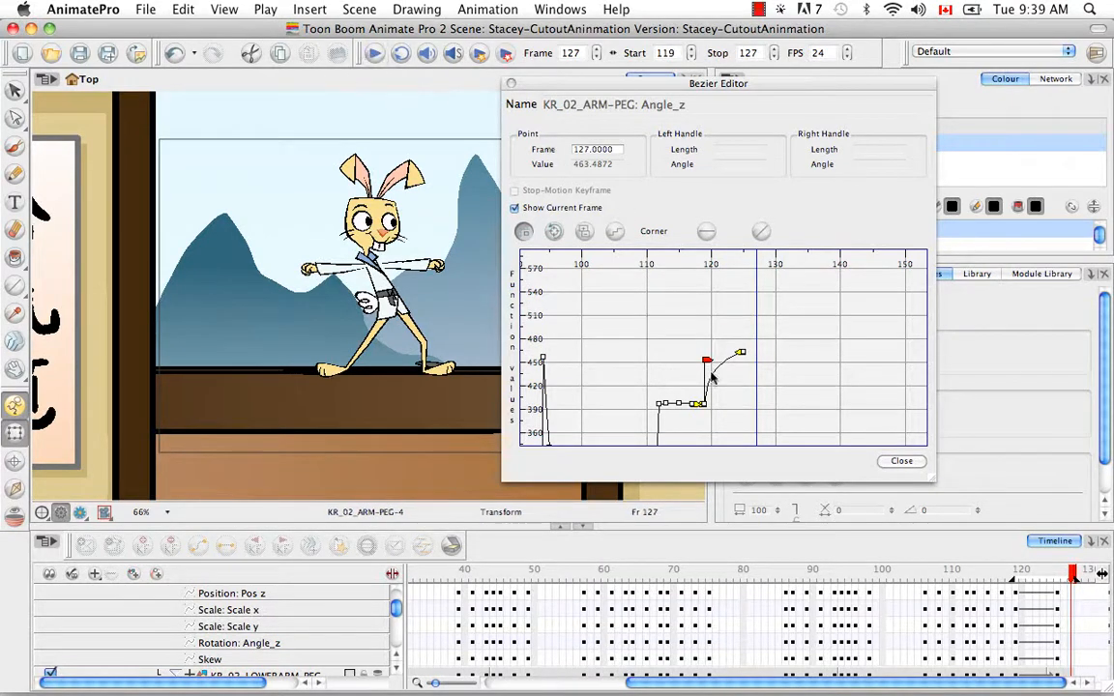
pyautogui.click(700, 404)
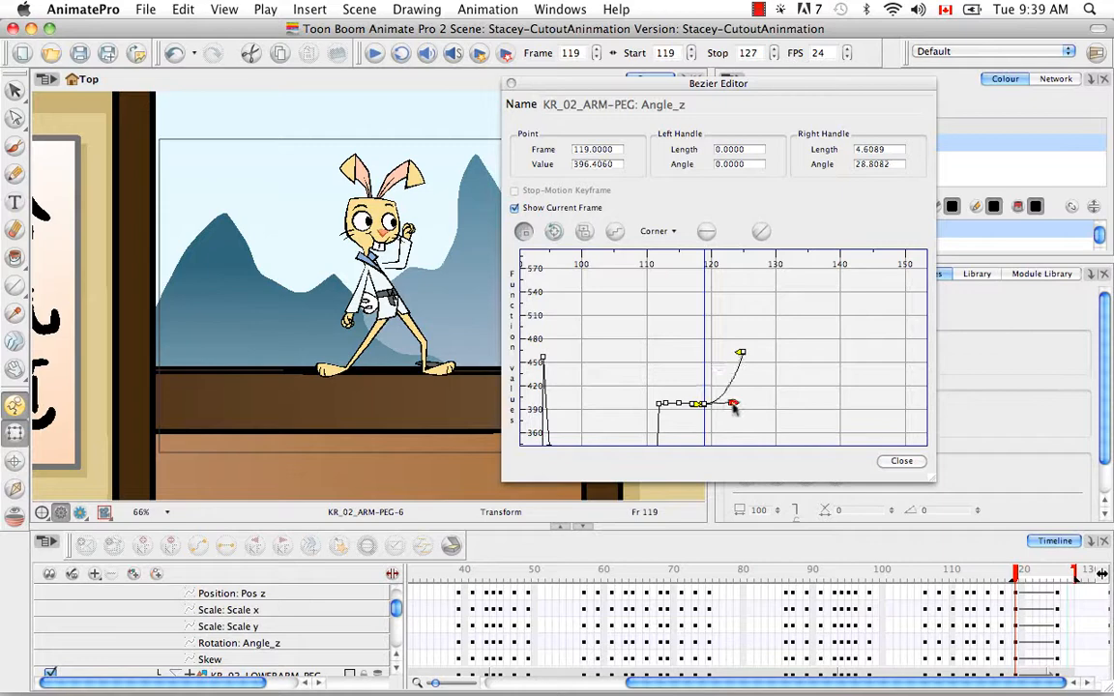
pyautogui.moveTo(733, 404); pyautogui.dragTo(742, 406)
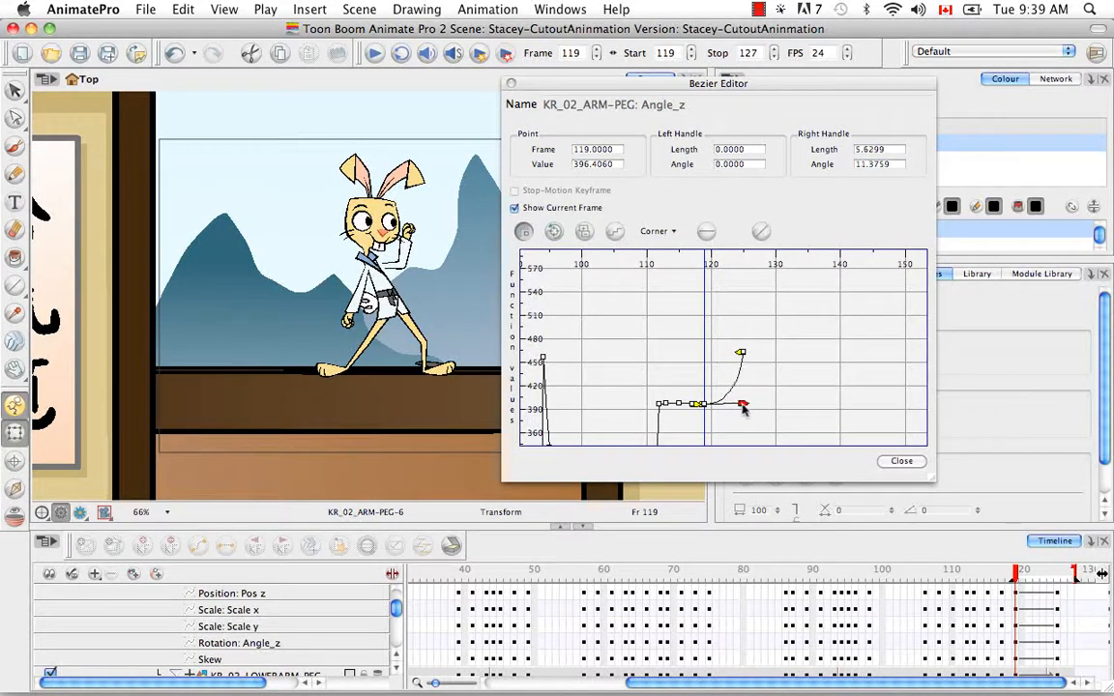
pyautogui.moveTo(743, 404); pyautogui.dragTo(745, 400)
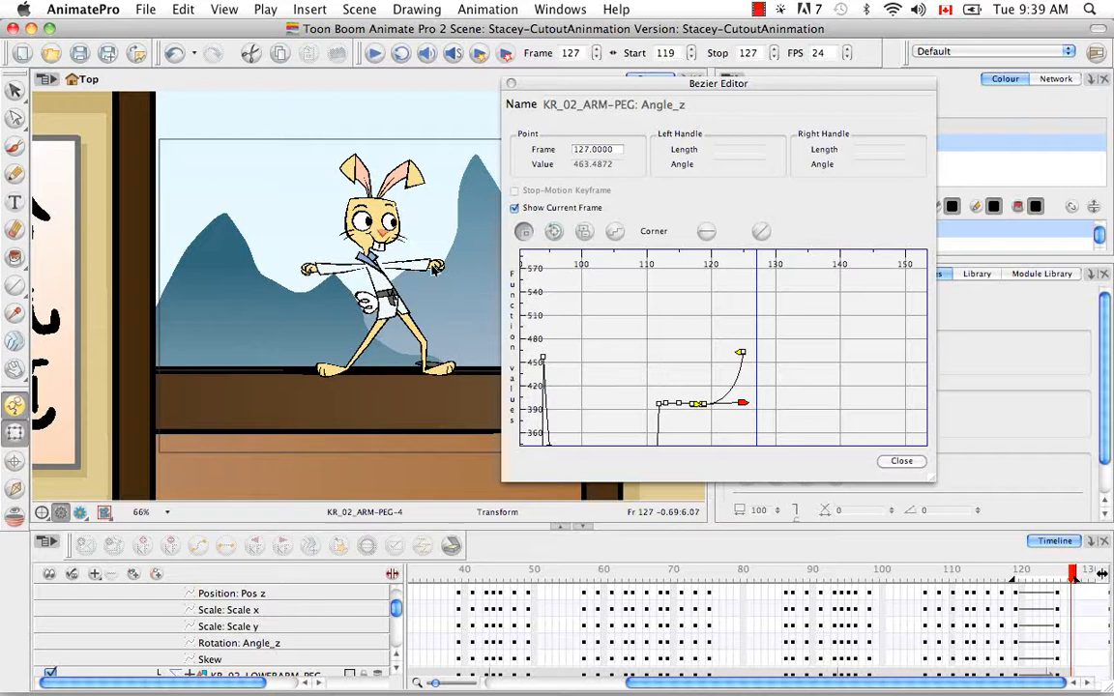
pyautogui.moveTo(344, 636)
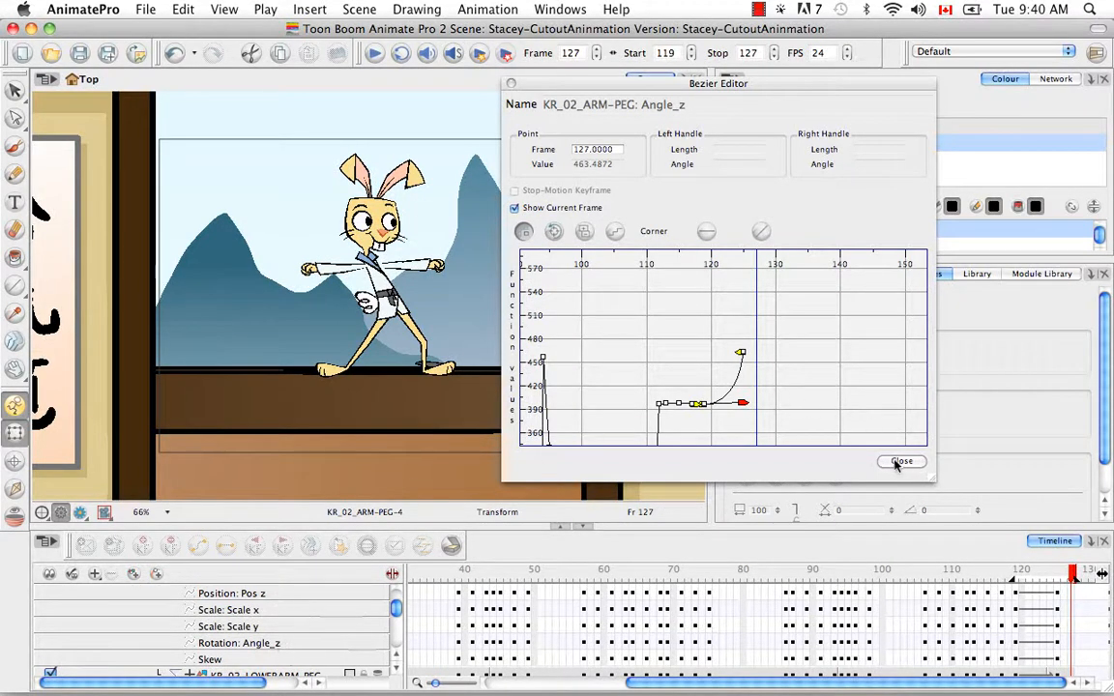
pyautogui.click(901, 460)
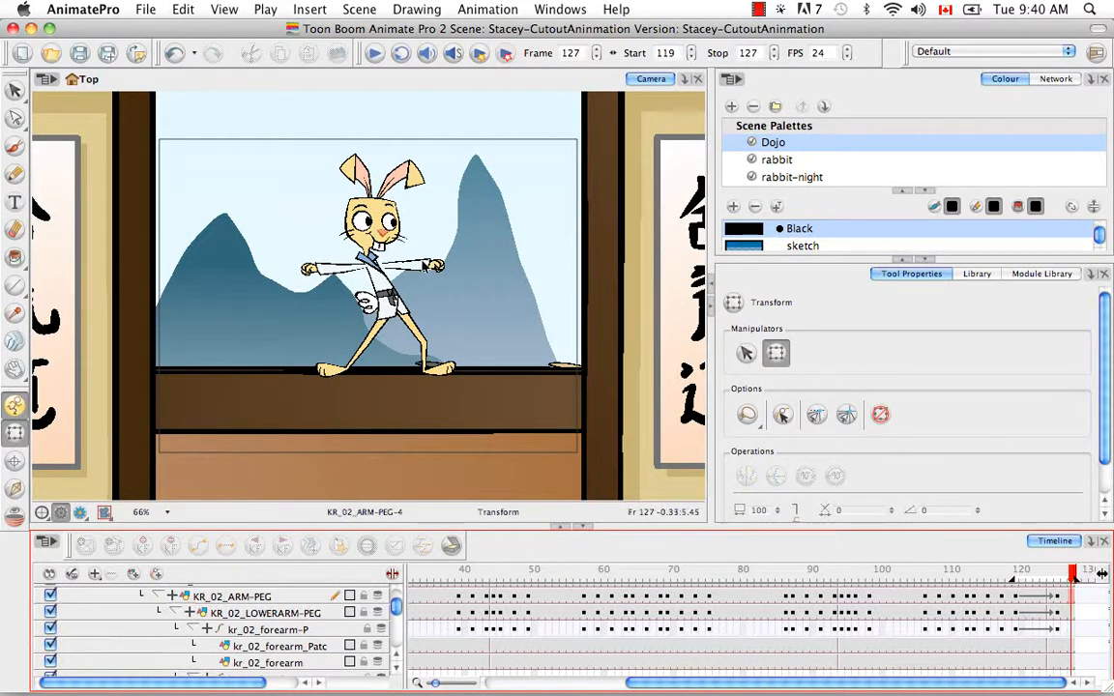
# - Select the other forearm and expand KR_01_LOWERARM-PEG to list Rotation: Angle_z
pyautogui.click(410, 263)
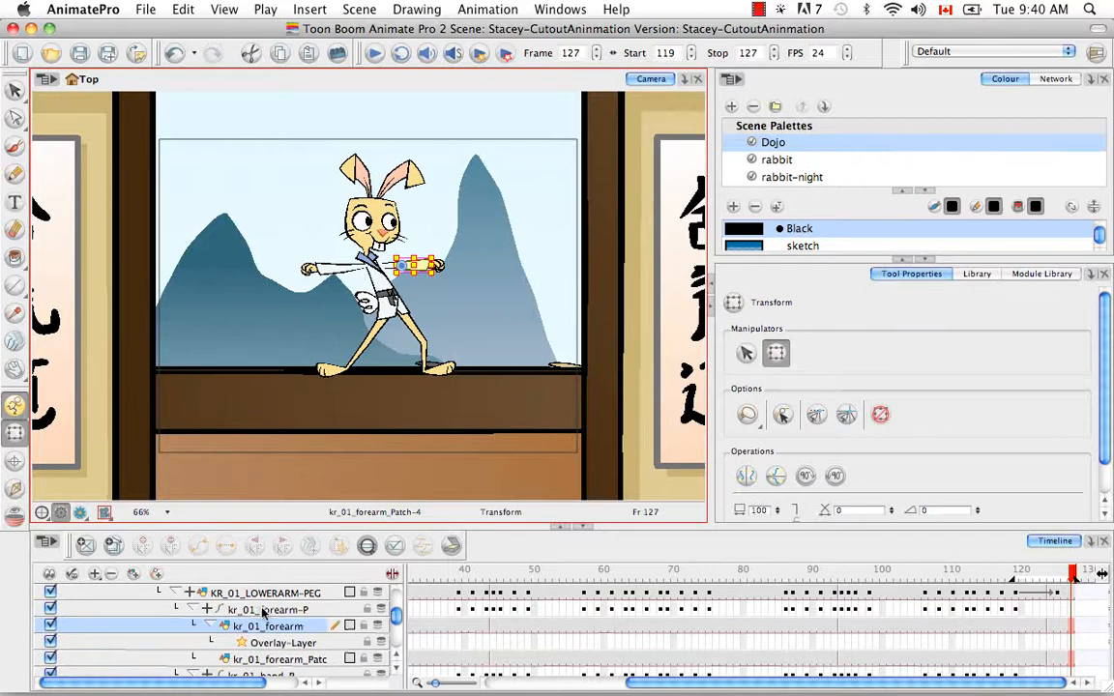
pyautogui.click(193, 610)
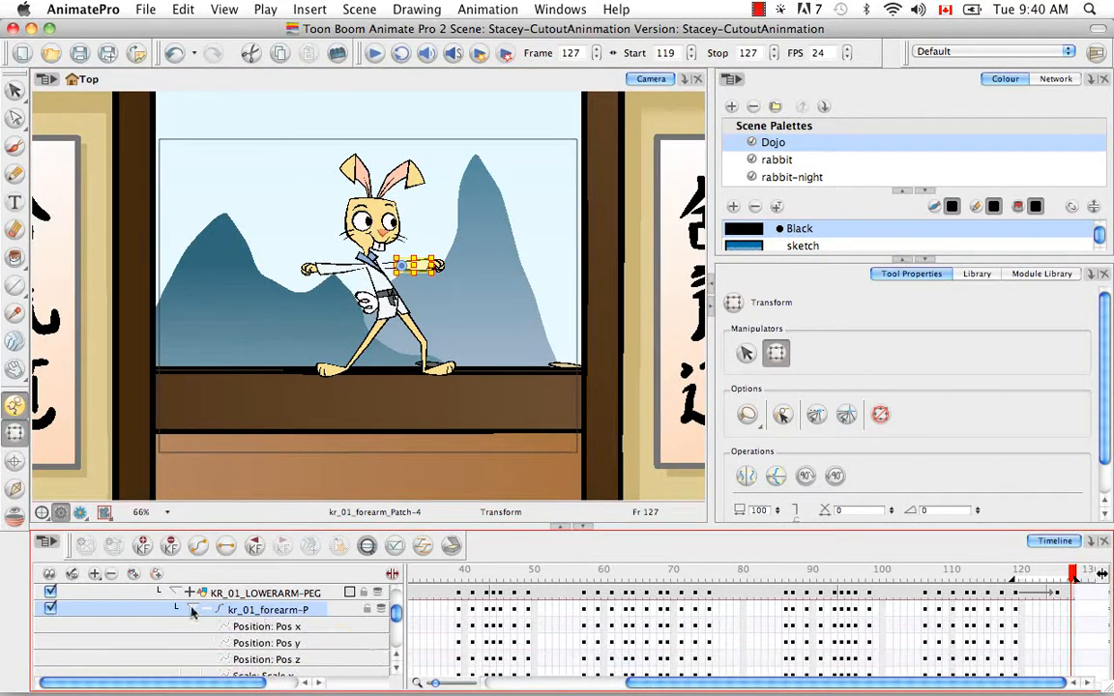
pyautogui.scroll(-3)
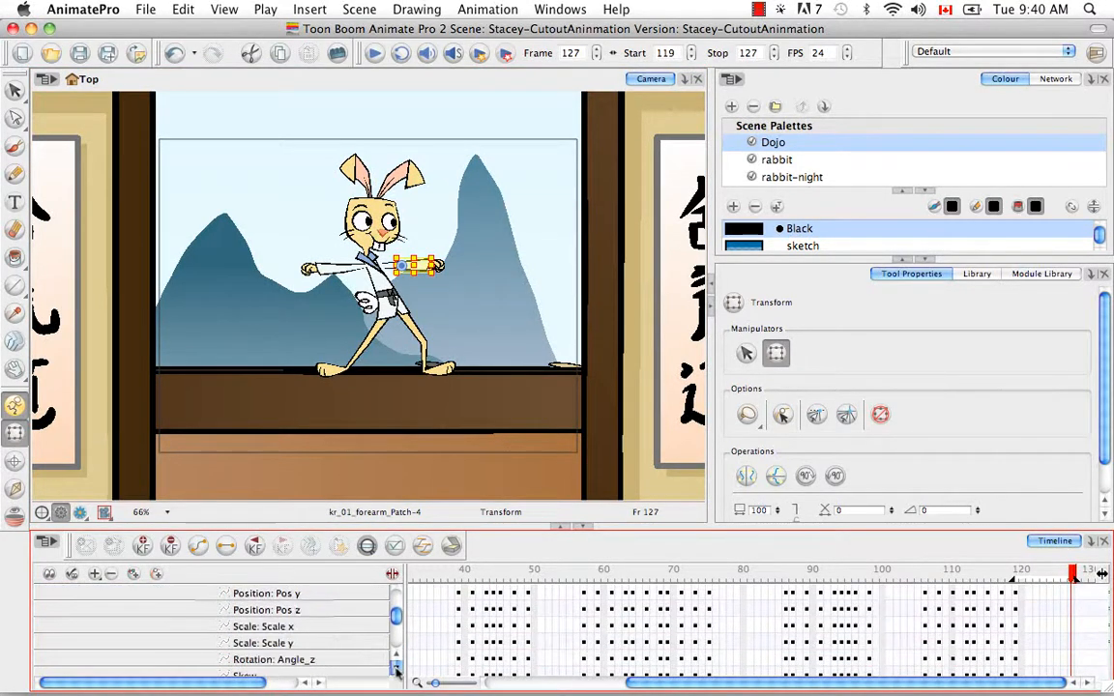
pyautogui.scroll(-3)
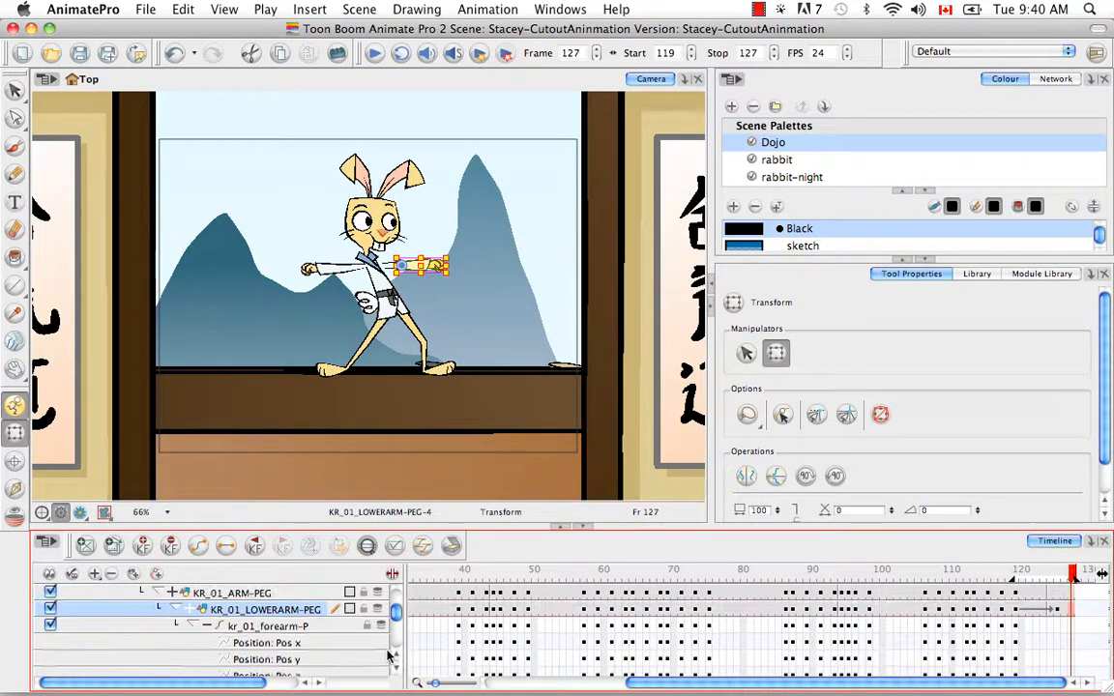
pyautogui.click(178, 626)
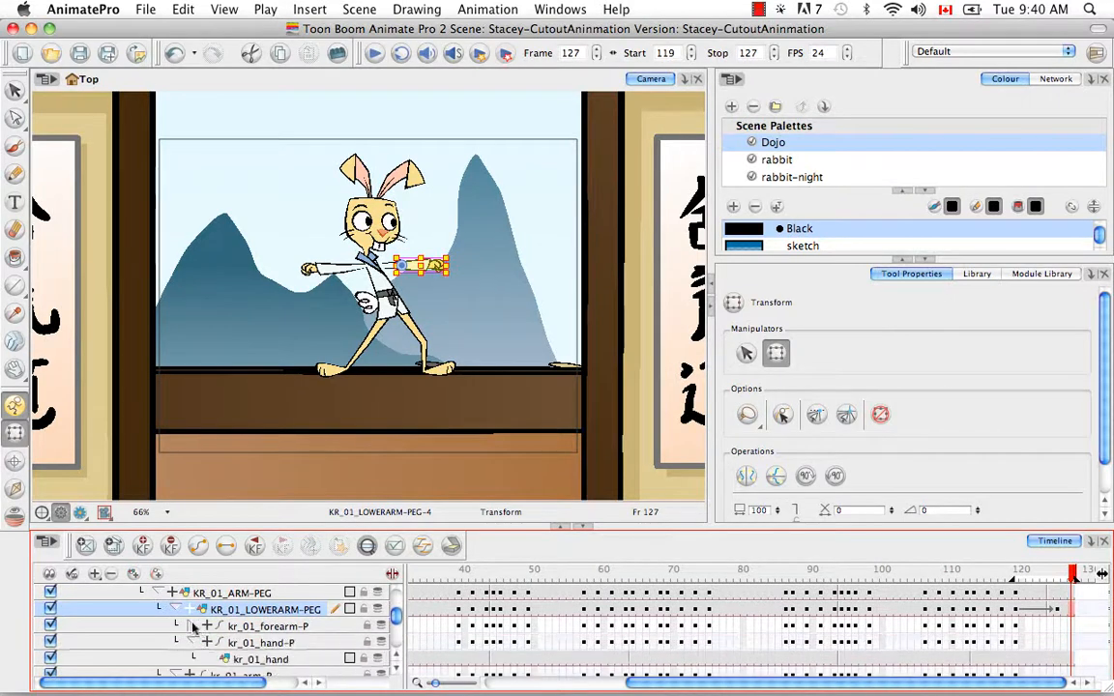
pyautogui.click(178, 609)
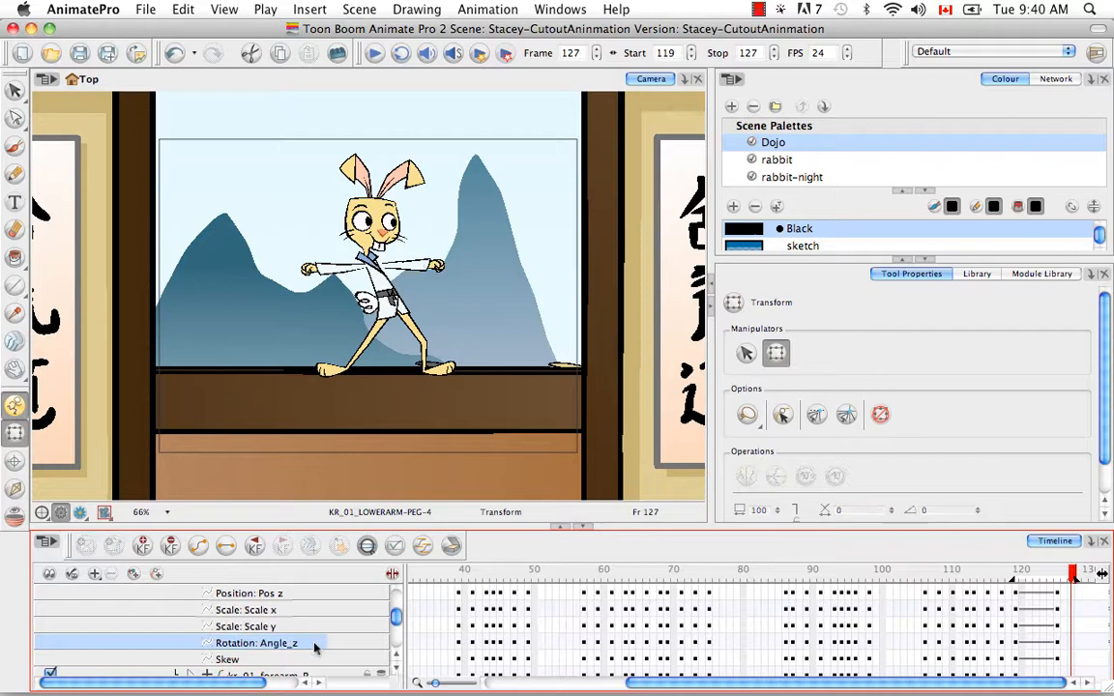
# - Bring up the lower-arm Angle_z curve and magnify it around the last keyframes
pyautogui.doubleClick(255, 642)
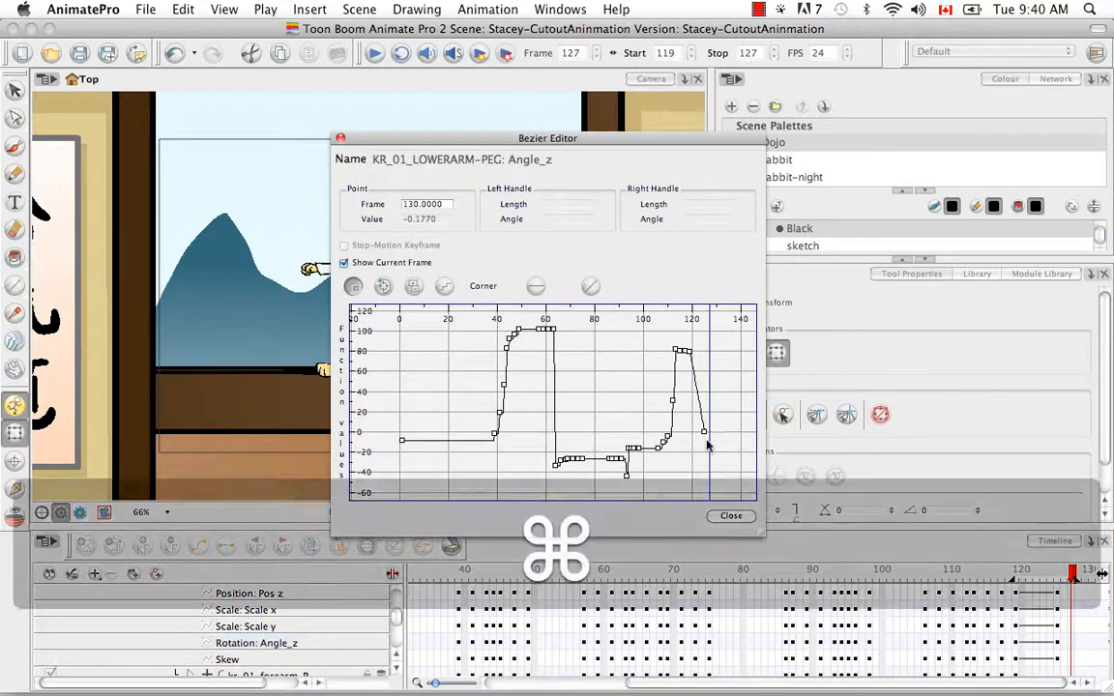
pyautogui.press('space')
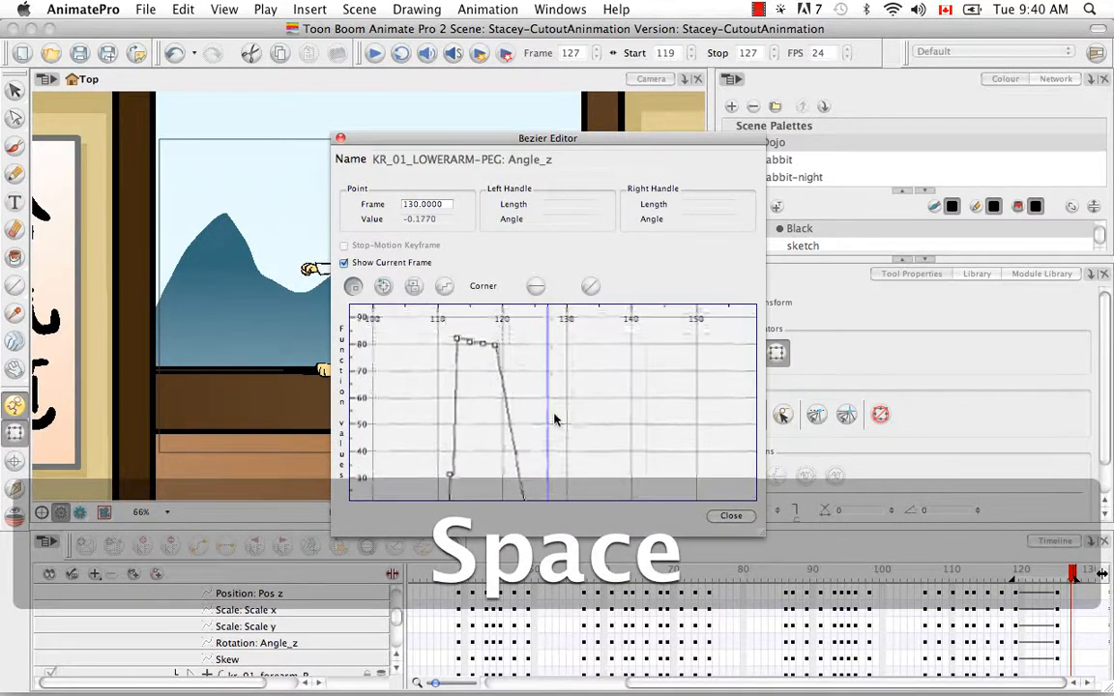
pyautogui.press('space')
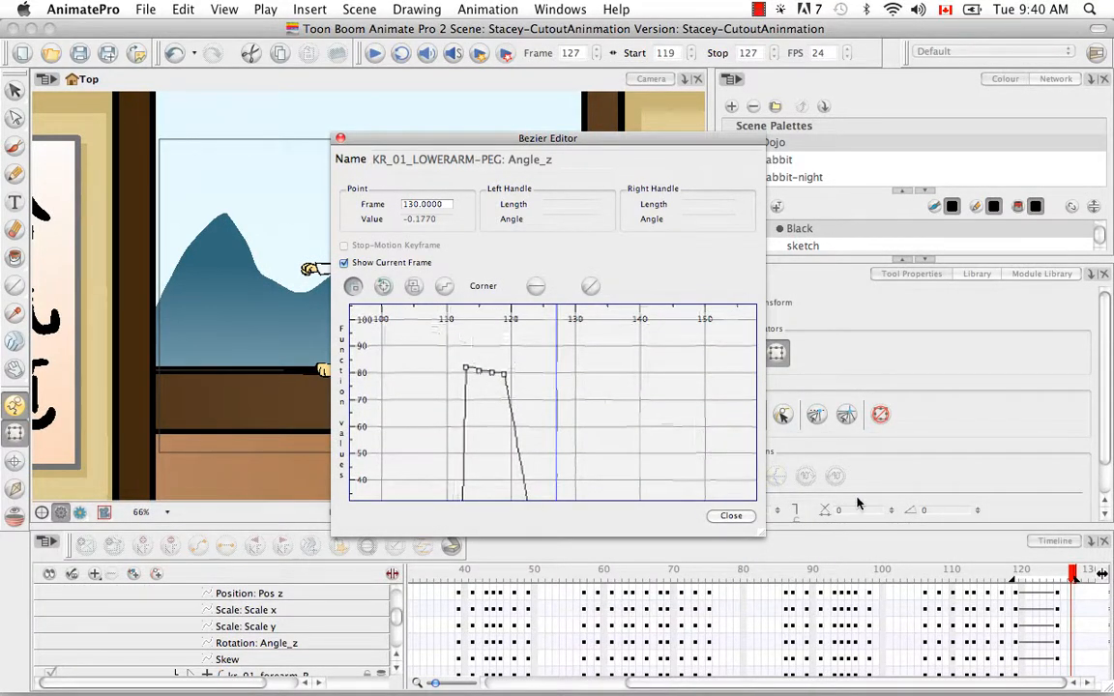
pyautogui.click(1035, 576)
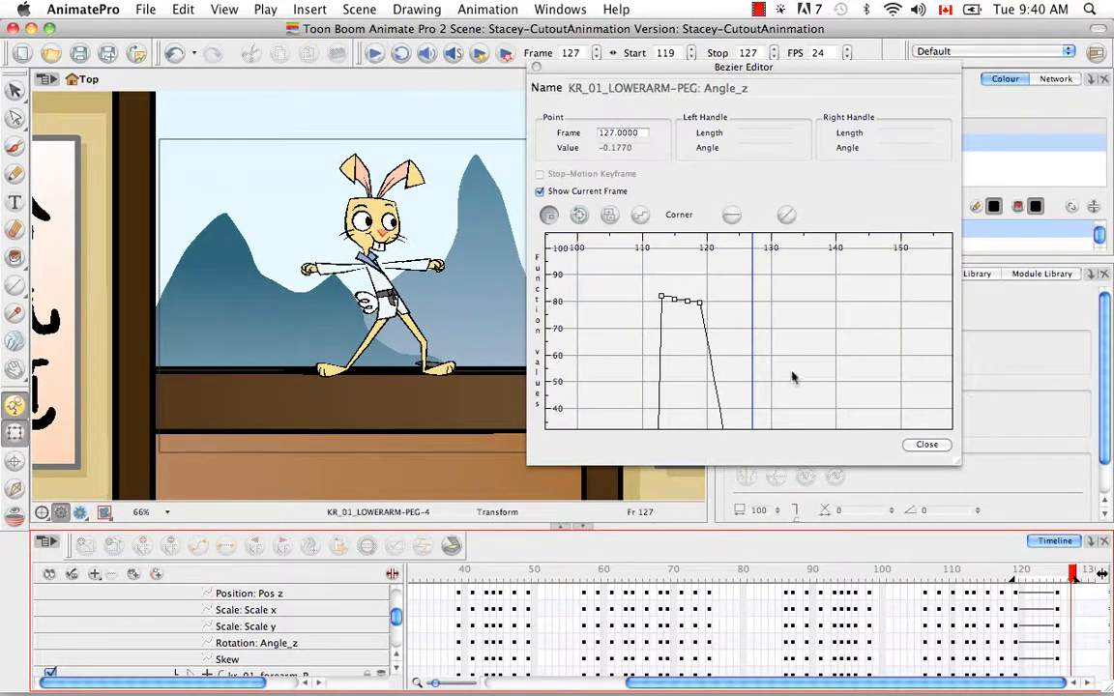
pyautogui.press('space')
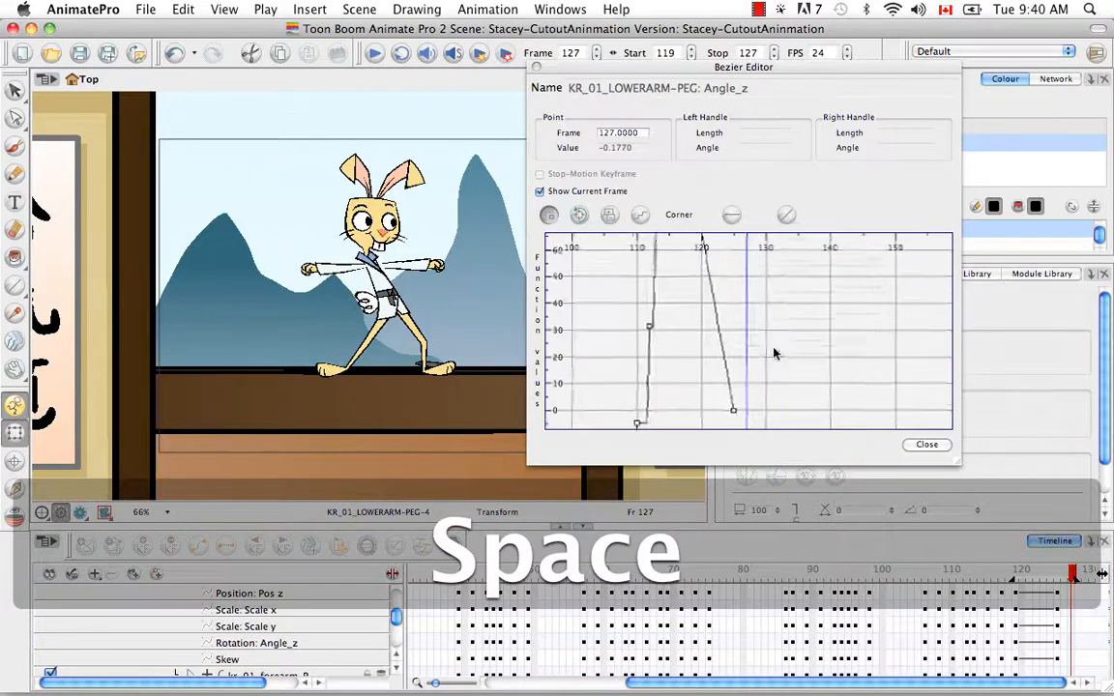
# - Ease into the frame 125 key and out of the frame 119 key, then close the editor
pyautogui.click(731, 414)
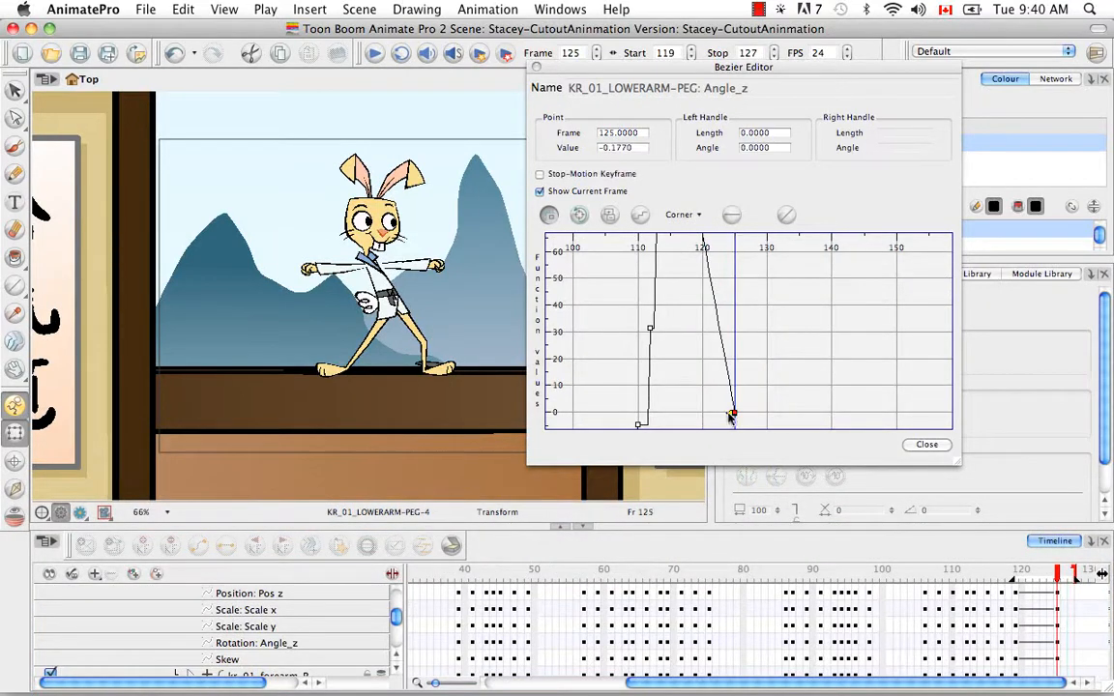
pyautogui.moveTo(731, 414); pyautogui.dragTo(720, 415)
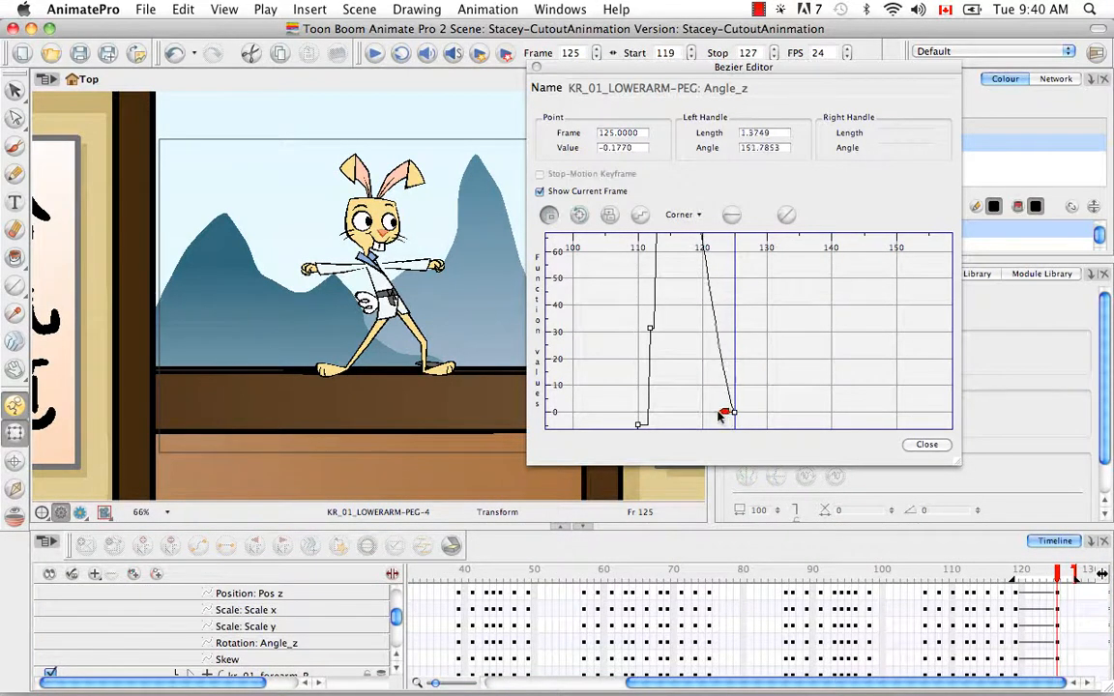
pyautogui.moveTo(727, 414); pyautogui.dragTo(700, 414)
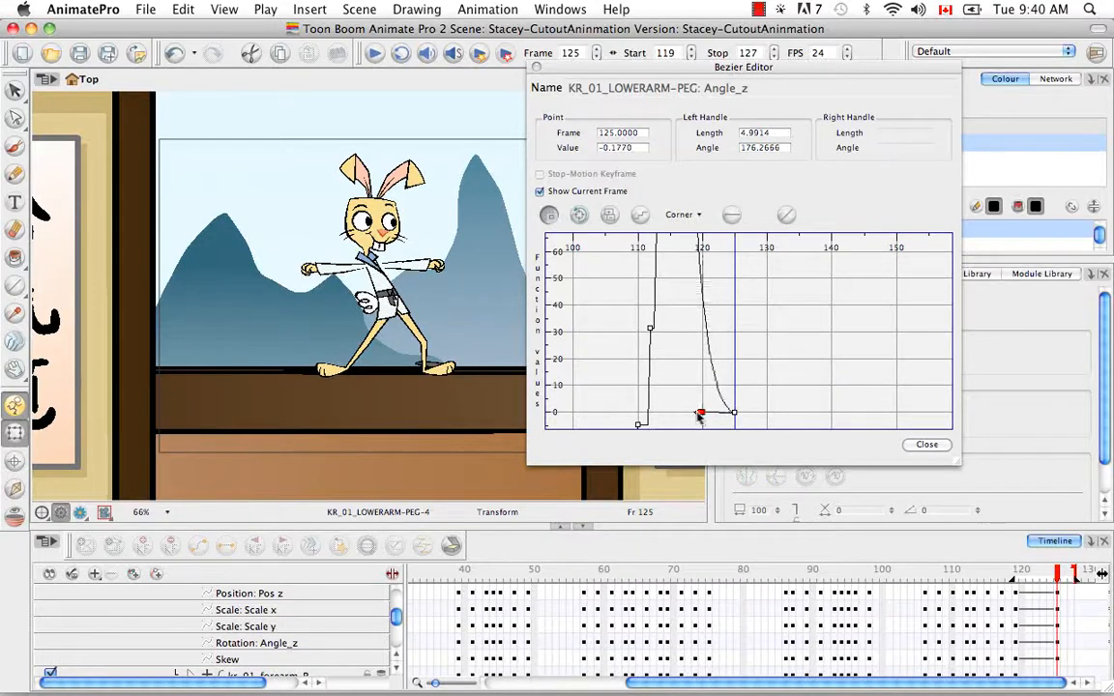
pyautogui.moveTo(700, 414); pyautogui.dragTo(733, 325)
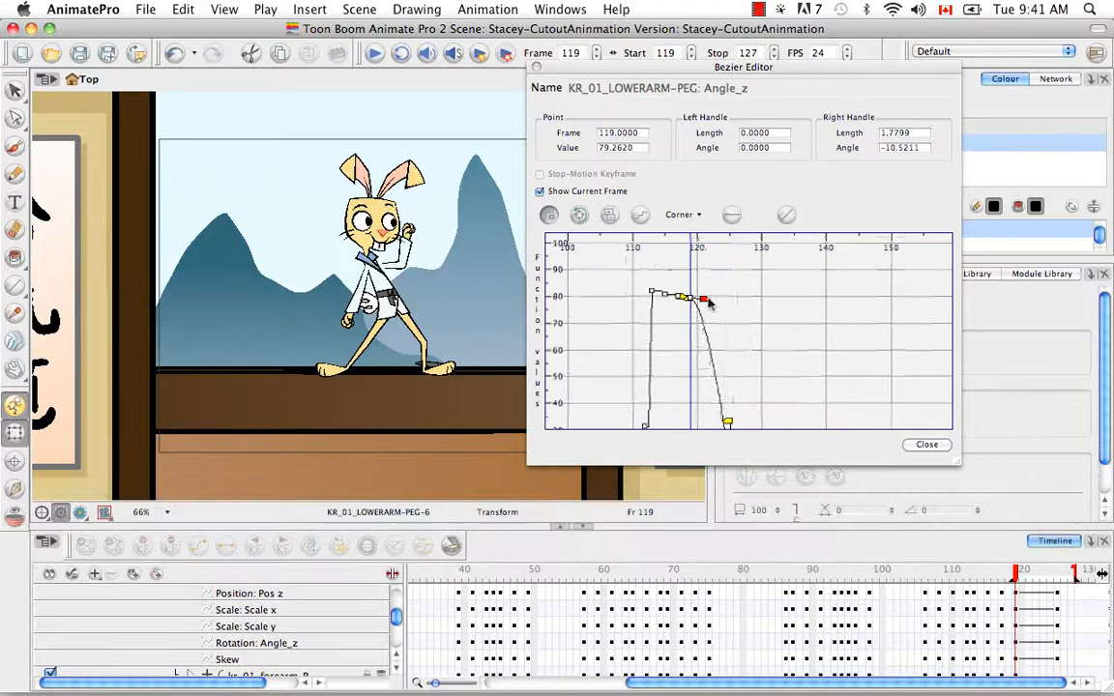
pyautogui.moveTo(704, 300); pyautogui.dragTo(719, 299)
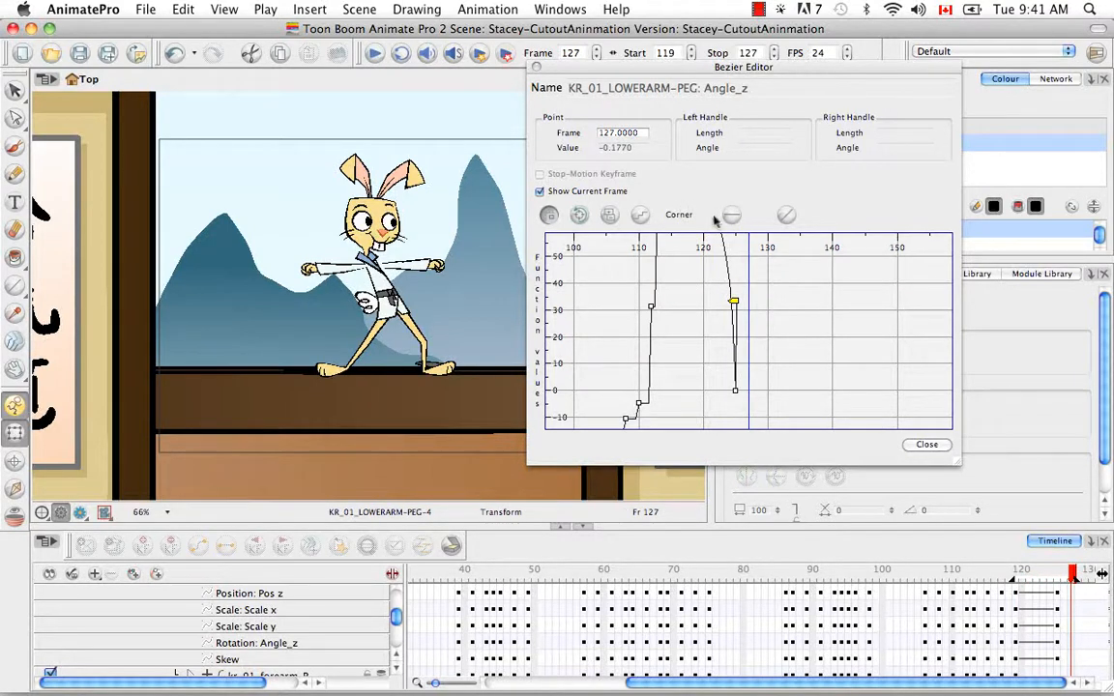
pyautogui.moveTo(712, 263)
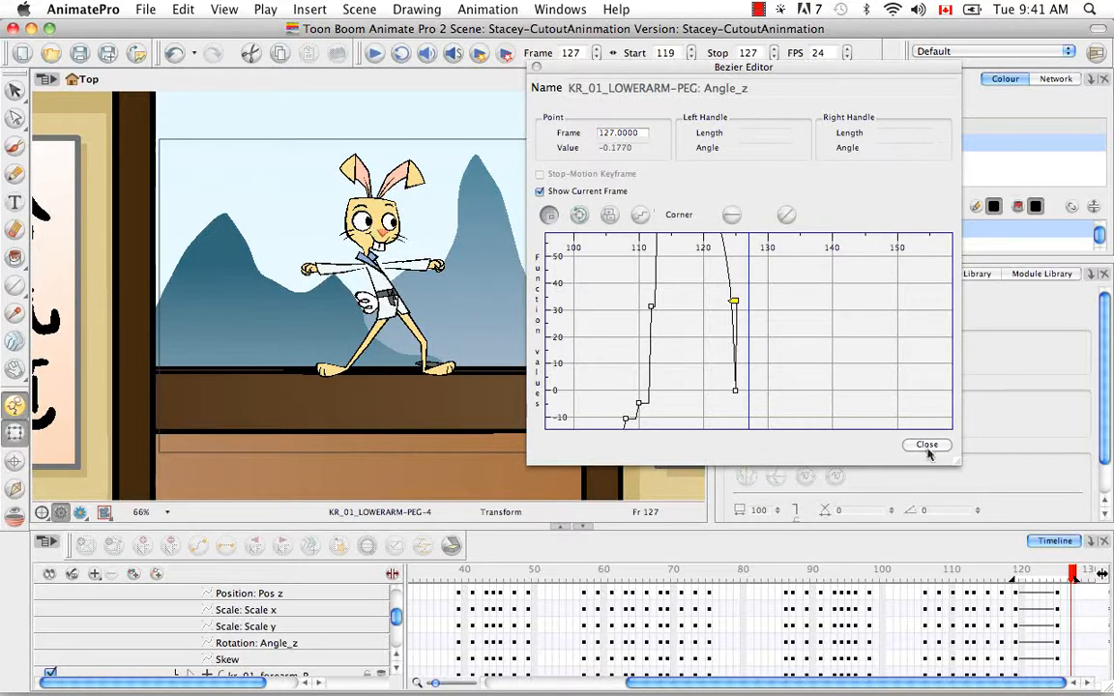
pyautogui.click(926, 444)
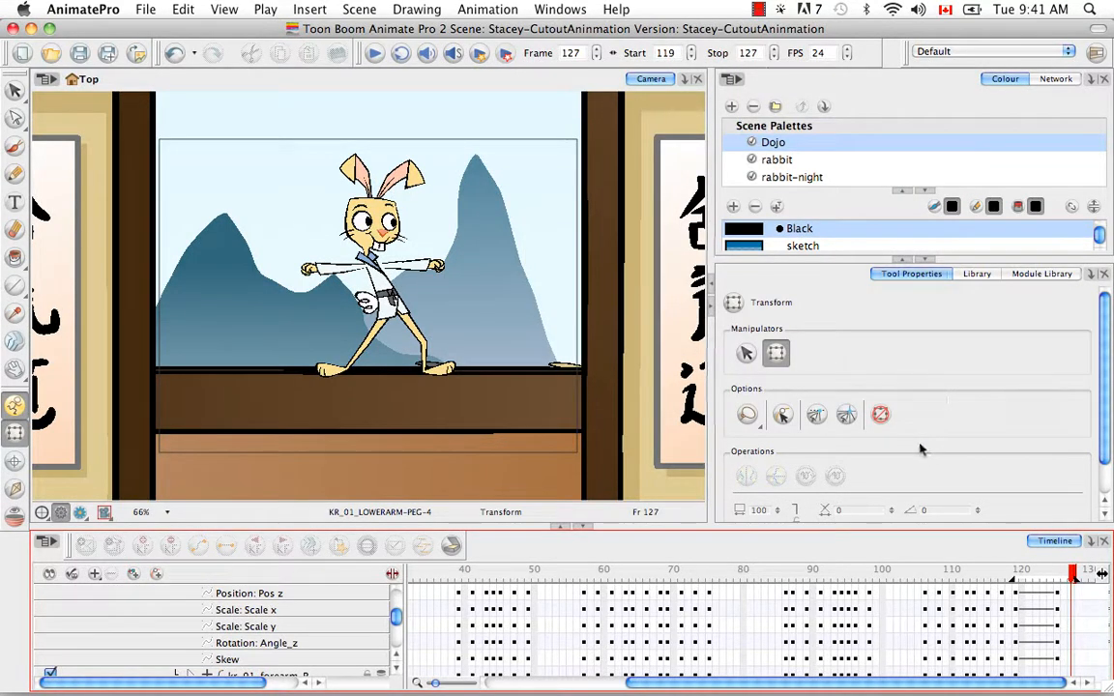
pyautogui.moveTo(924, 460)
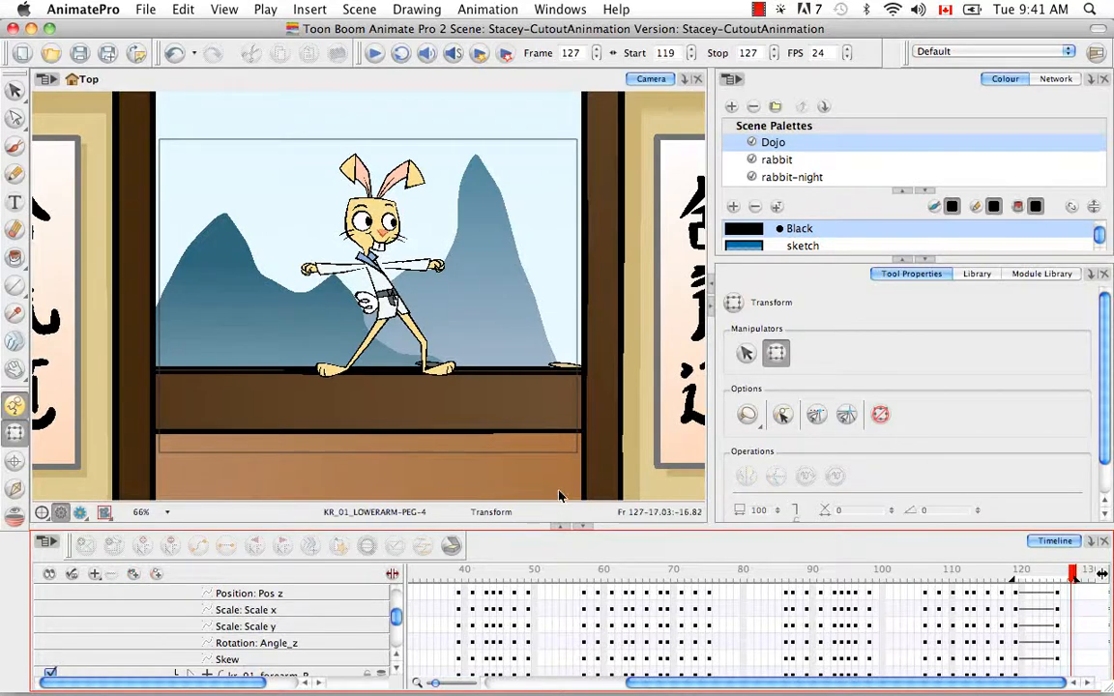
pyautogui.moveTo(568, 405)
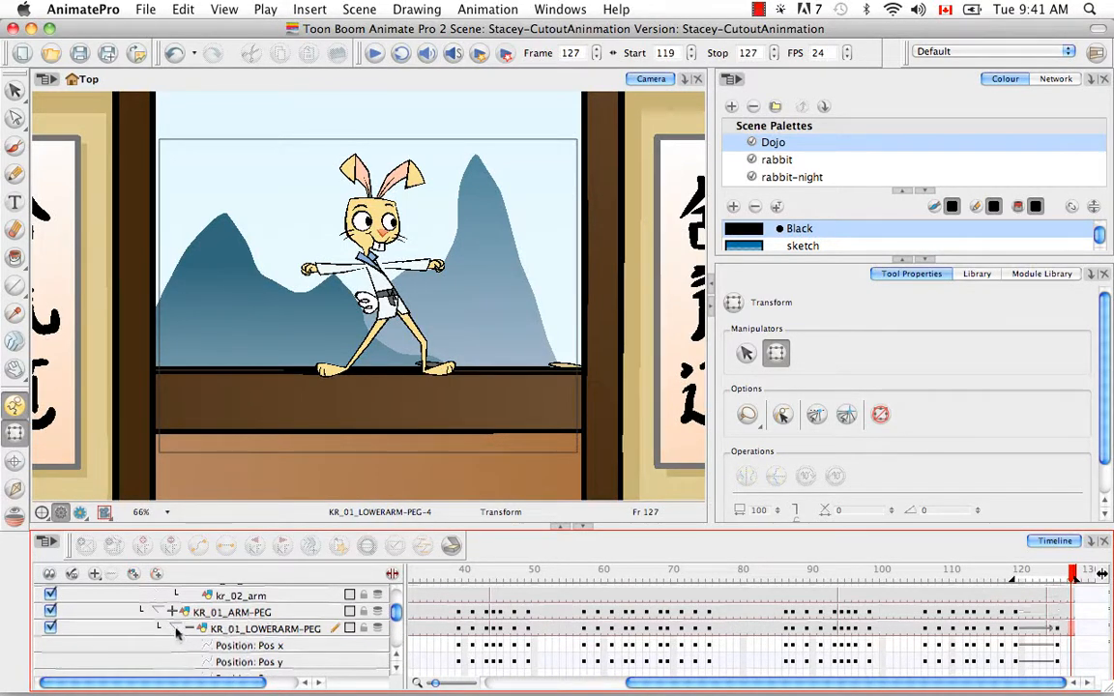
# - Collapse the rig under MASTER-PEG and return the playhead to frame 119
pyautogui.scroll(-3)
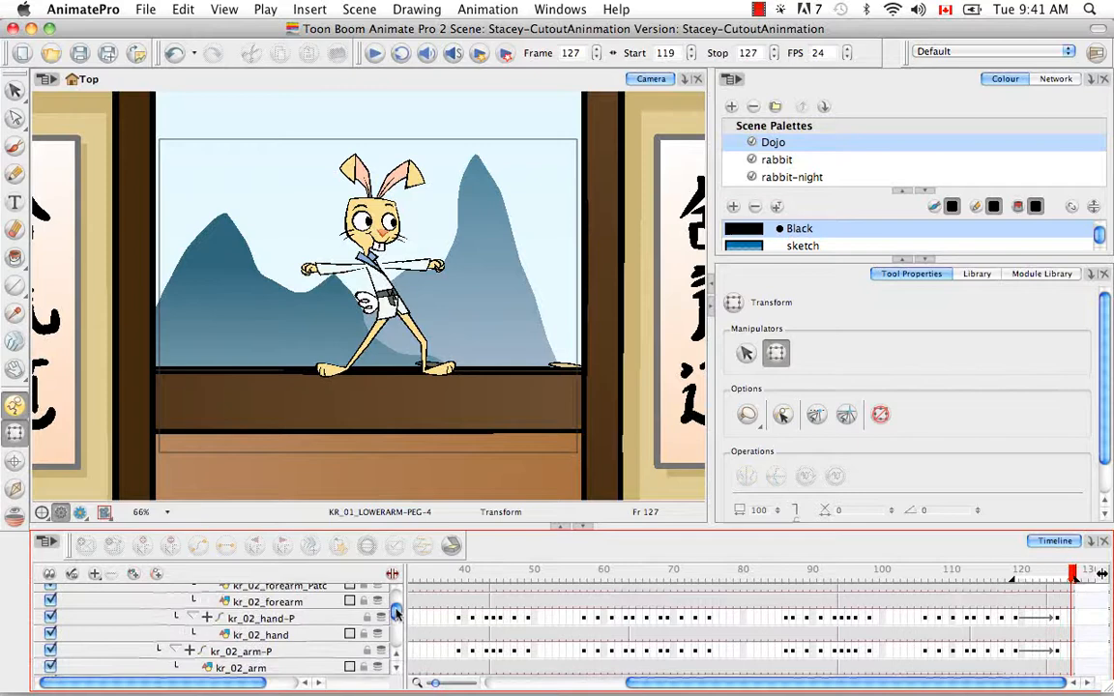
pyautogui.scroll(3)
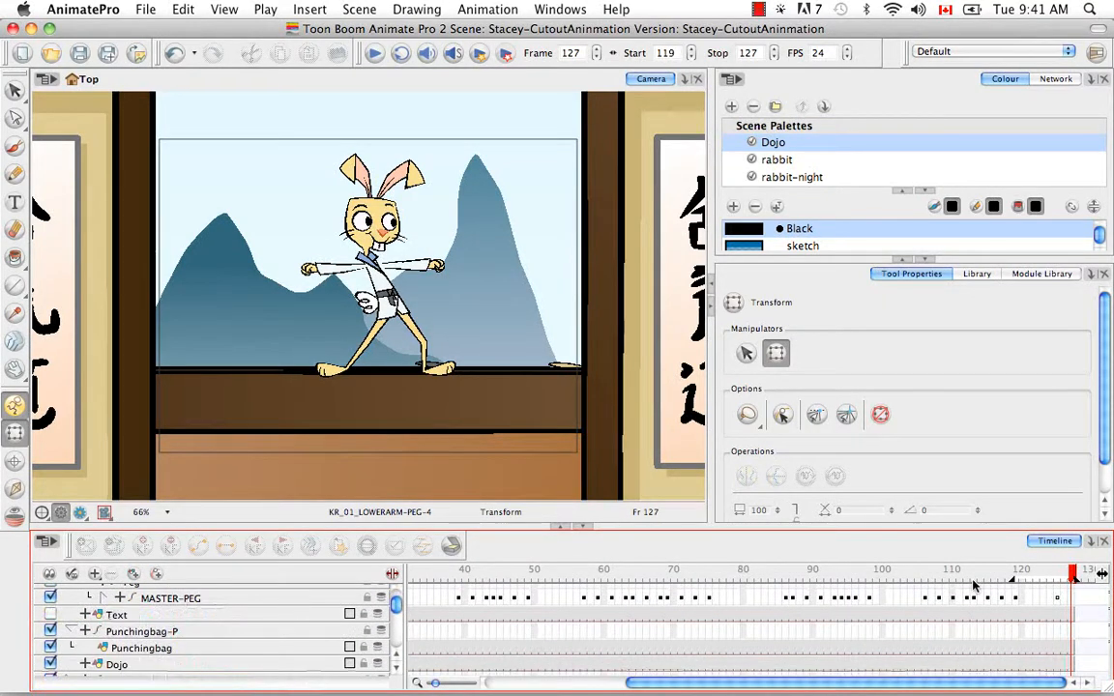
pyautogui.click(1015, 570)
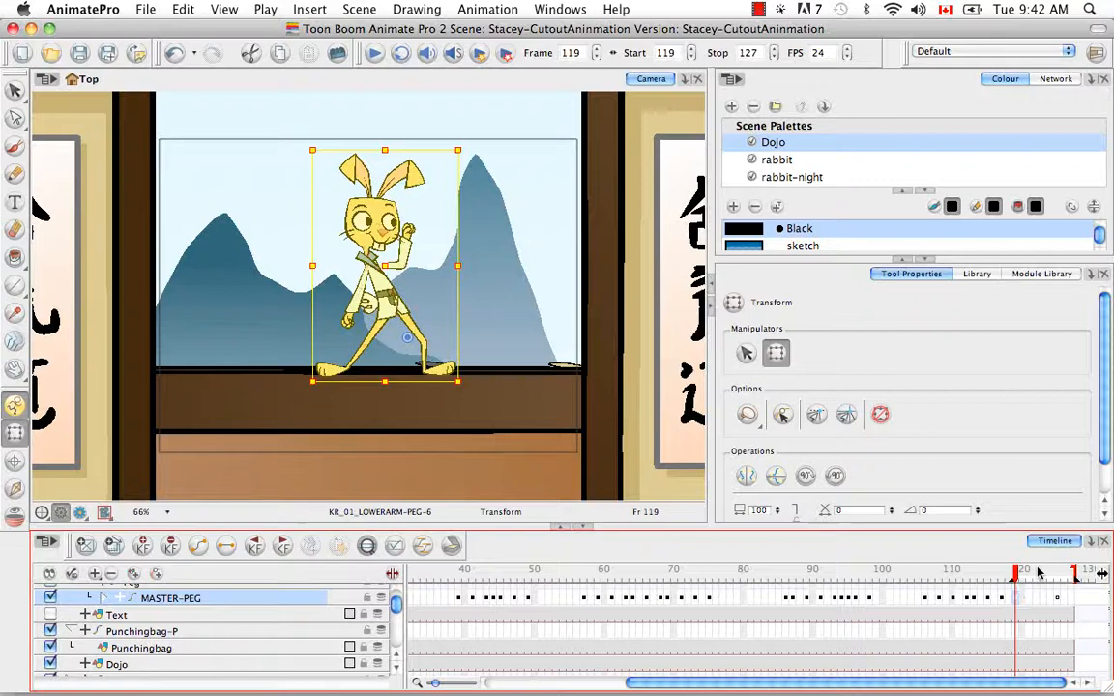
# - Scrub between frames 119 and 122 to review the eased arm motion
pyautogui.click(1056, 573)
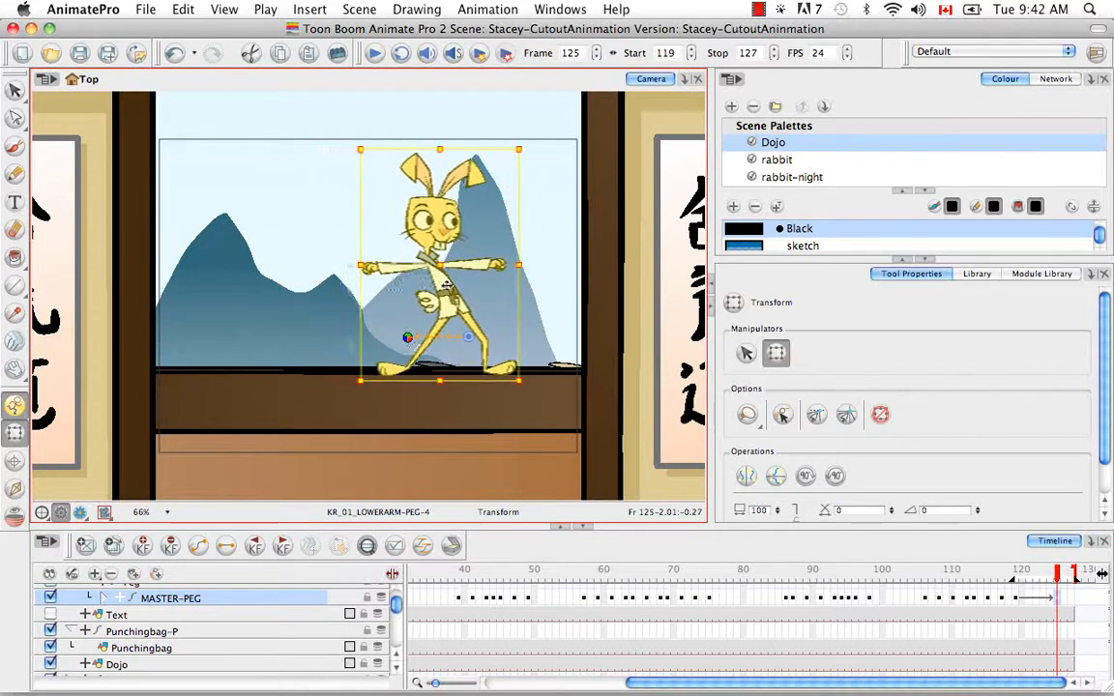
pyautogui.click(1033, 576)
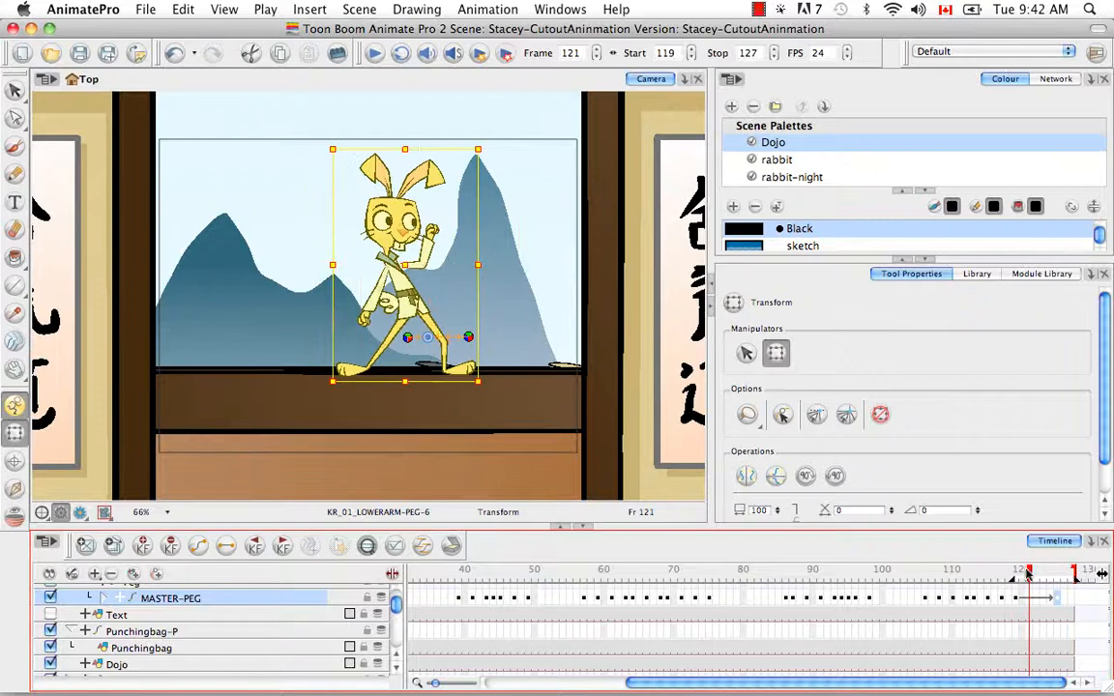
pyautogui.click(376, 55)
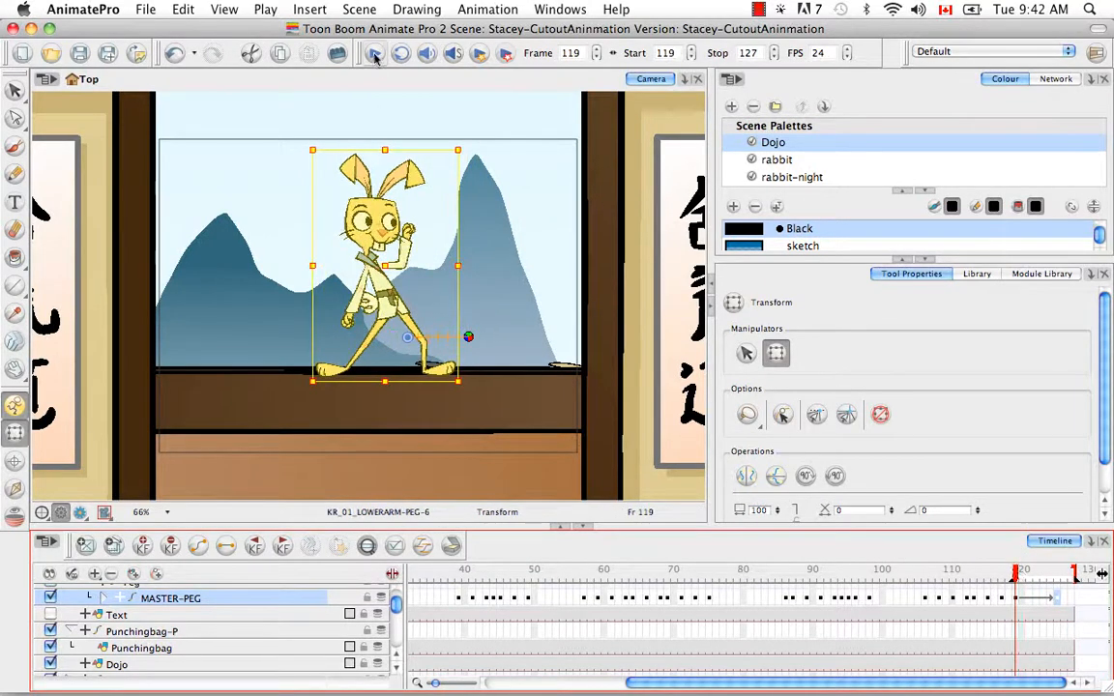
pyautogui.click(376, 55)
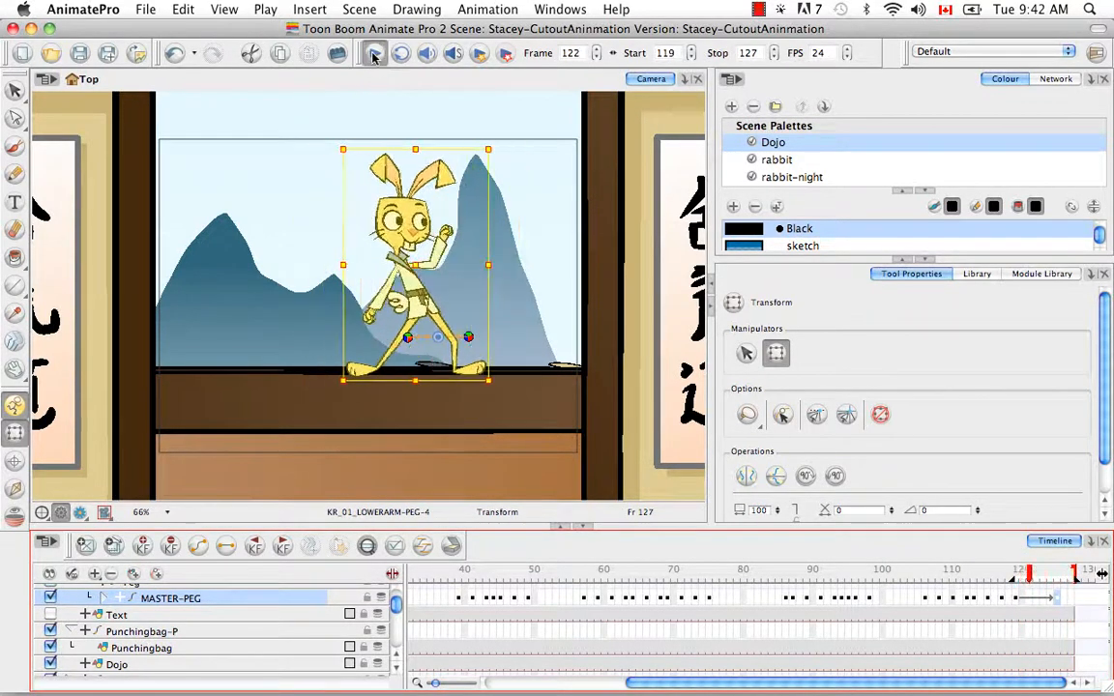
pyautogui.click(375, 54)
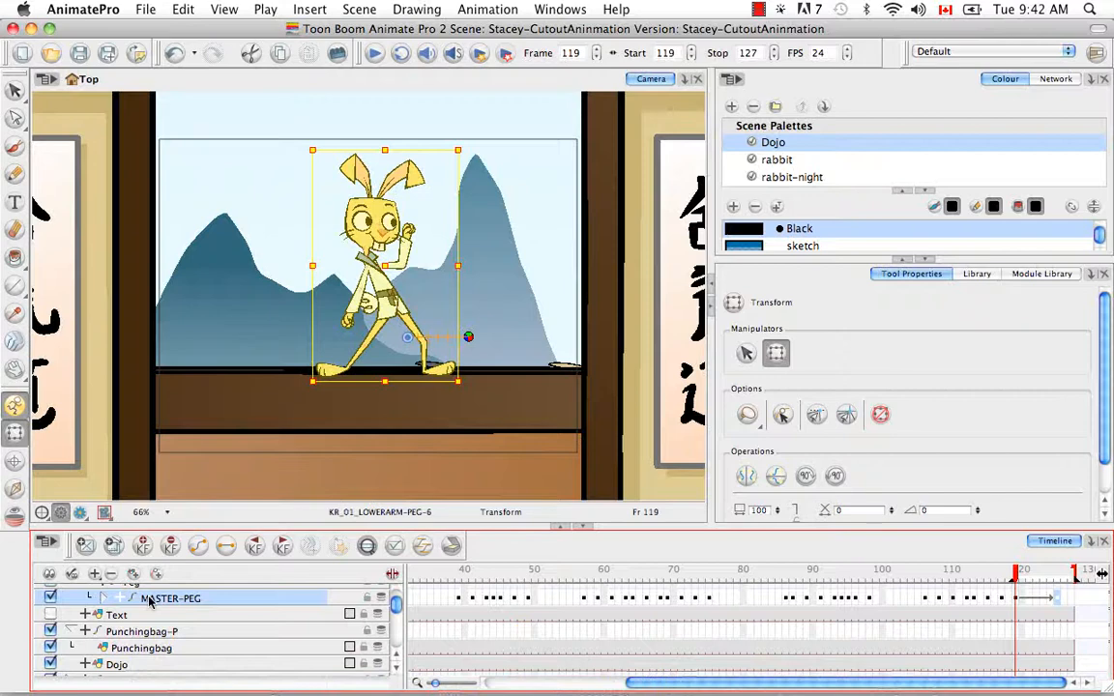
# - Bring up Set Ease for Multiple Parameters on the MASTER-PEG keyframe at frame 119
pyautogui.click(106, 597)
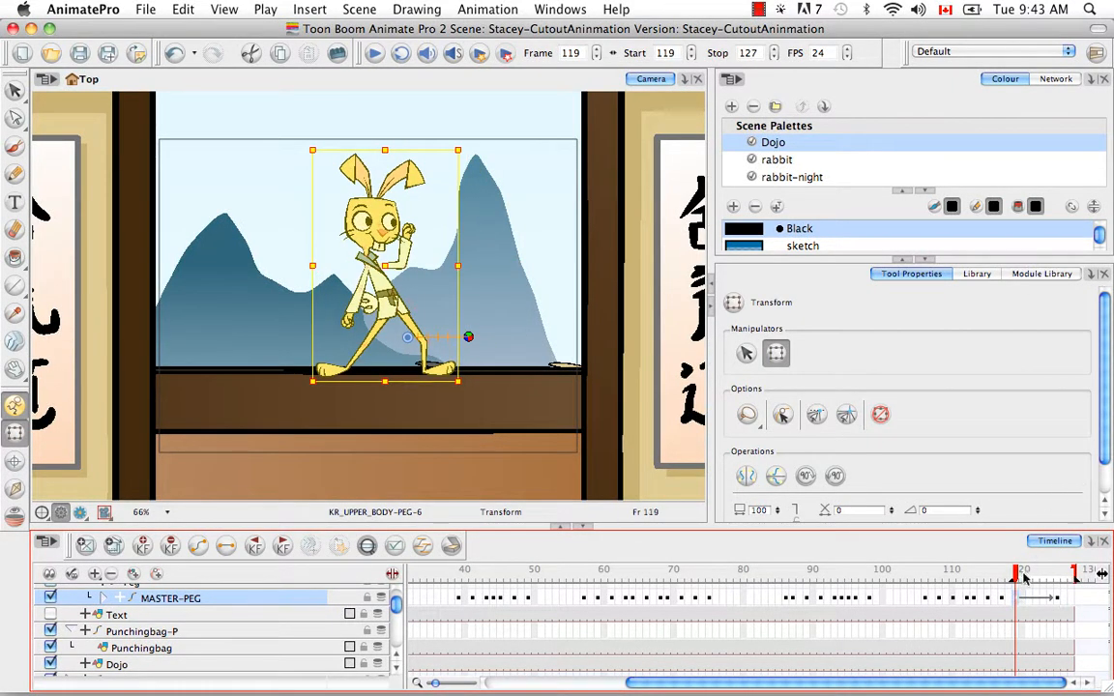
pyautogui.rightClick(1023, 576)
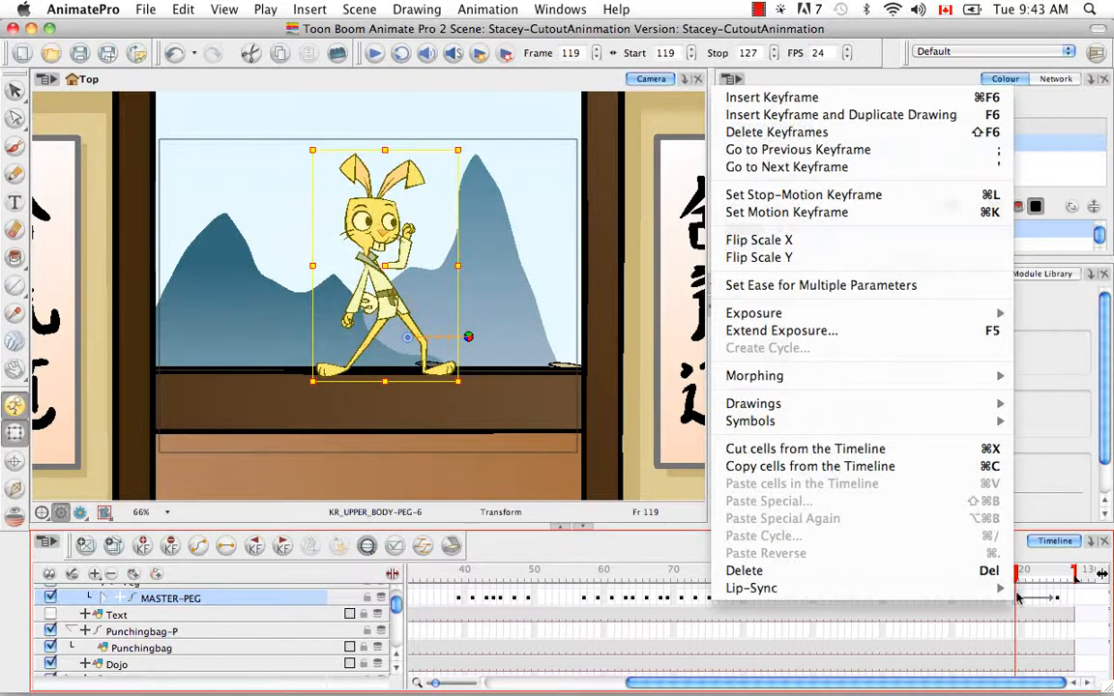
pyautogui.moveTo(820, 284)
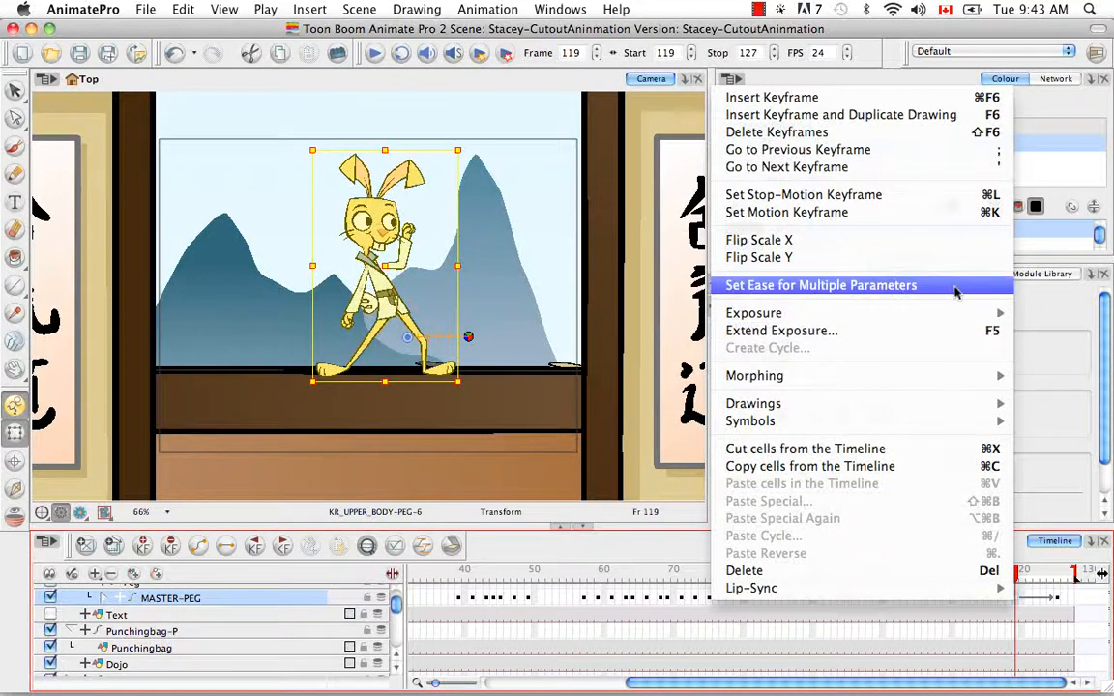
pyautogui.click(820, 285)
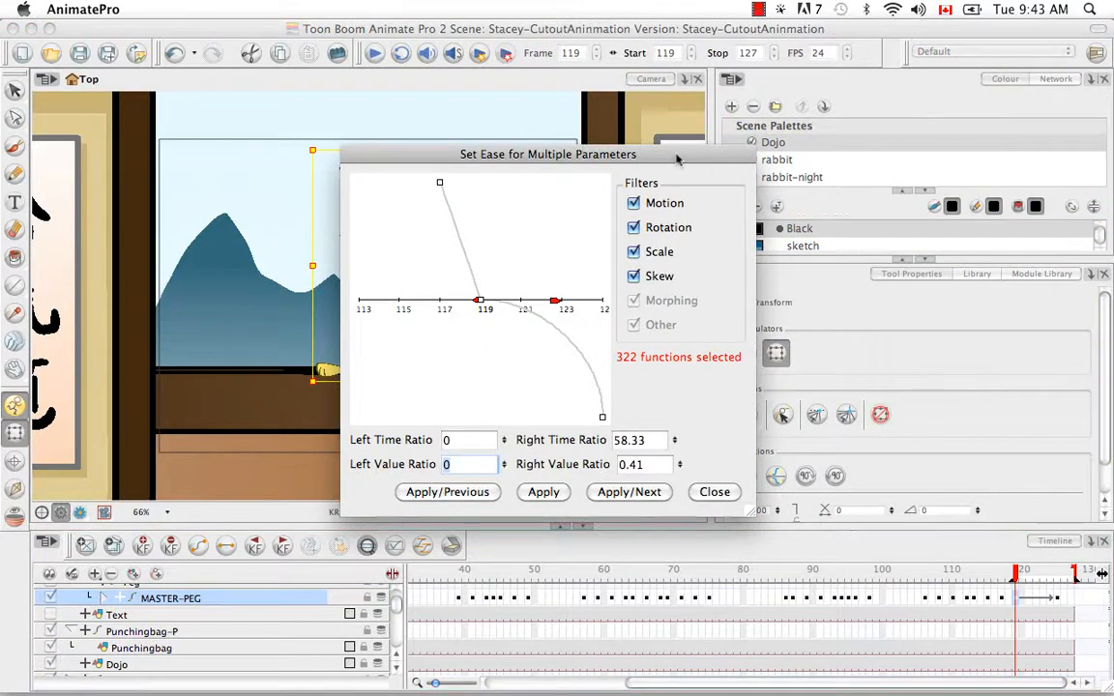
# - Shape an ease-in curve for the selected motion and rotation functions by adjusting both handles
pyautogui.moveTo(549, 155); pyautogui.dragTo(744, 205)
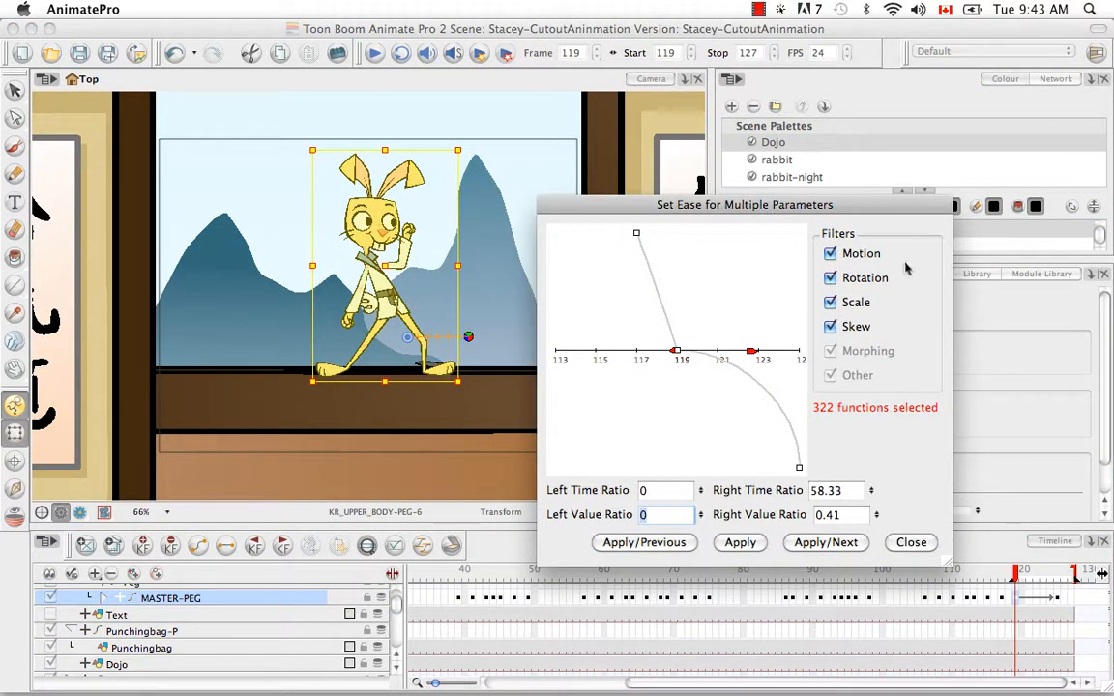
pyautogui.moveTo(883, 356)
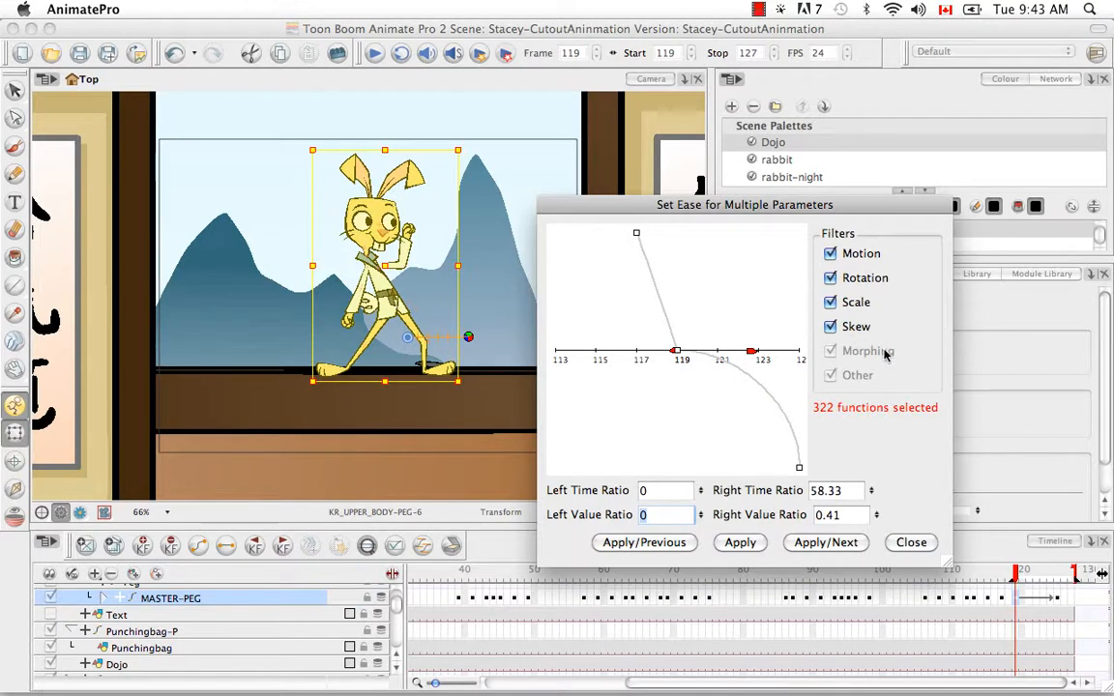
pyautogui.moveTo(917, 357)
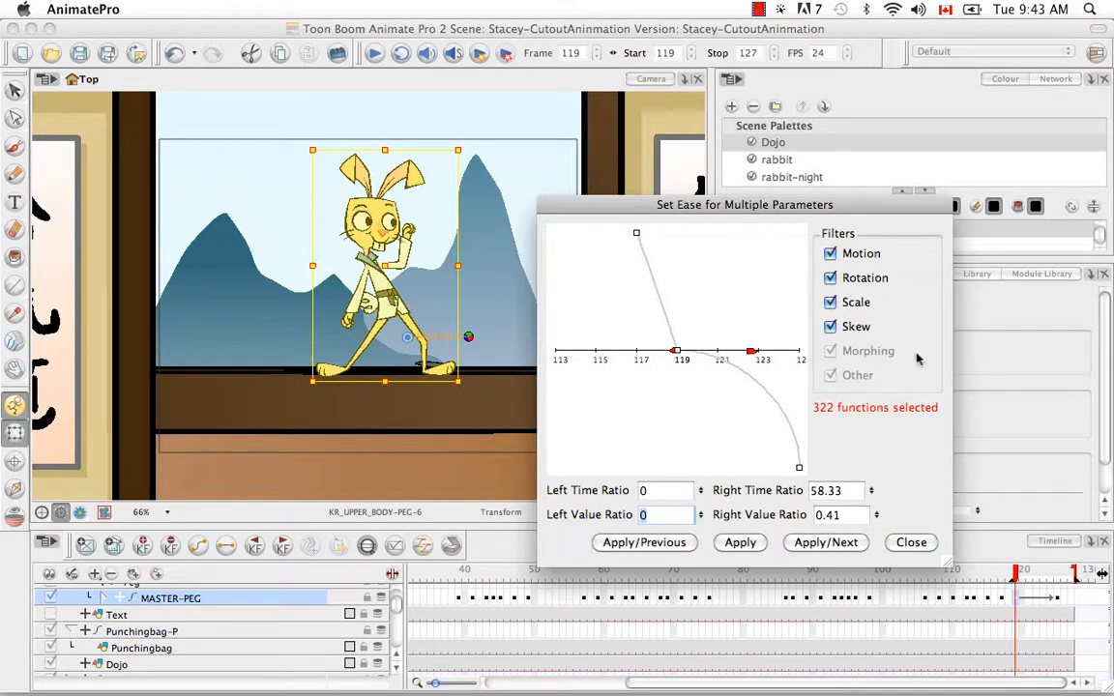
pyautogui.moveTo(892, 248)
pyautogui.write('100')
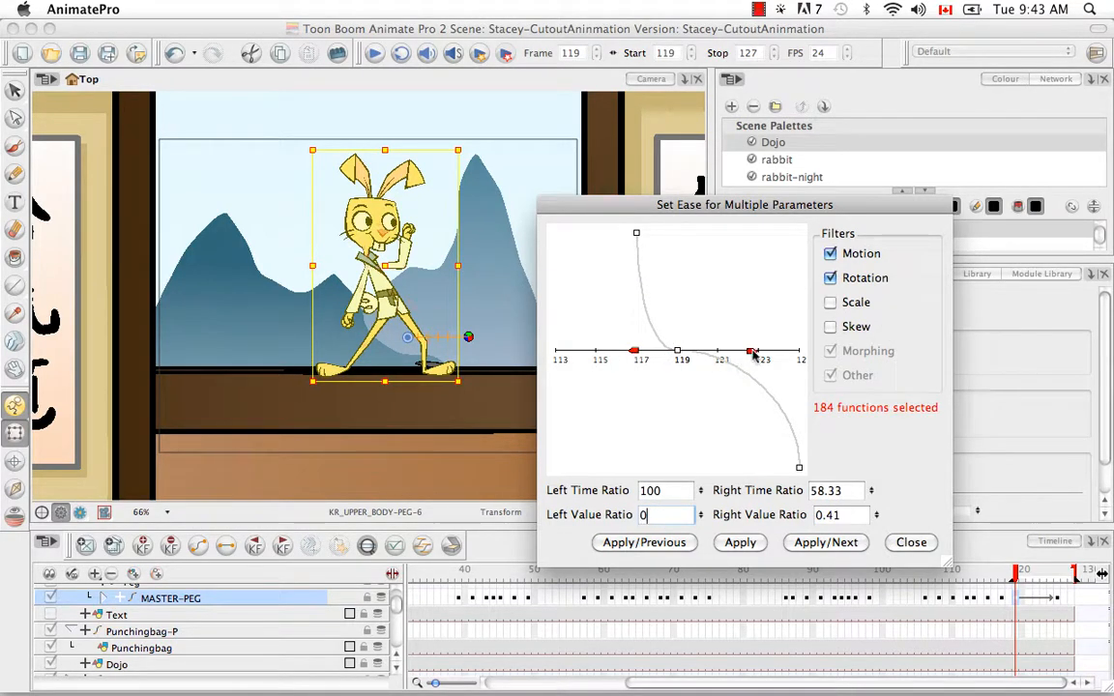
pyautogui.moveTo(752, 352); pyautogui.dragTo(688, 426)
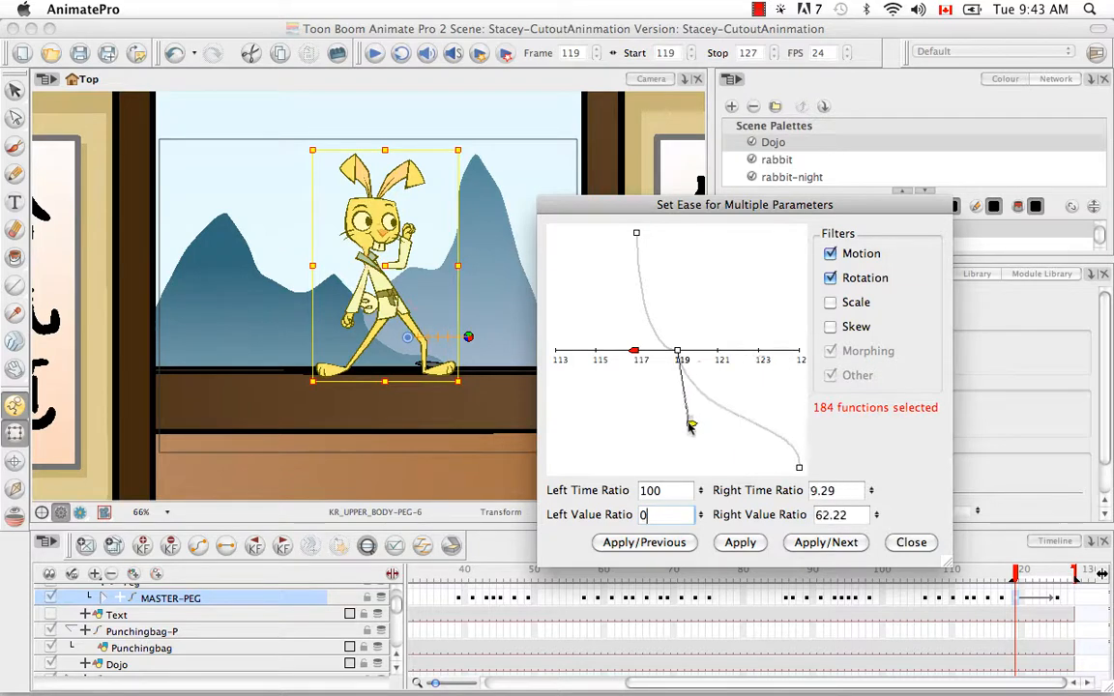
pyautogui.moveTo(691, 425); pyautogui.dragTo(725, 358)
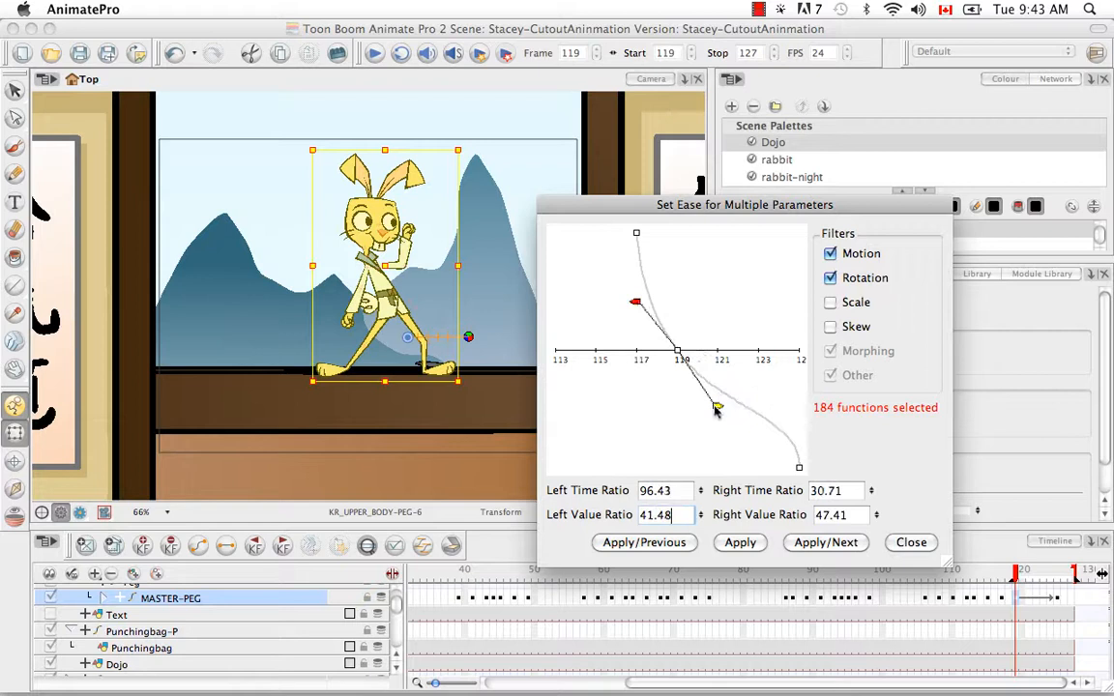
pyautogui.moveTo(715, 410); pyautogui.dragTo(751, 363)
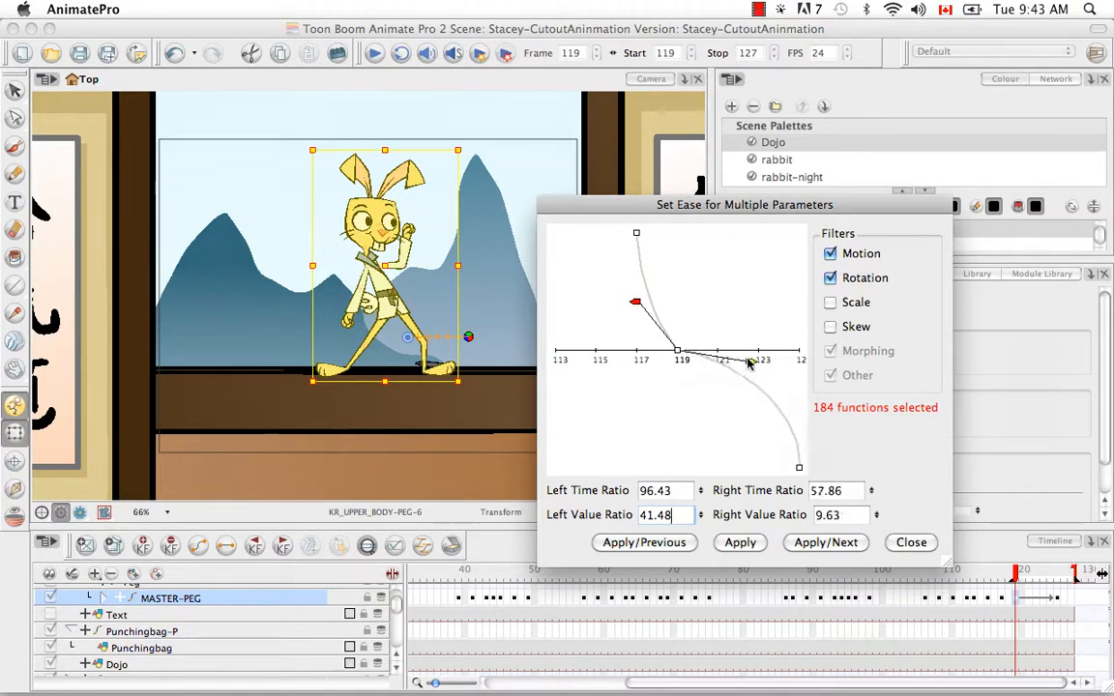
pyautogui.moveTo(753, 356); pyautogui.dragTo(750, 312)
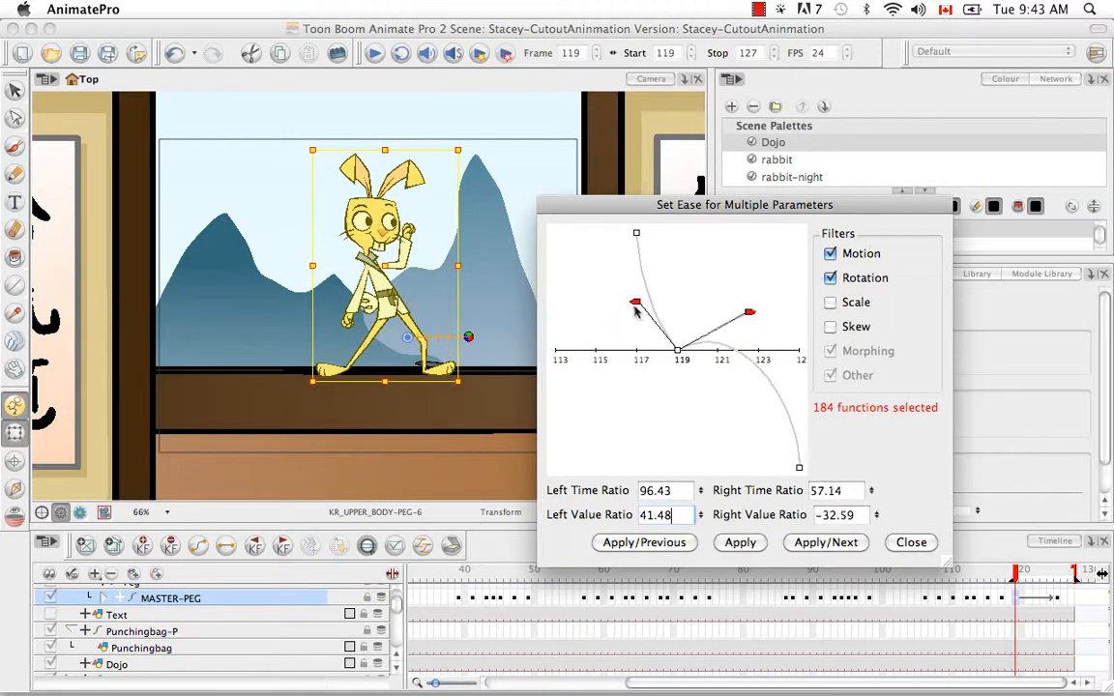
pyautogui.moveTo(634, 301); pyautogui.dragTo(635, 370)
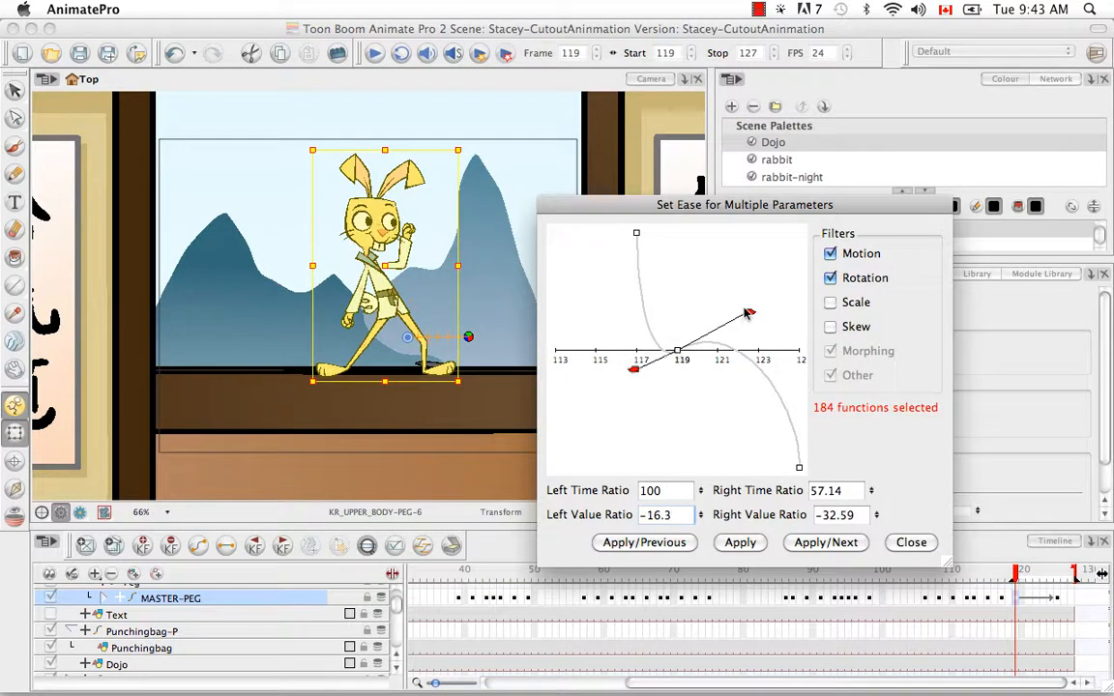
pyautogui.moveTo(751, 312); pyautogui.dragTo(755, 314)
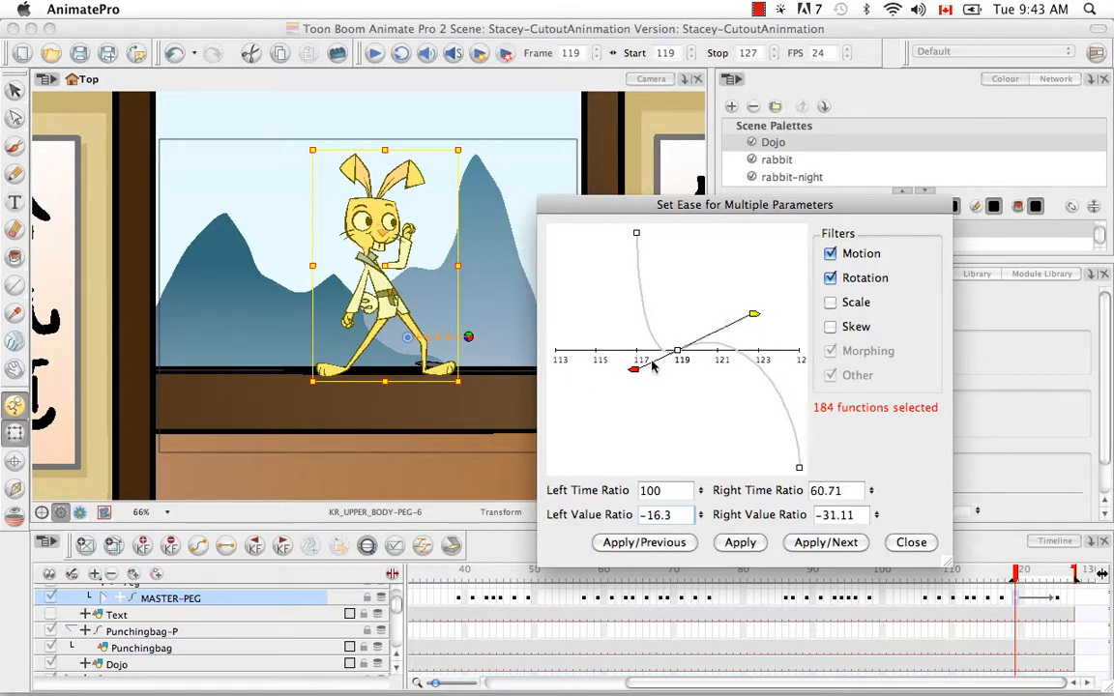
pyautogui.moveTo(754, 314); pyautogui.dragTo(772, 348)
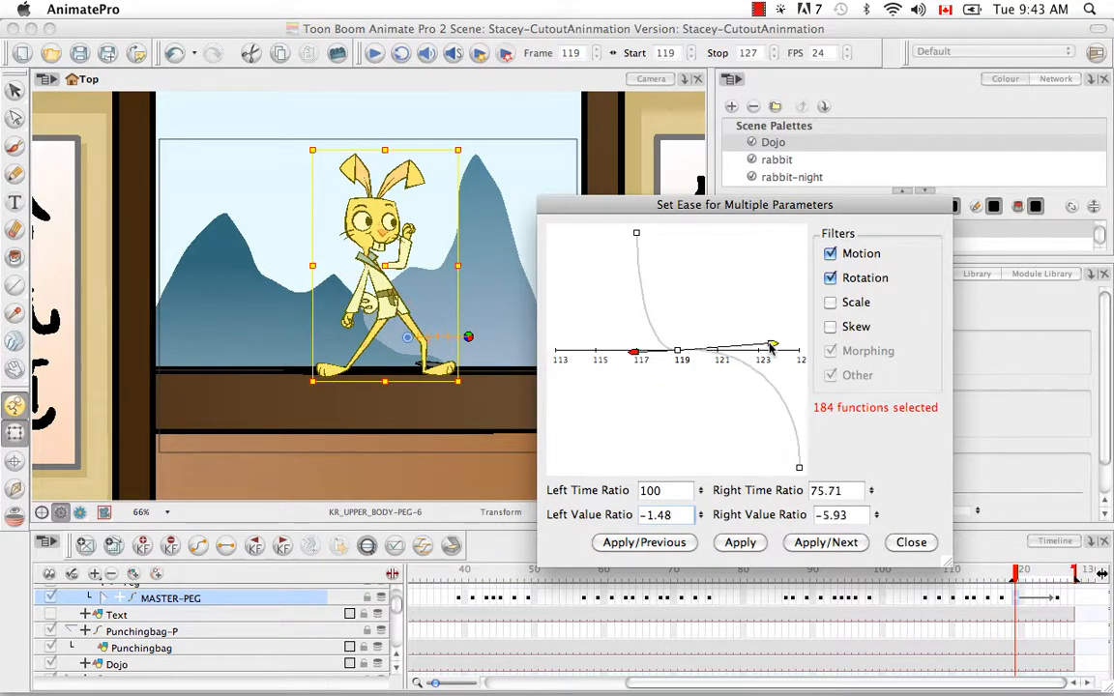
pyautogui.moveTo(772, 345); pyautogui.dragTo(772, 350)
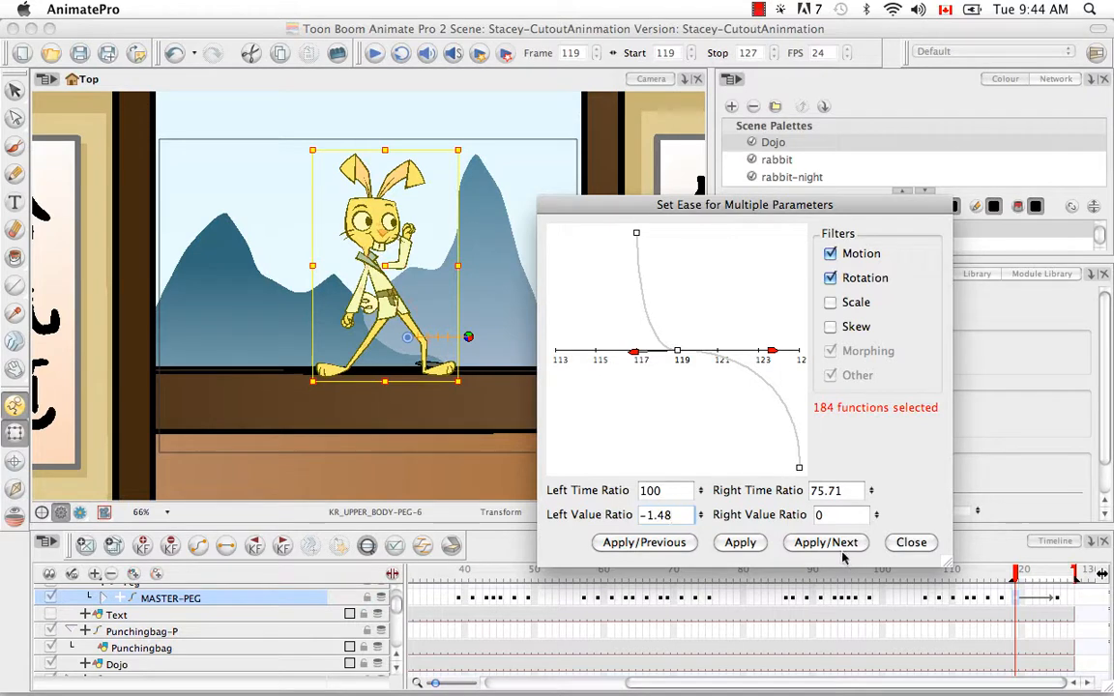
# - Apply the ease to this and the next keyframe, then dismiss the easing window
pyautogui.click(824, 541)
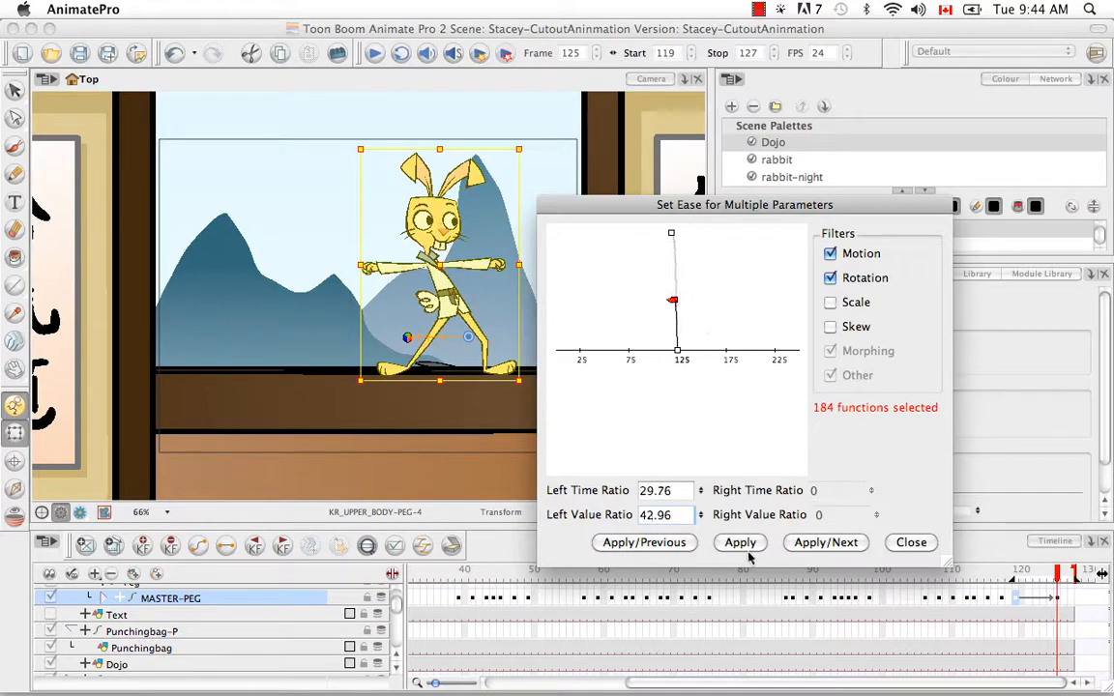
pyautogui.click(644, 542)
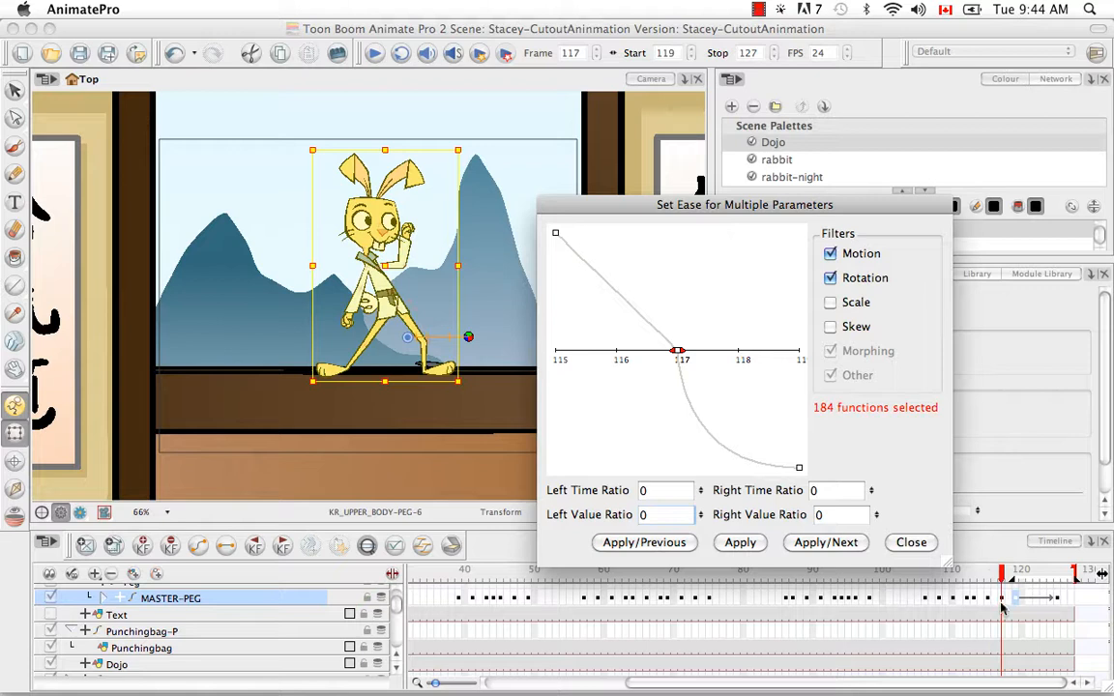
pyautogui.moveTo(737, 340)
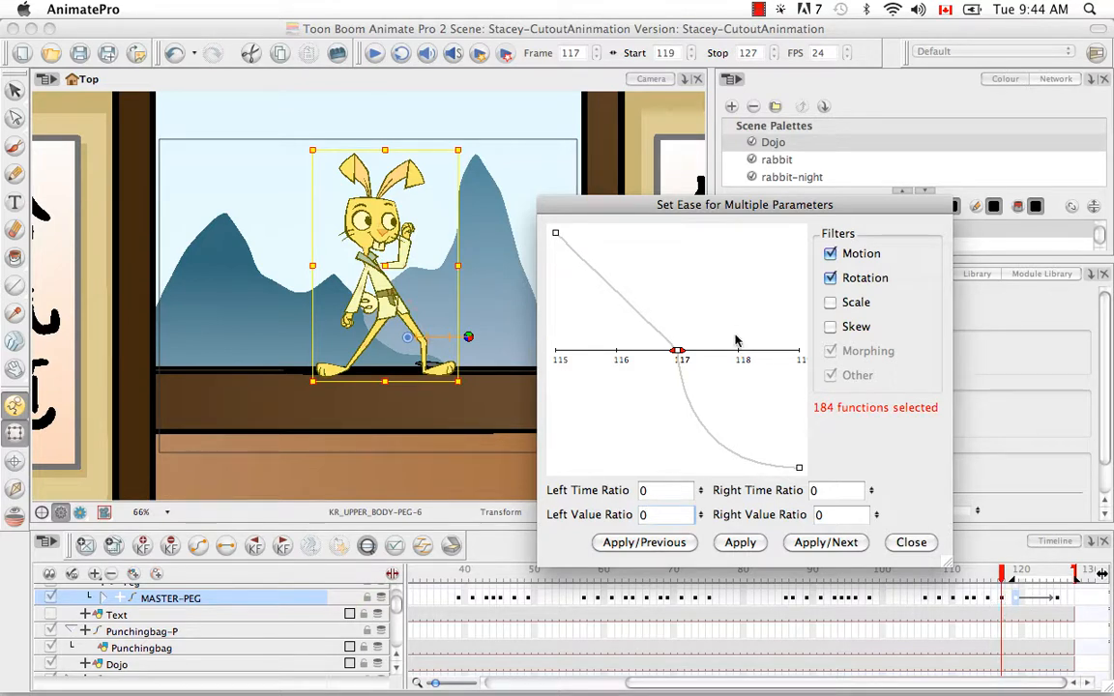
pyautogui.moveTo(706, 344)
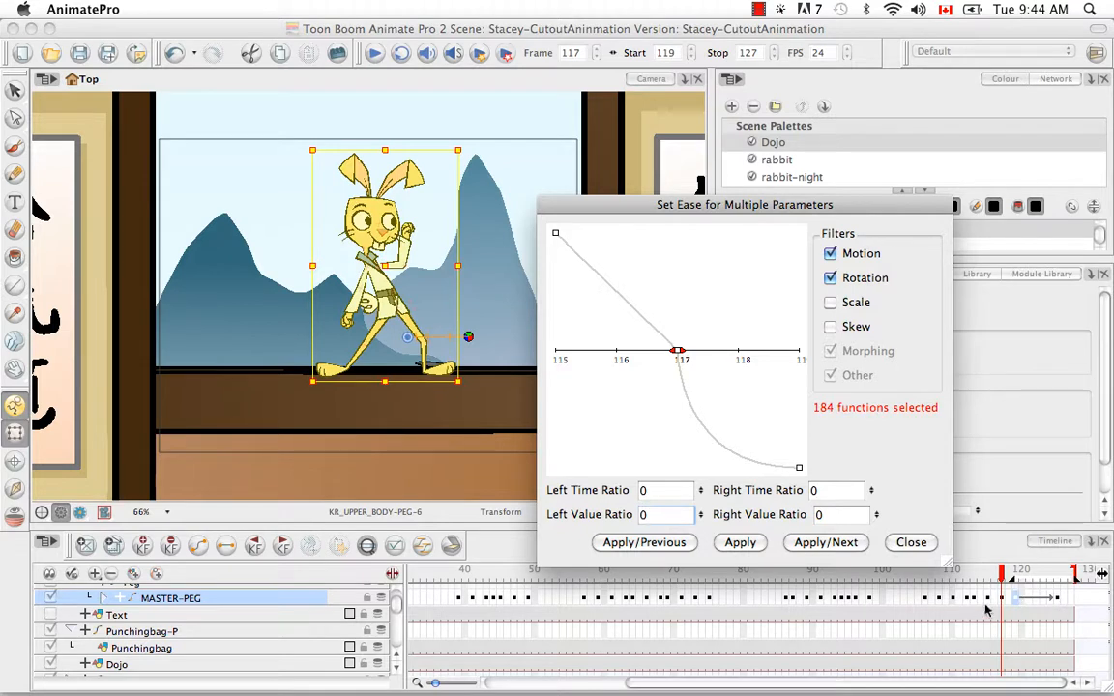
pyautogui.moveTo(758, 481)
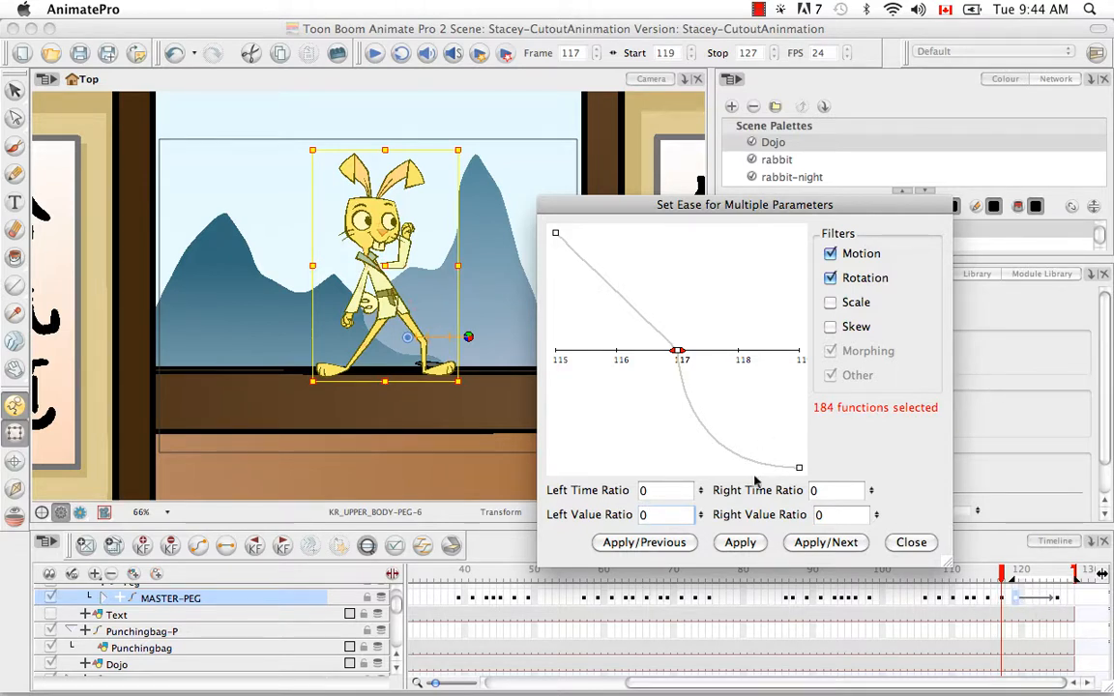
pyautogui.moveTo(774, 593)
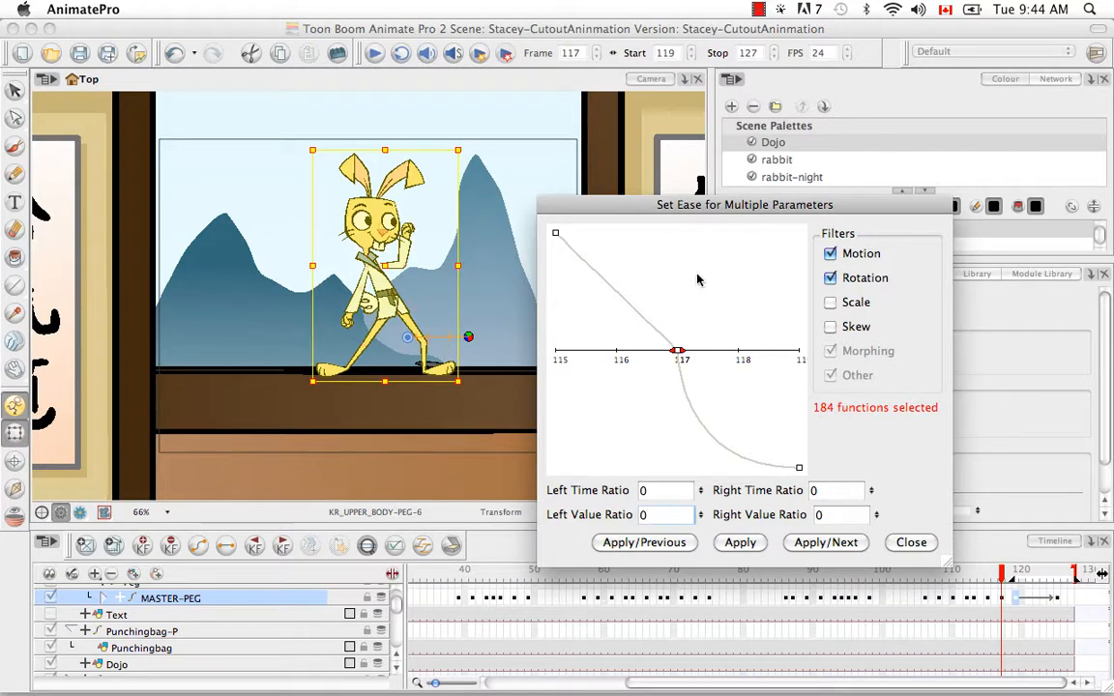
pyautogui.moveTo(830, 467)
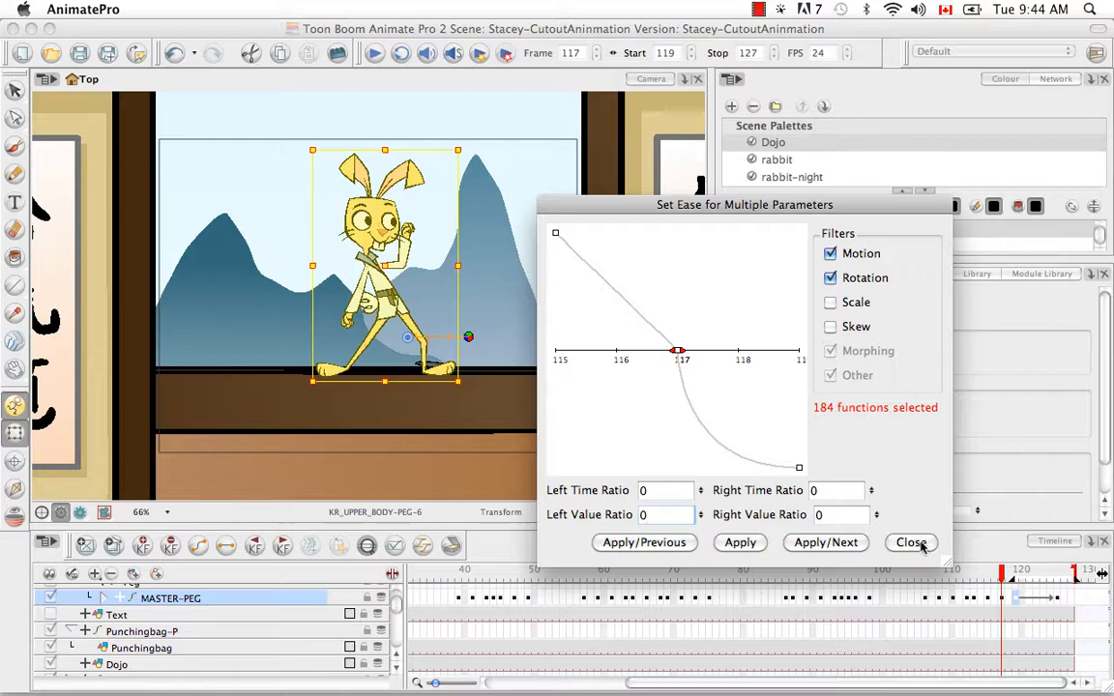
pyautogui.click(909, 542)
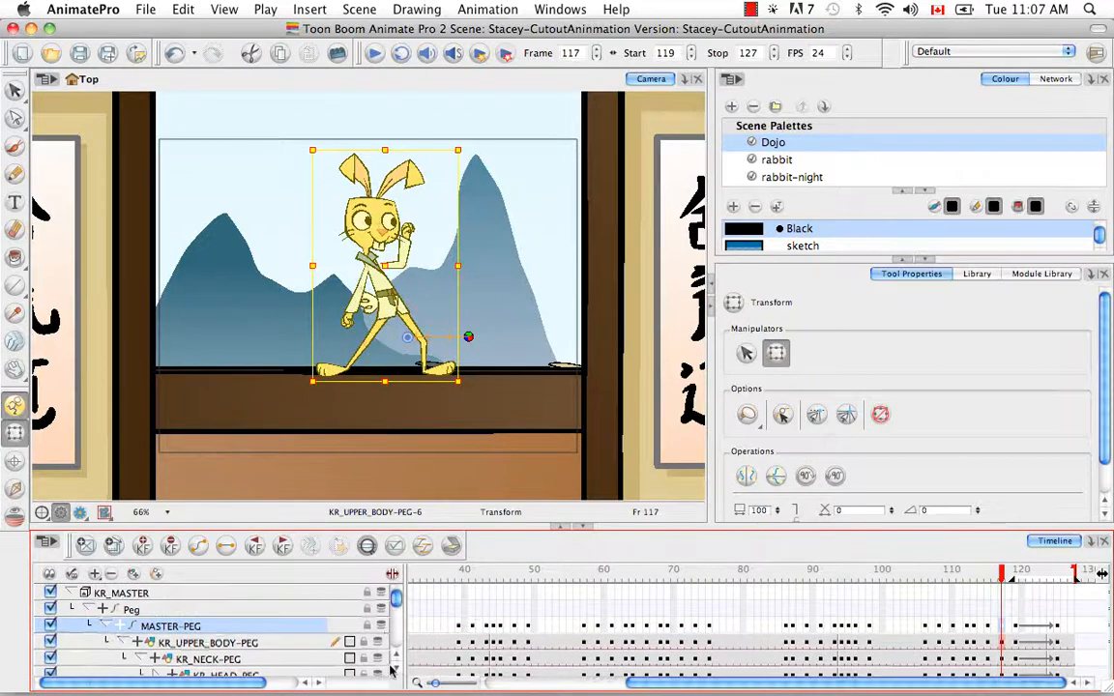
# - Zoom the Camera view closer on the rabbit and expose the master peg's position parameters
pyautogui.scroll(-3)
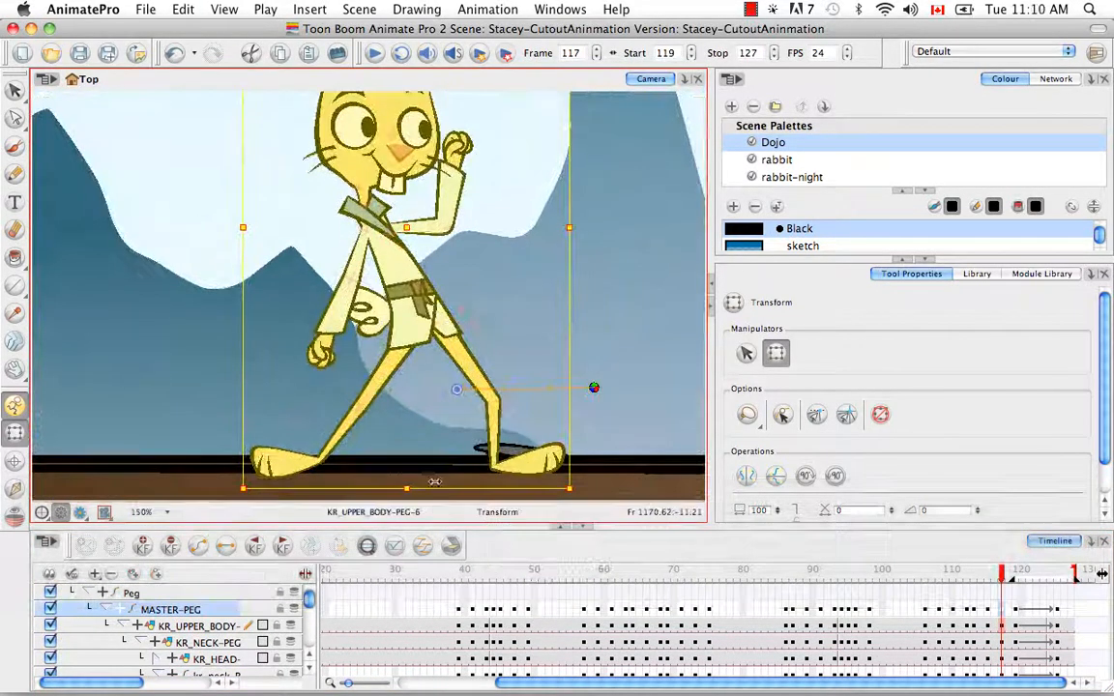
pyautogui.press('space')
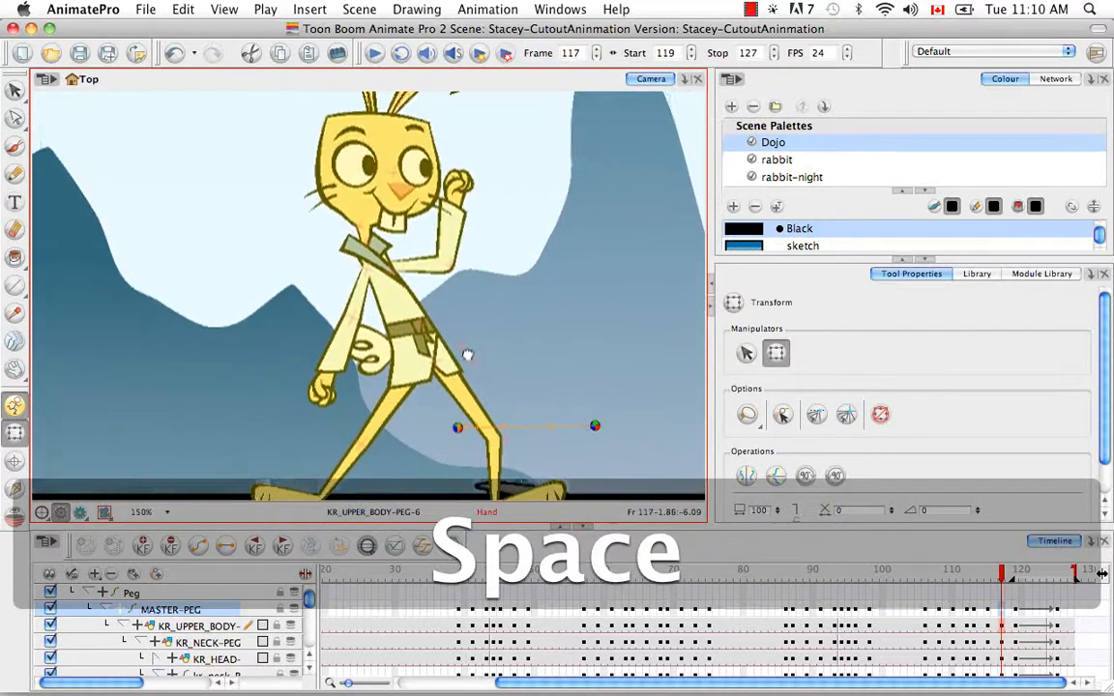
pyautogui.press('space')
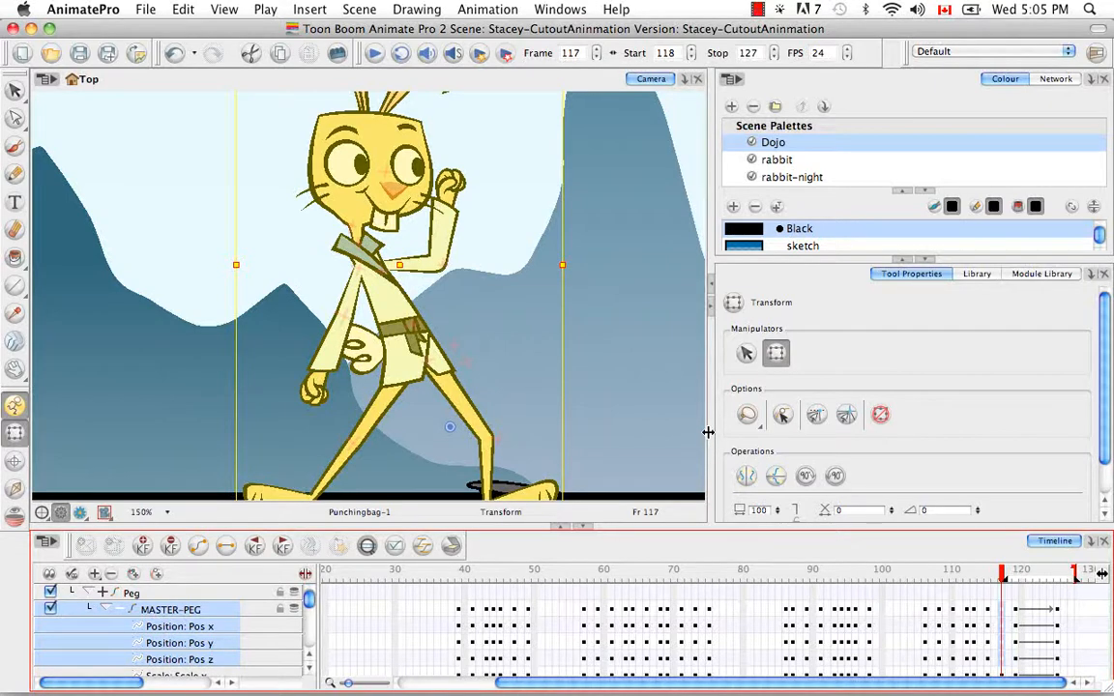
pyautogui.moveTo(677, 512)
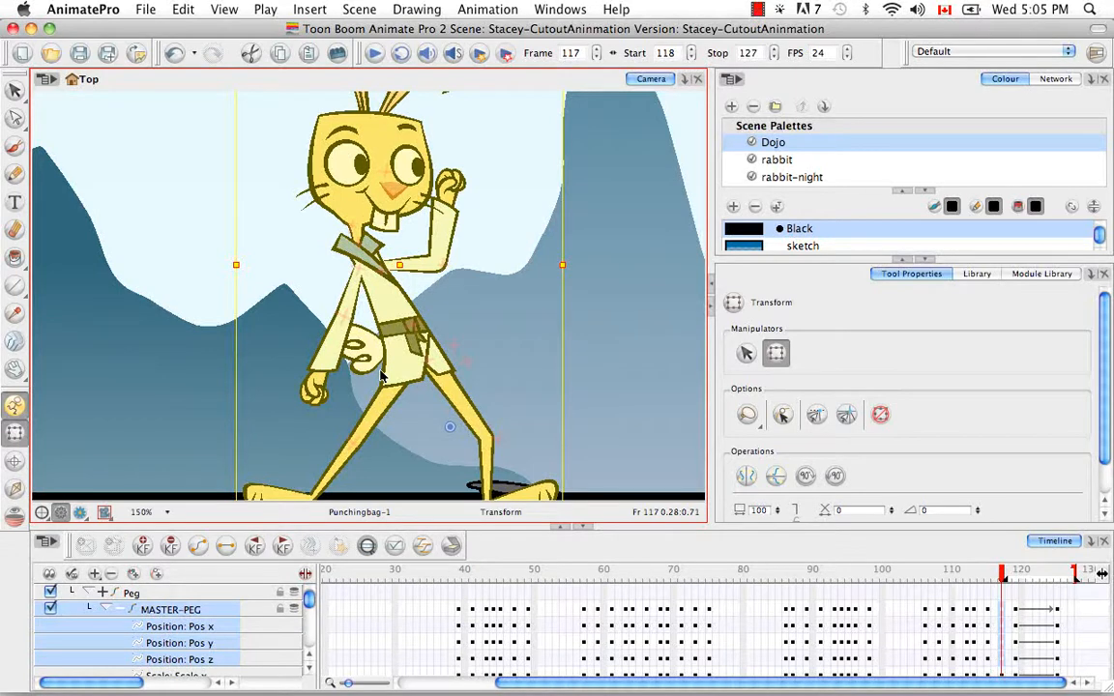
pyautogui.moveTo(435, 282)
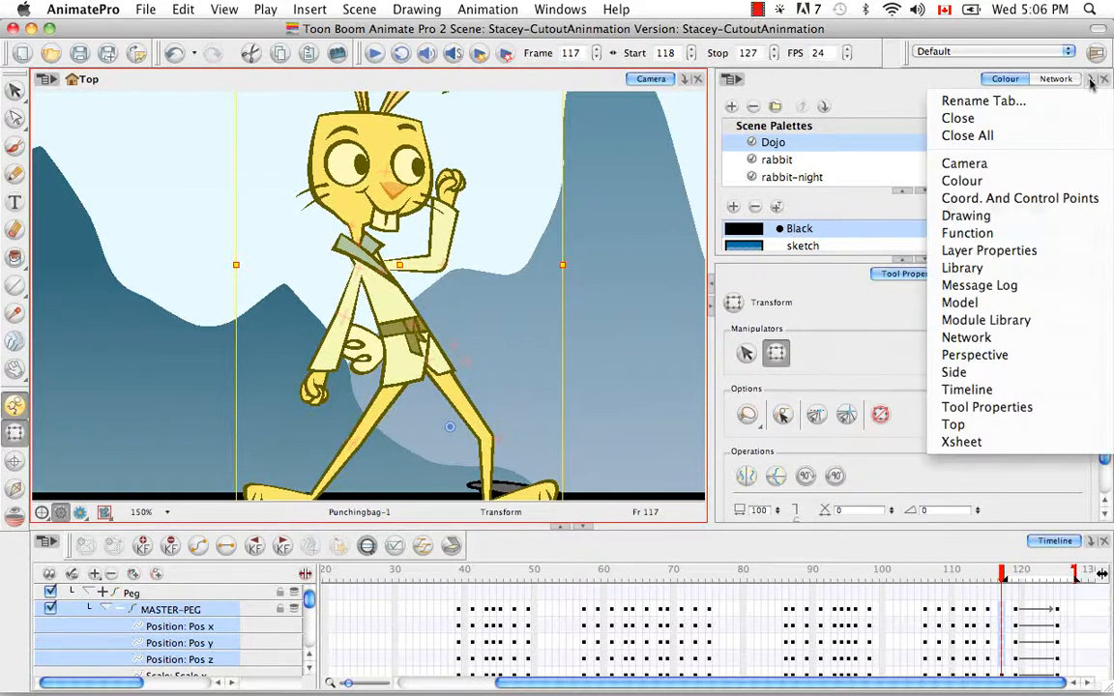
pyautogui.moveTo(952, 423)
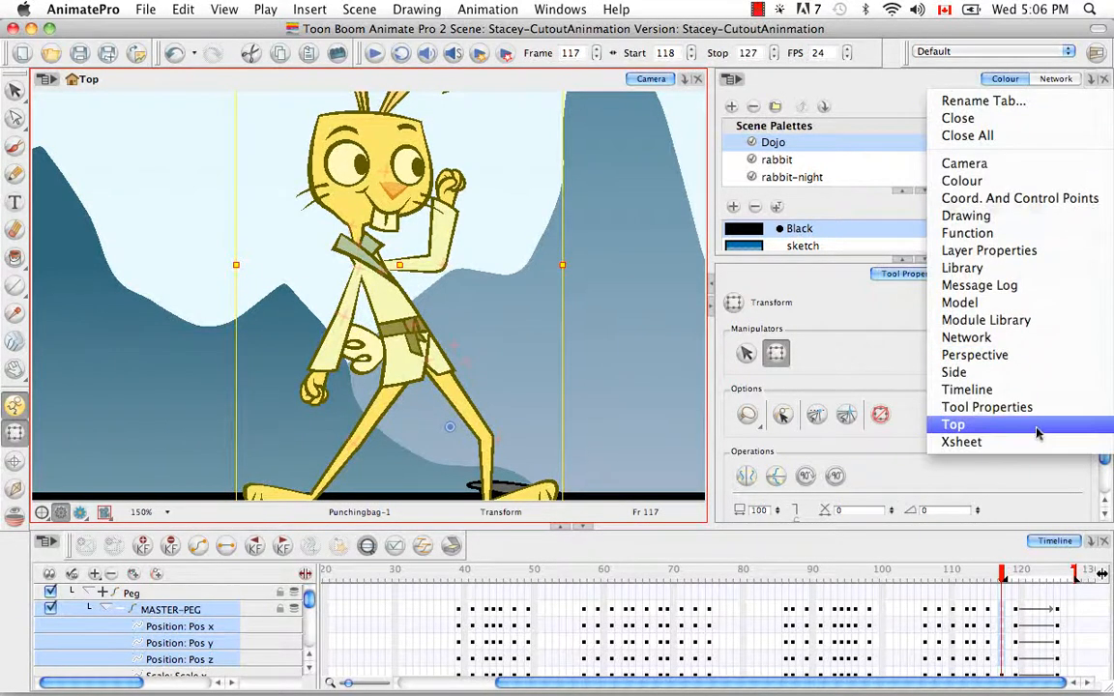
# - Add a Top view to the workspace and select the rabbit's torso peg via its body
pyautogui.click(953, 423)
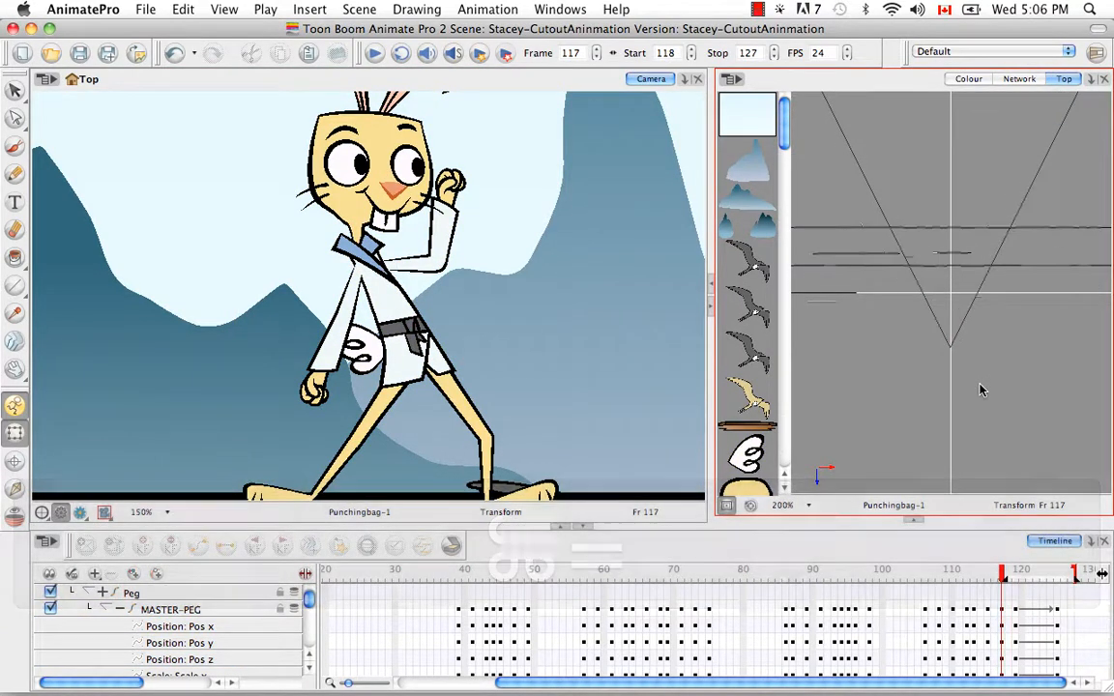
pyautogui.click(387, 310)
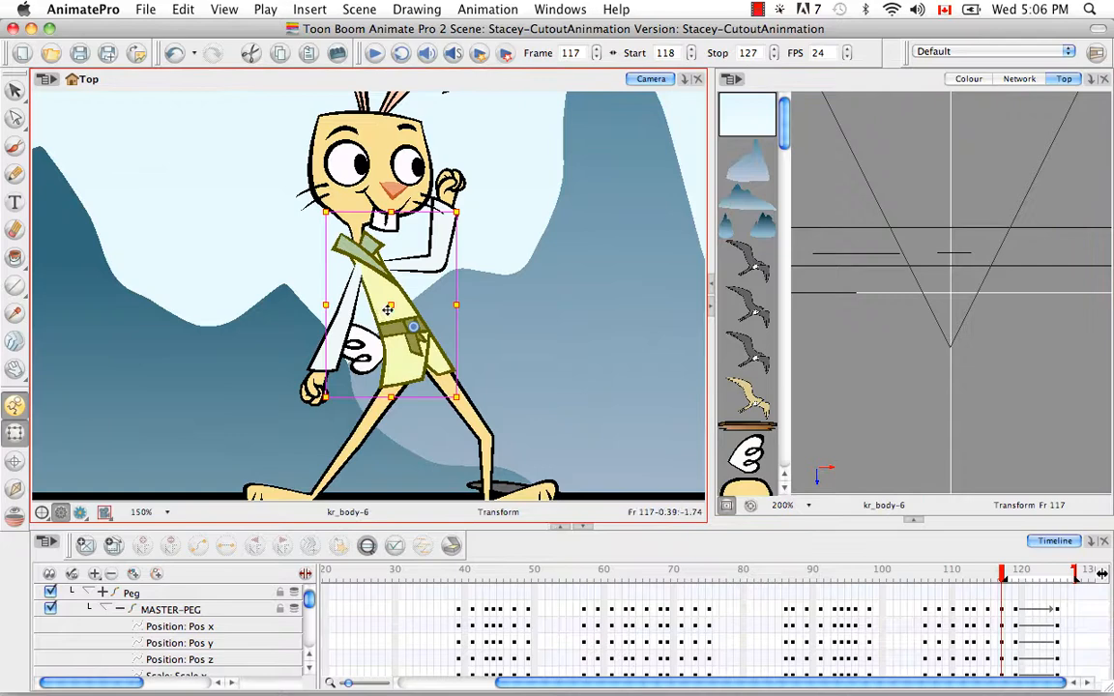
pyautogui.press('space')
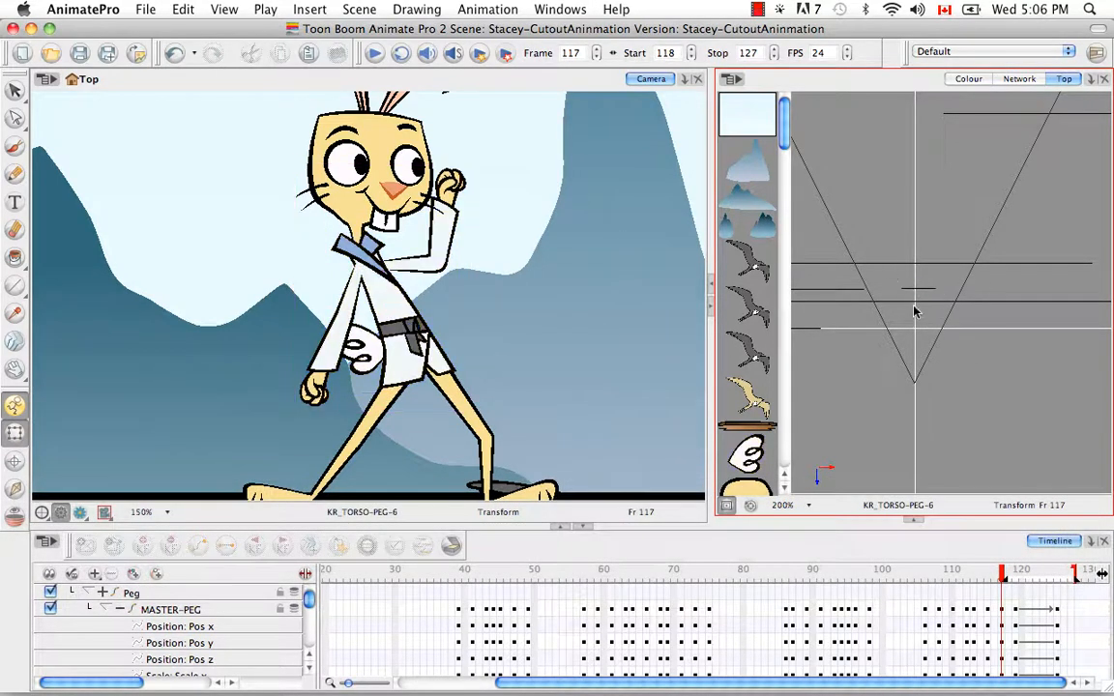
# - Zoom the Top view in on the torso layers, then back out slightly
pyautogui.press('cmd+=')
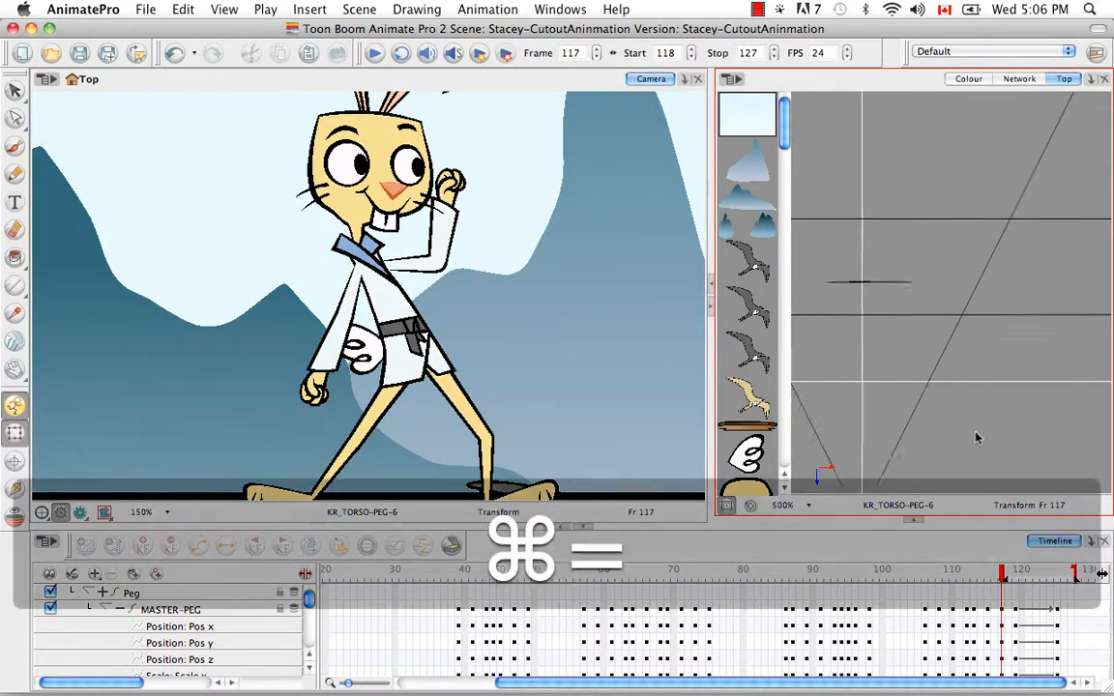
pyautogui.press('space')
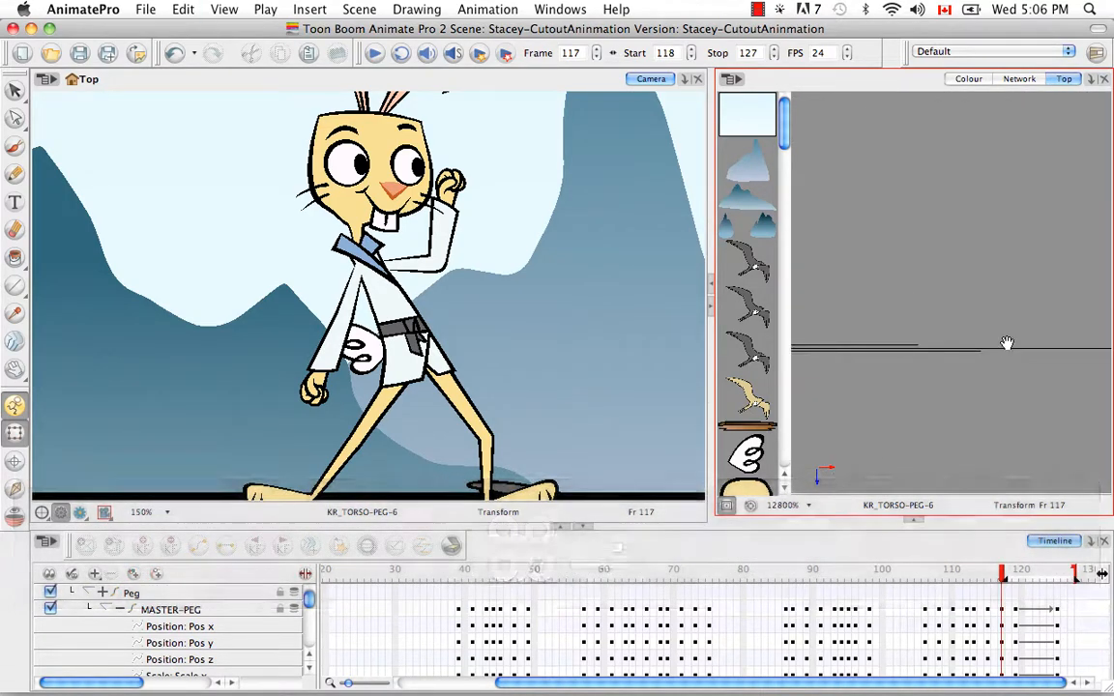
pyautogui.press('space')
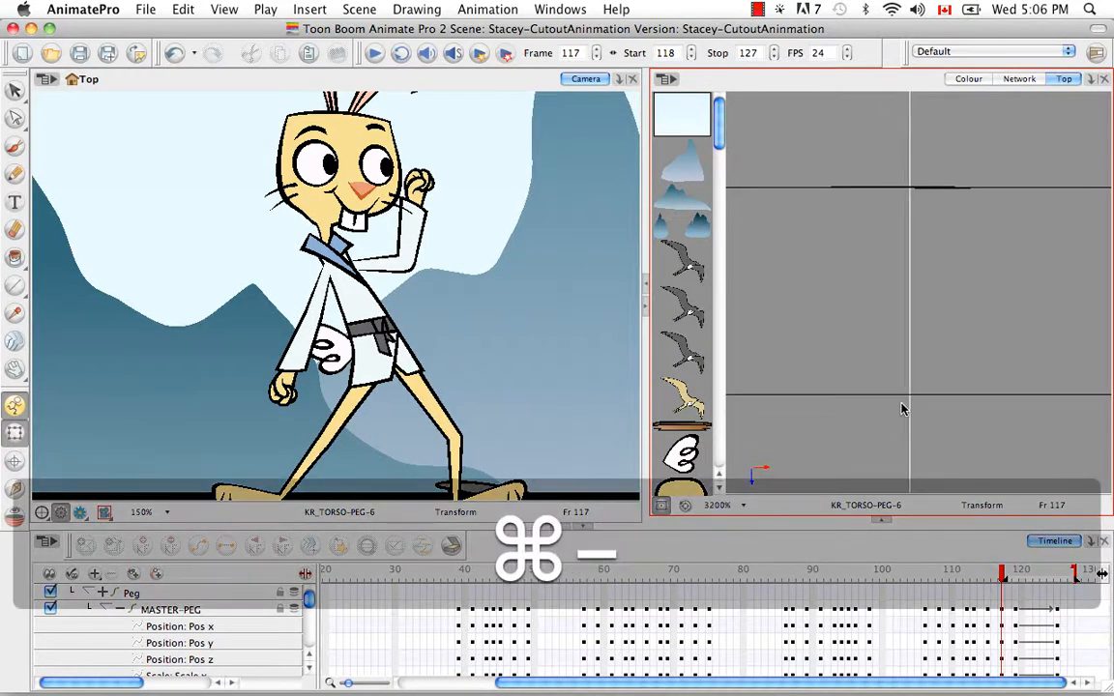
pyautogui.press('cmd+minus')
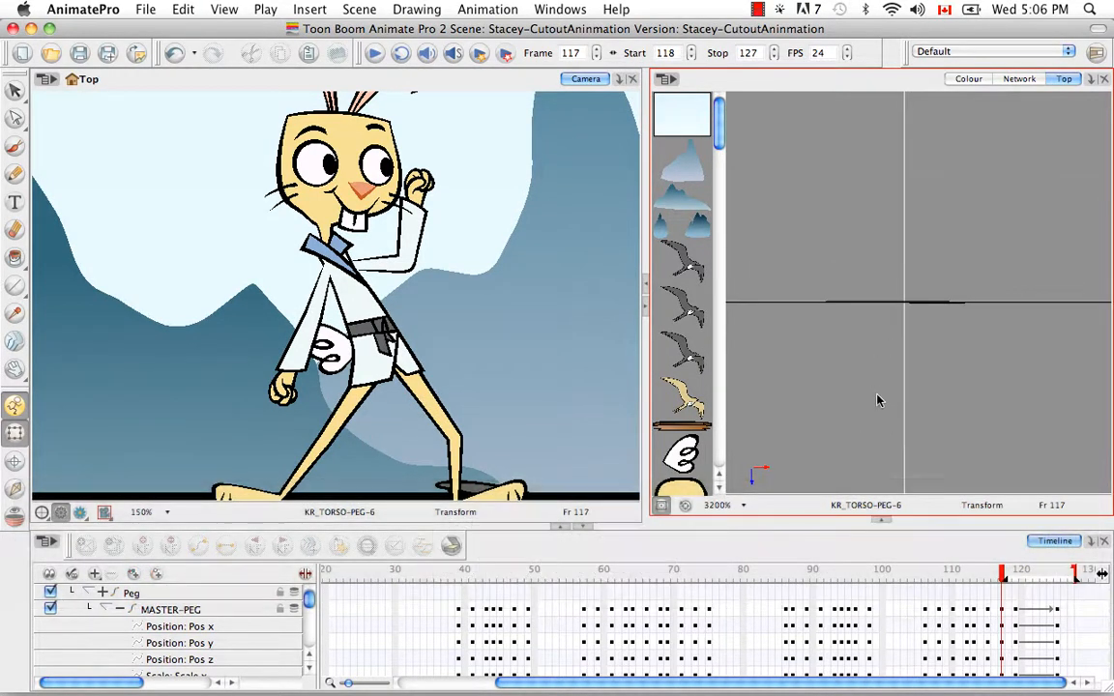
pyautogui.press('cmd+-')
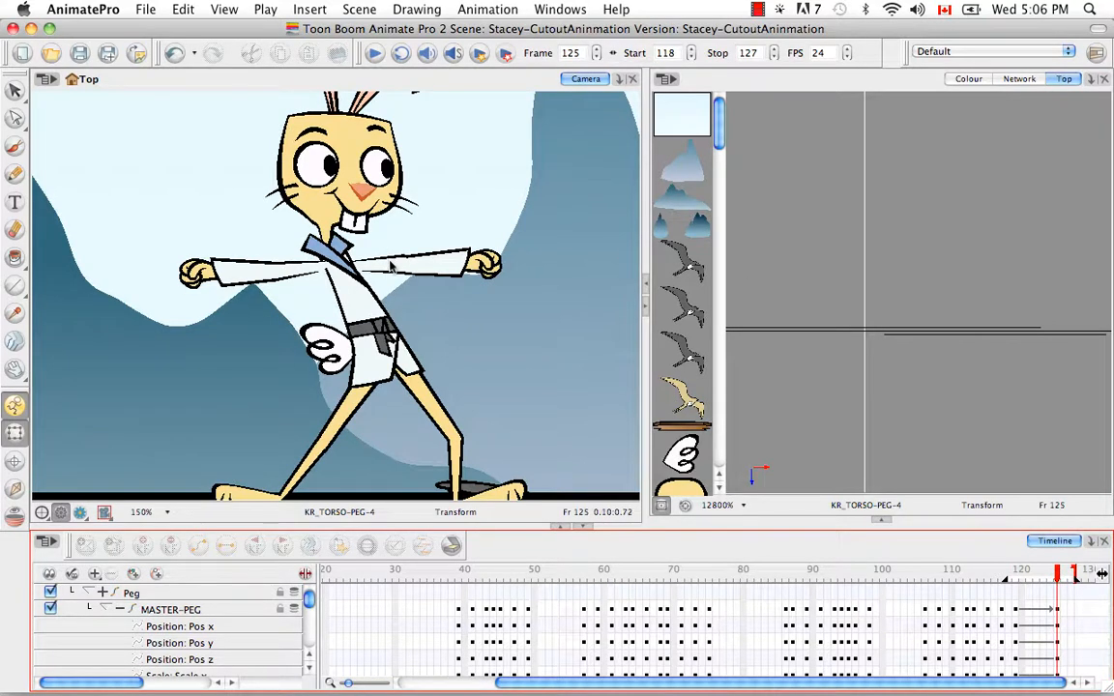
# - Nudge the punching arm back along Z behind the tail at frame 125, then scrub back to frame 119
pyautogui.click(391, 267)
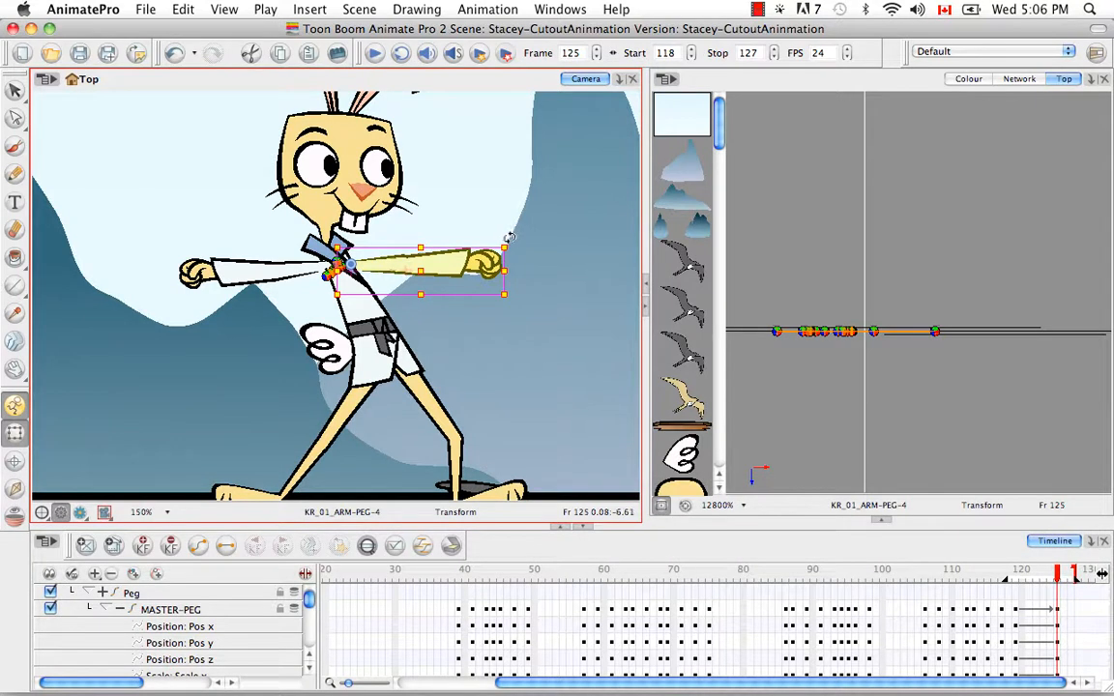
pyautogui.moveTo(503, 261); pyautogui.dragTo(383, 406)
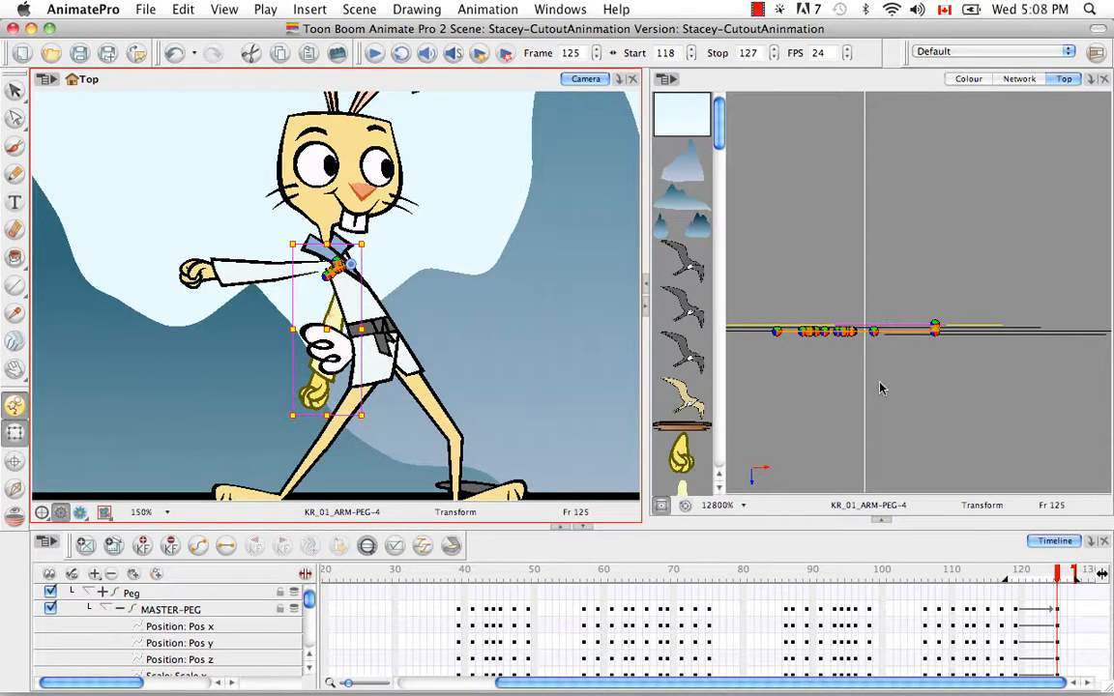
pyautogui.moveTo(758, 549)
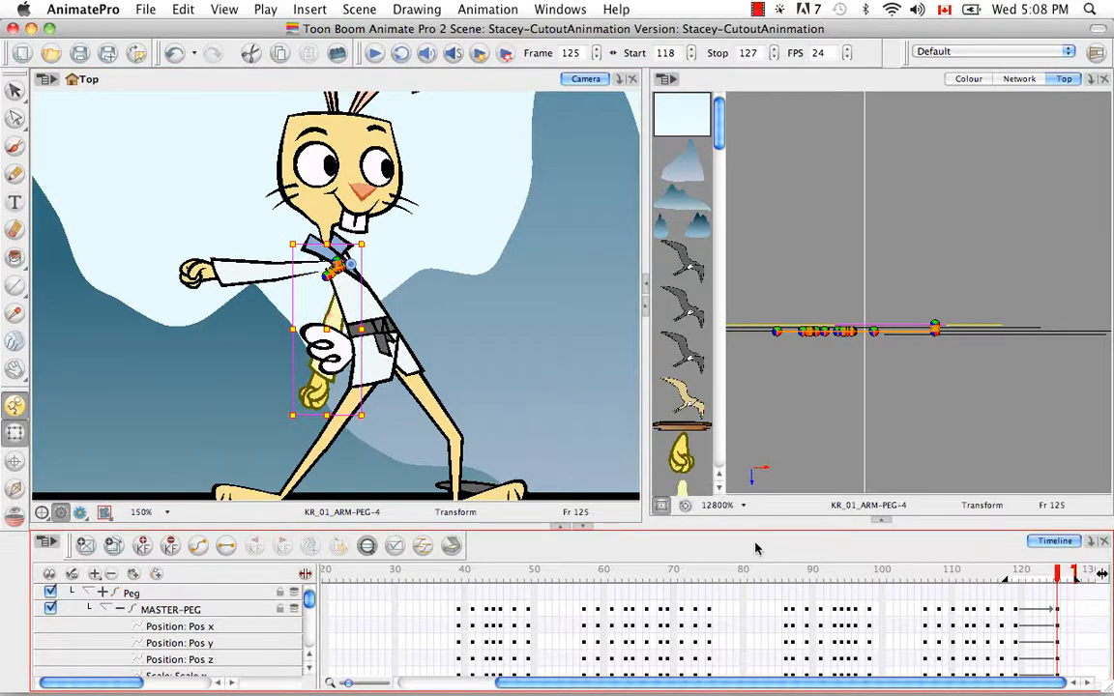
pyautogui.click(1014, 573)
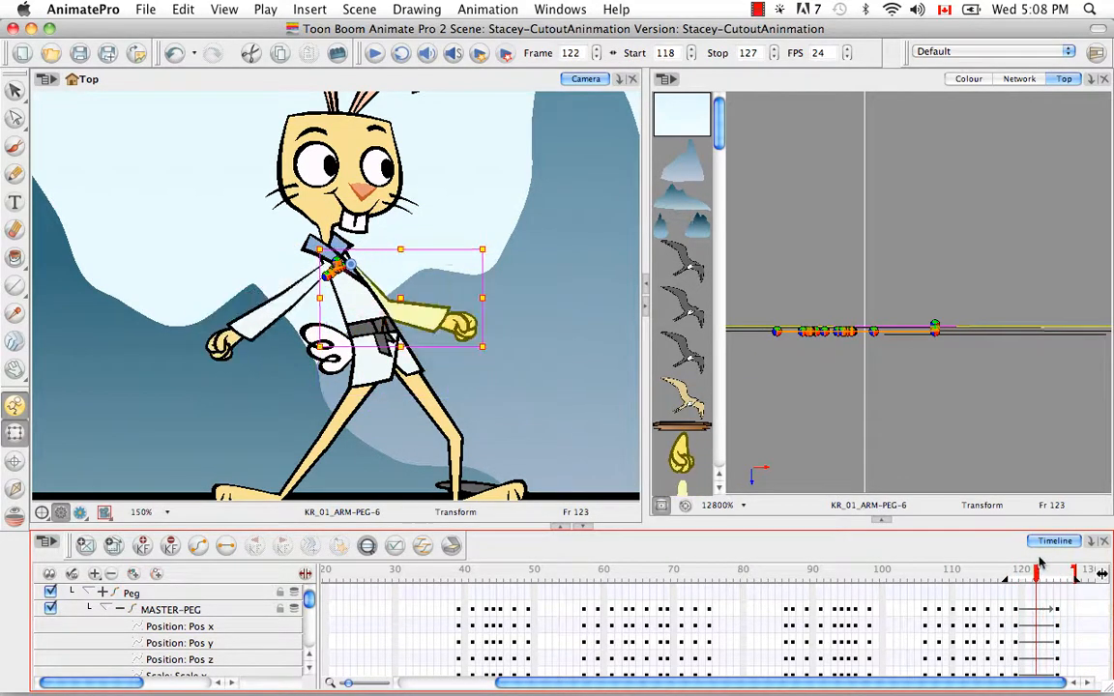
pyautogui.click(1016, 573)
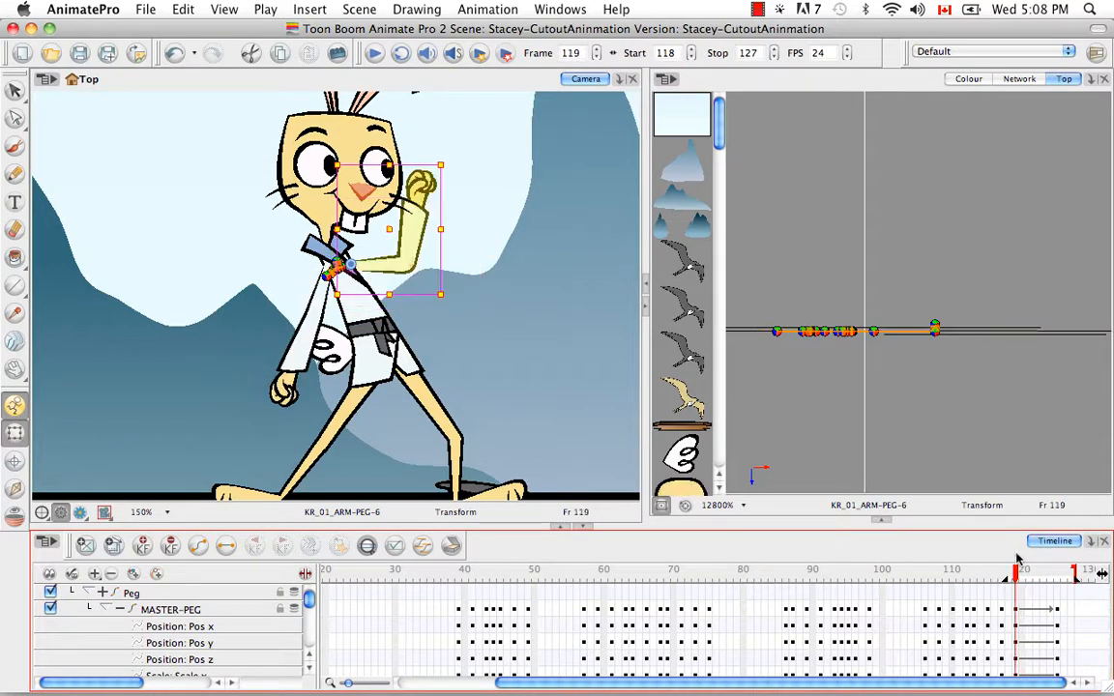